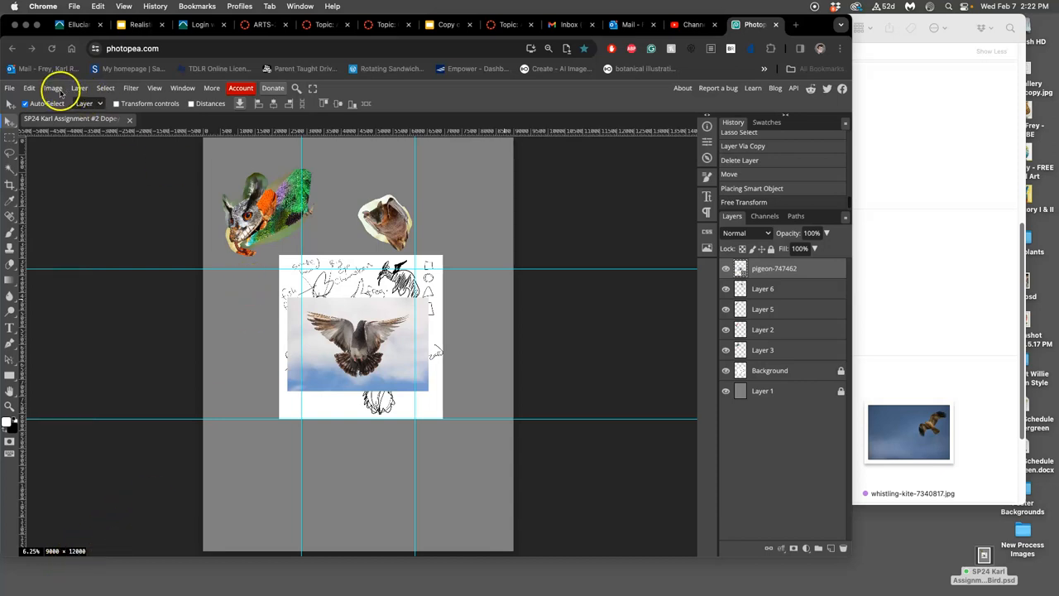
# Resize the image to 30 × 40 inches at 300 DPI via Image Size
pyautogui.click(53, 88)
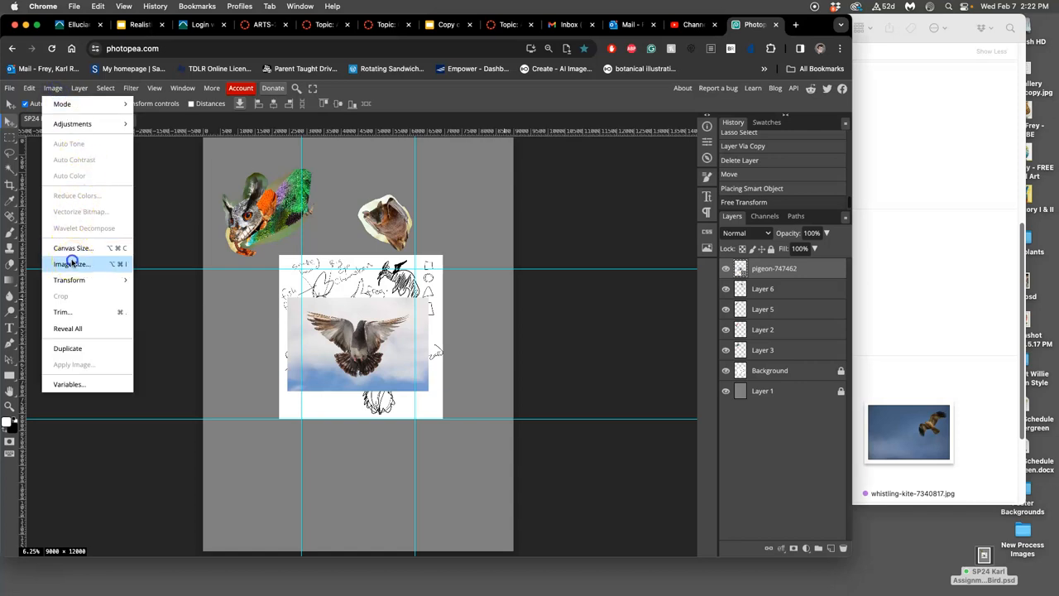
pyautogui.click(70, 263)
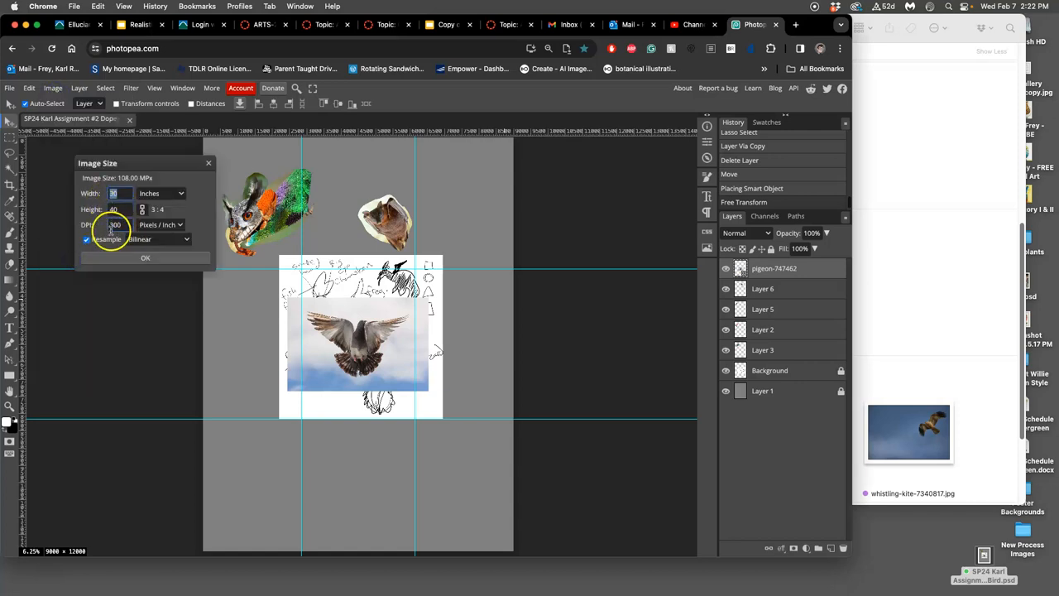
pyautogui.moveTo(397, 257)
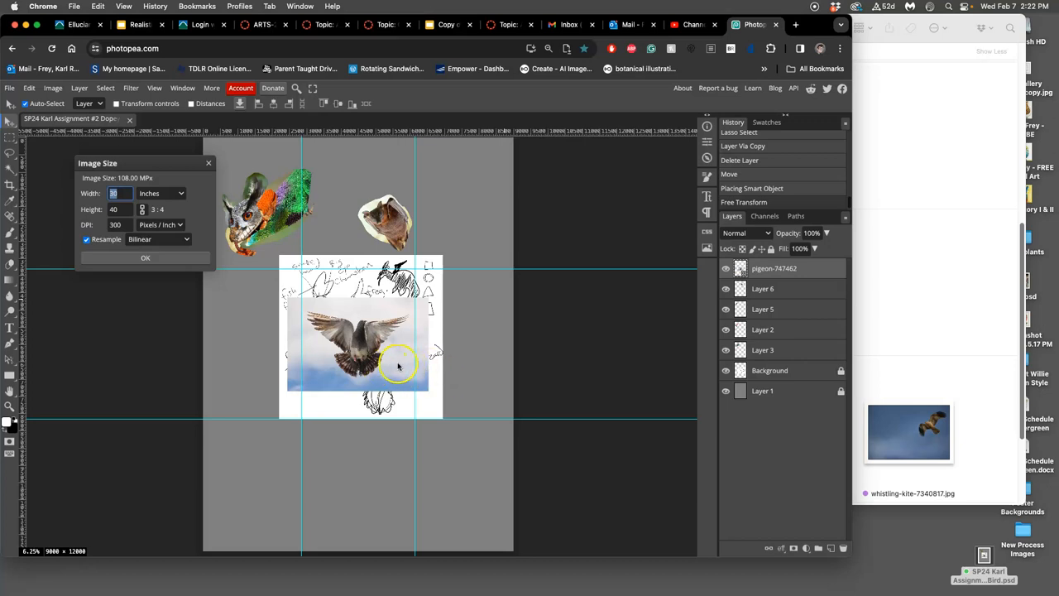
pyautogui.moveTo(378, 281)
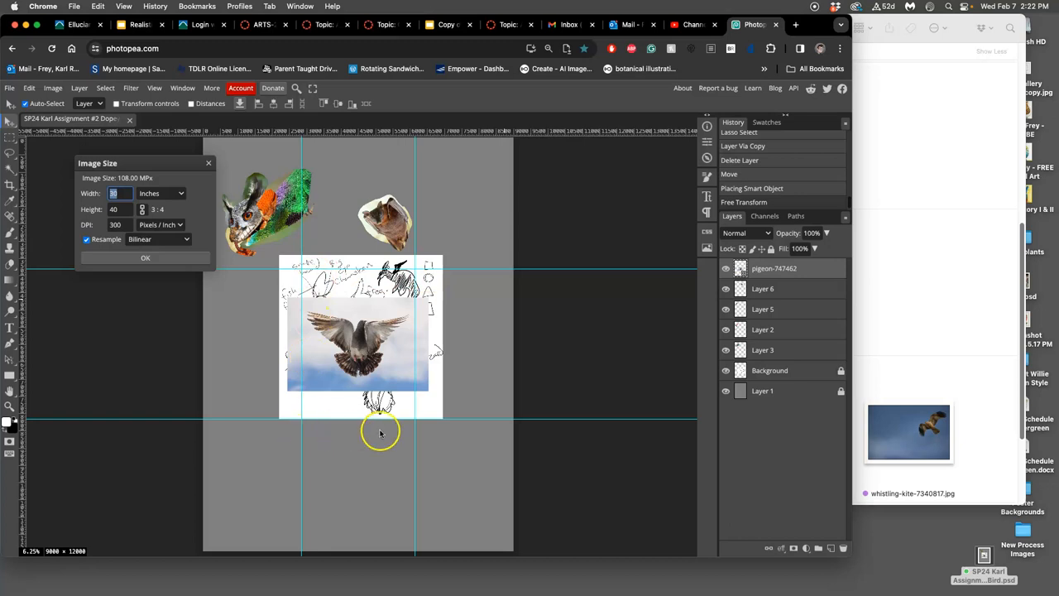
pyautogui.moveTo(414, 368)
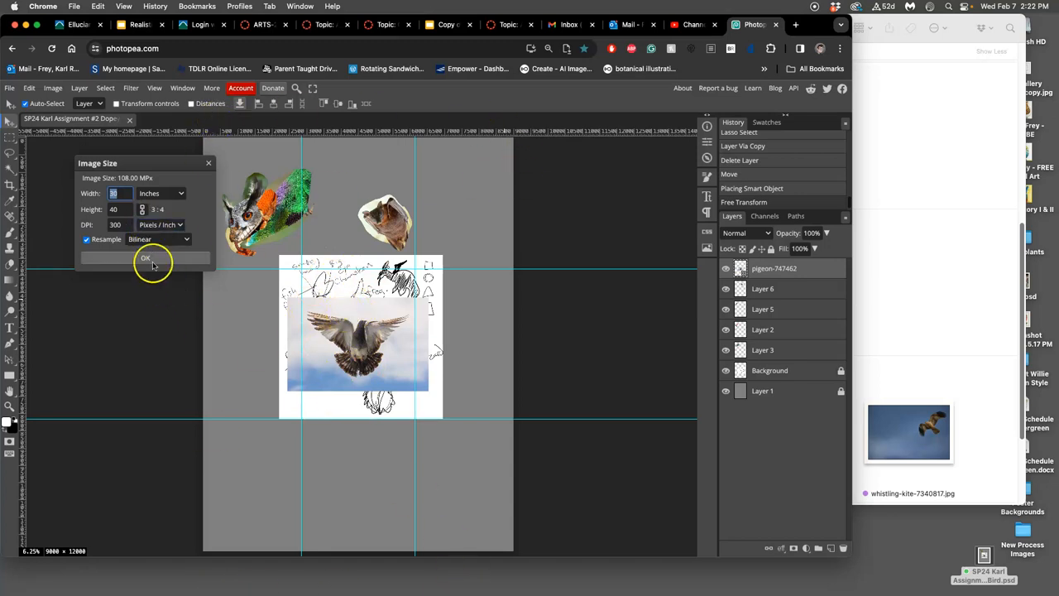
pyautogui.click(146, 258)
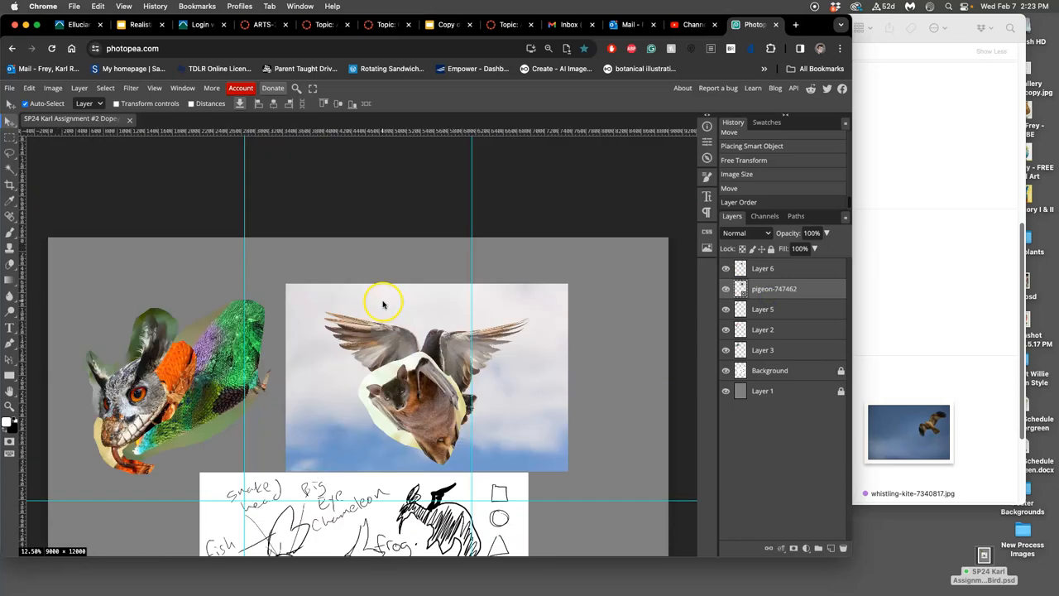
# Rotate the pigeon photo to a steep angle and switch the transform to Perspective
pyautogui.scroll(-3)
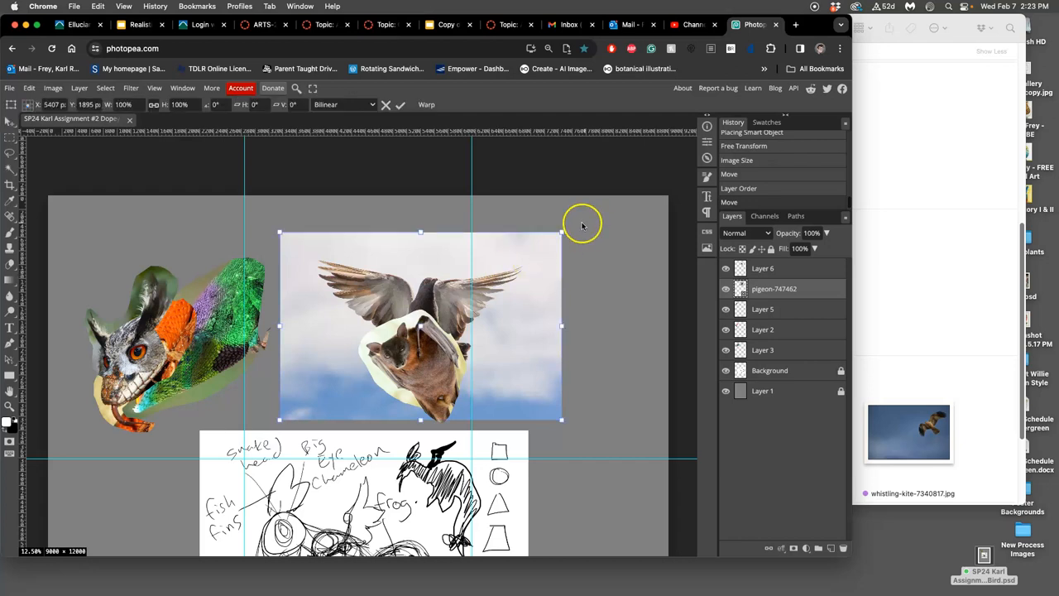
pyautogui.moveTo(582, 222); pyautogui.dragTo(472, 207)
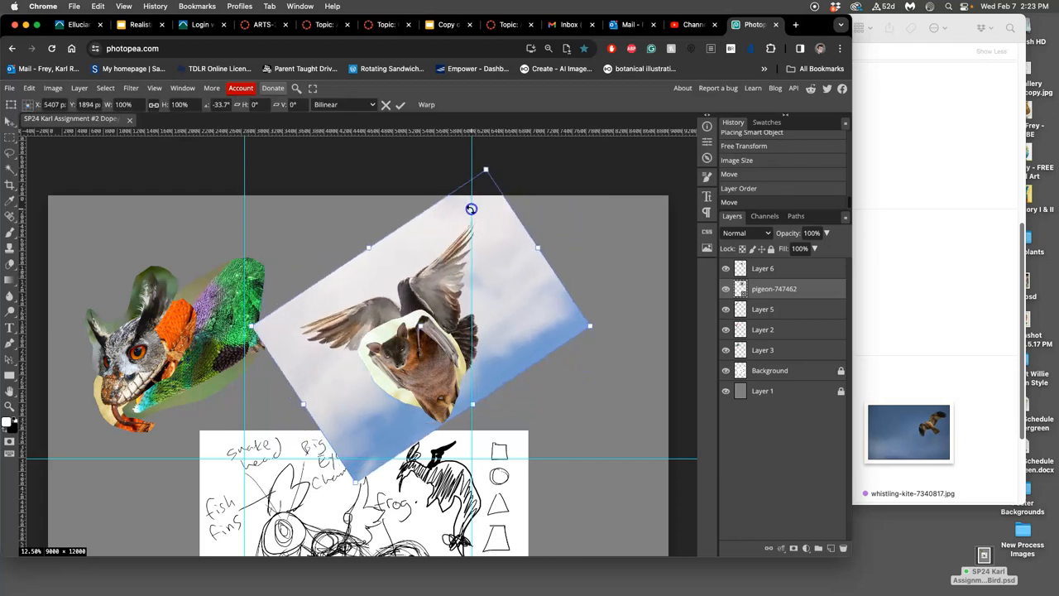
pyautogui.moveTo(471, 207); pyautogui.dragTo(418, 291)
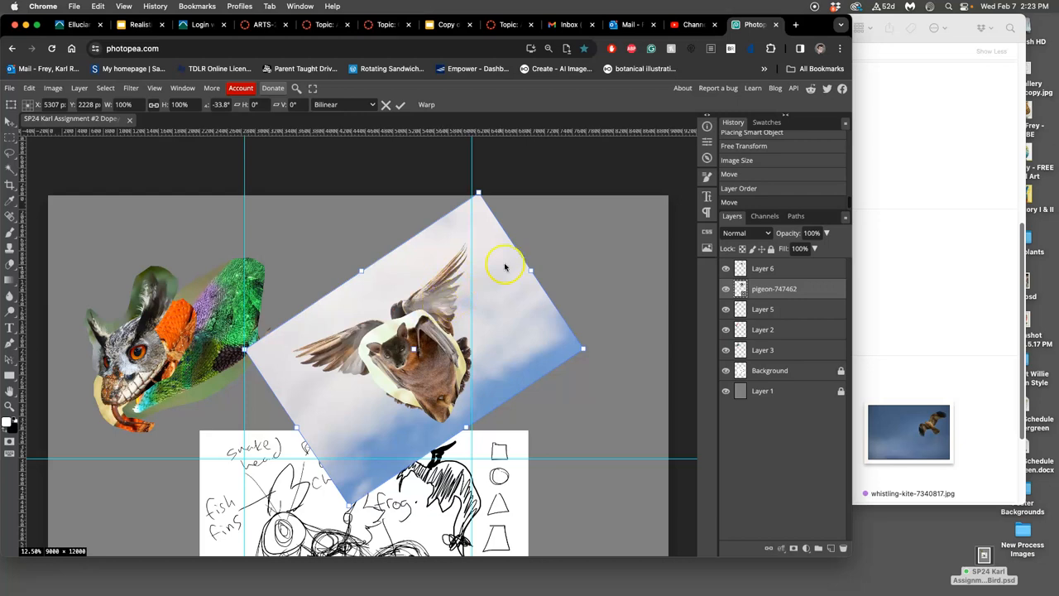
pyautogui.rightClick(505, 264)
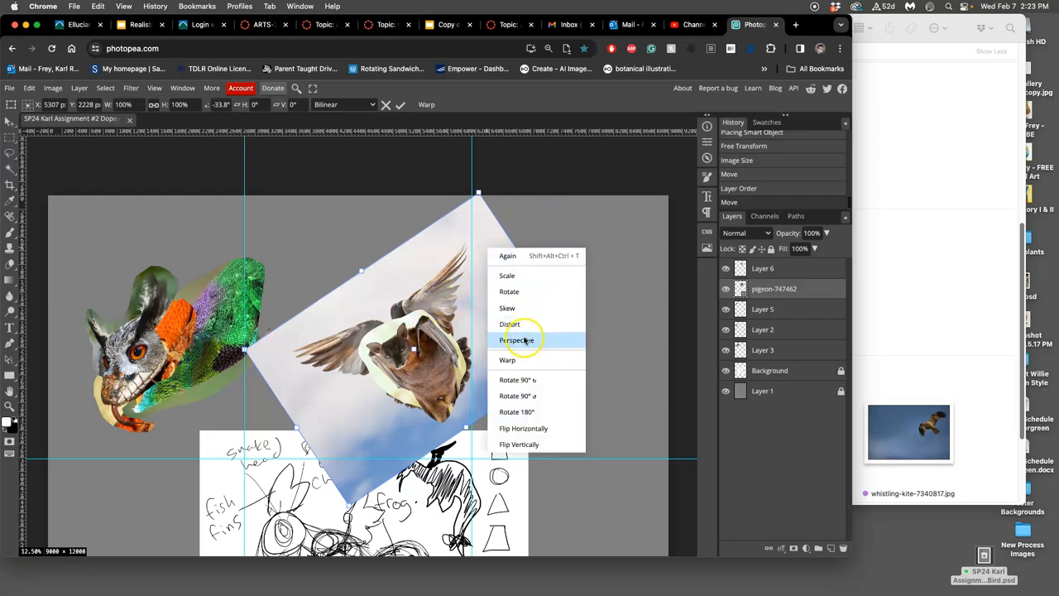
pyautogui.click(516, 339)
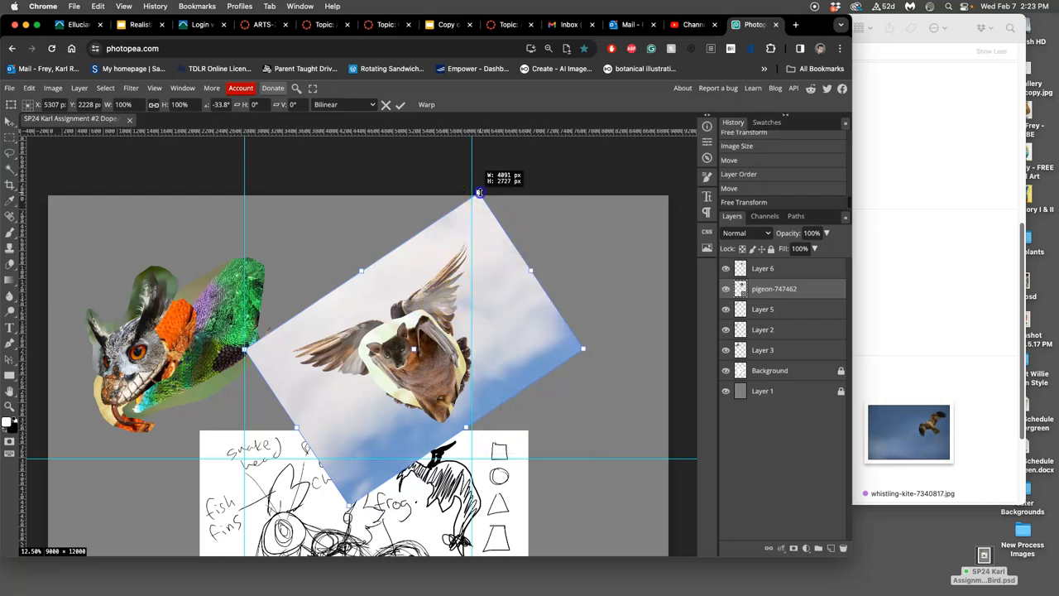
# Pull the pigeon photo's corners outward in perspective and commit the transform
pyautogui.moveTo(478, 192); pyautogui.dragTo(507, 145)
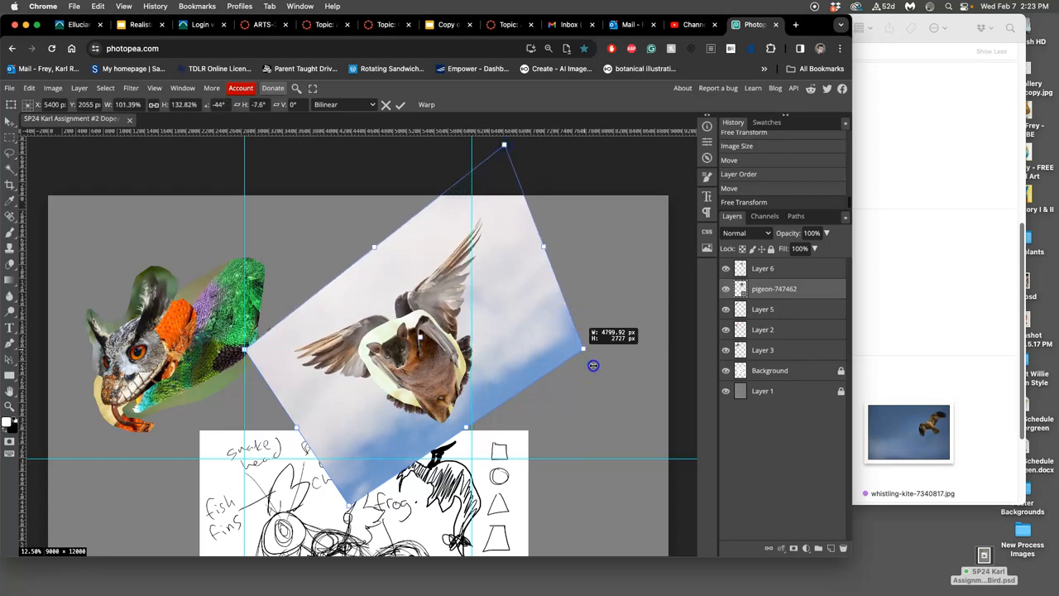
pyautogui.moveTo(593, 366); pyautogui.dragTo(645, 409)
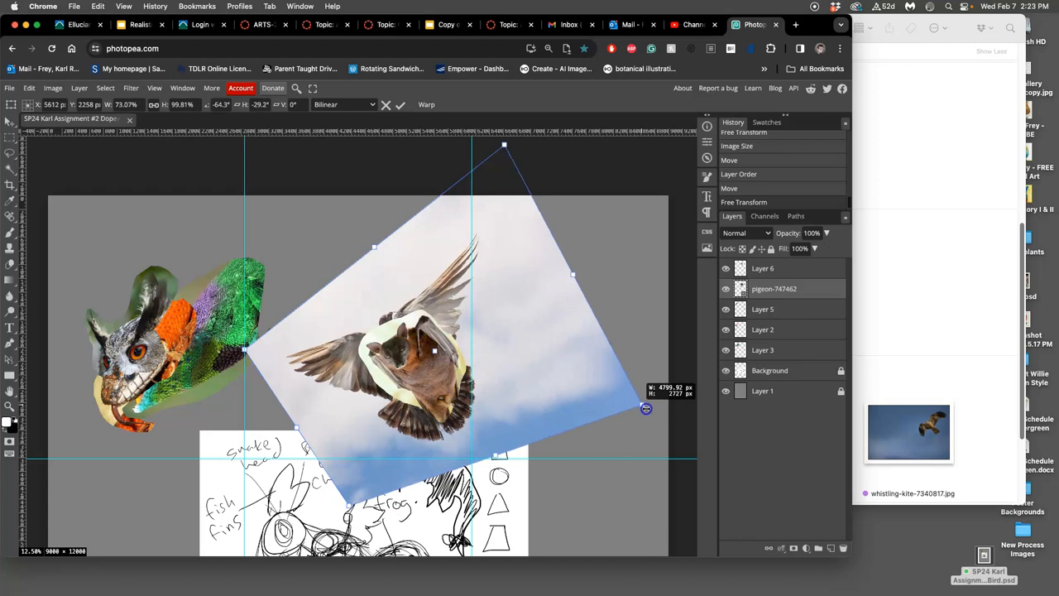
pyautogui.moveTo(646, 407); pyautogui.dragTo(659, 420)
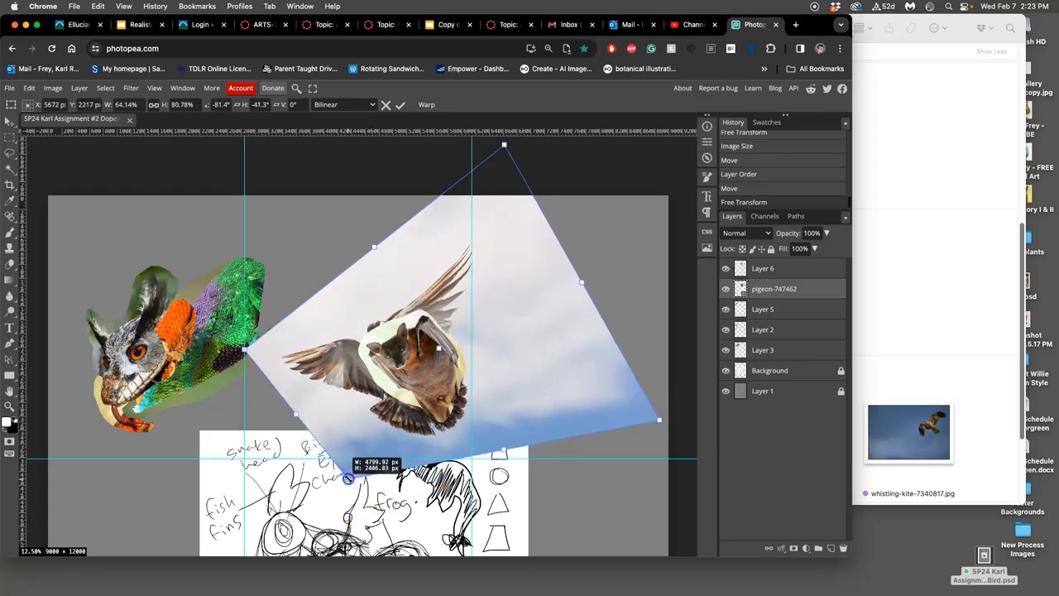
pyautogui.moveTo(347, 480); pyautogui.dragTo(367, 377)
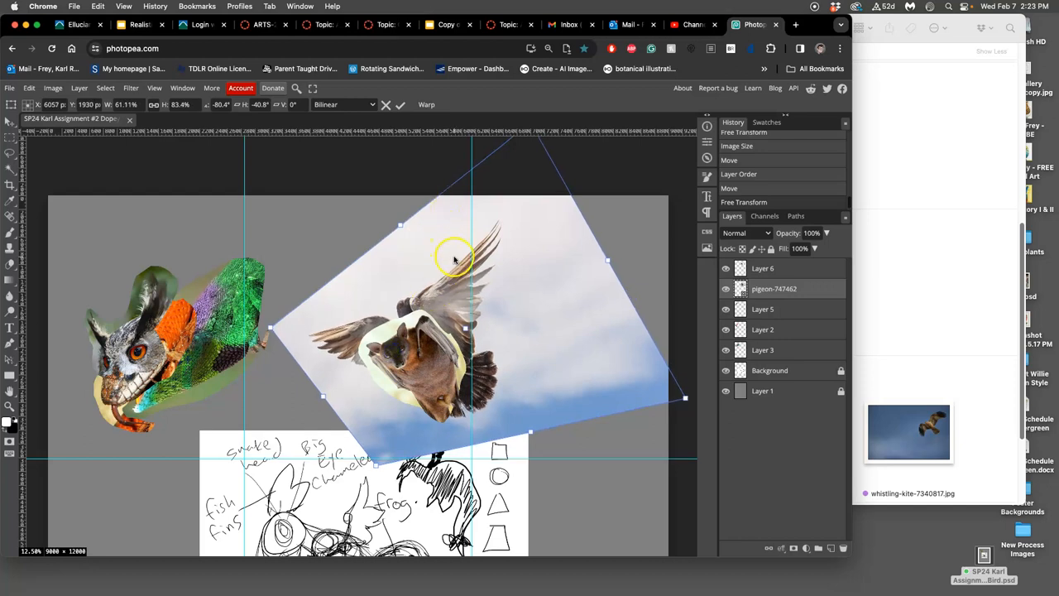
pyautogui.moveTo(454, 258)
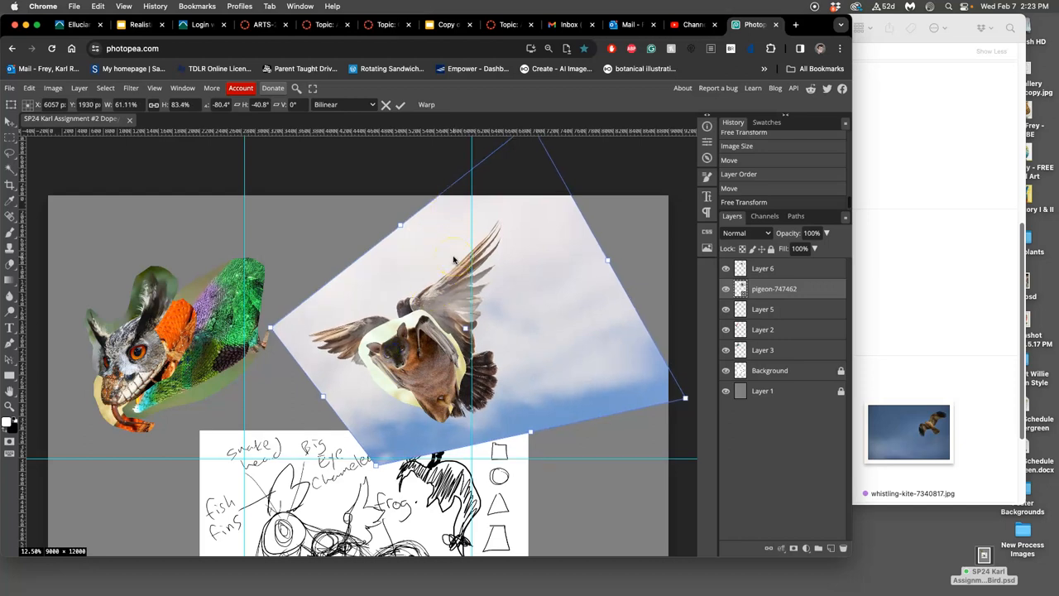
pyautogui.click(400, 104)
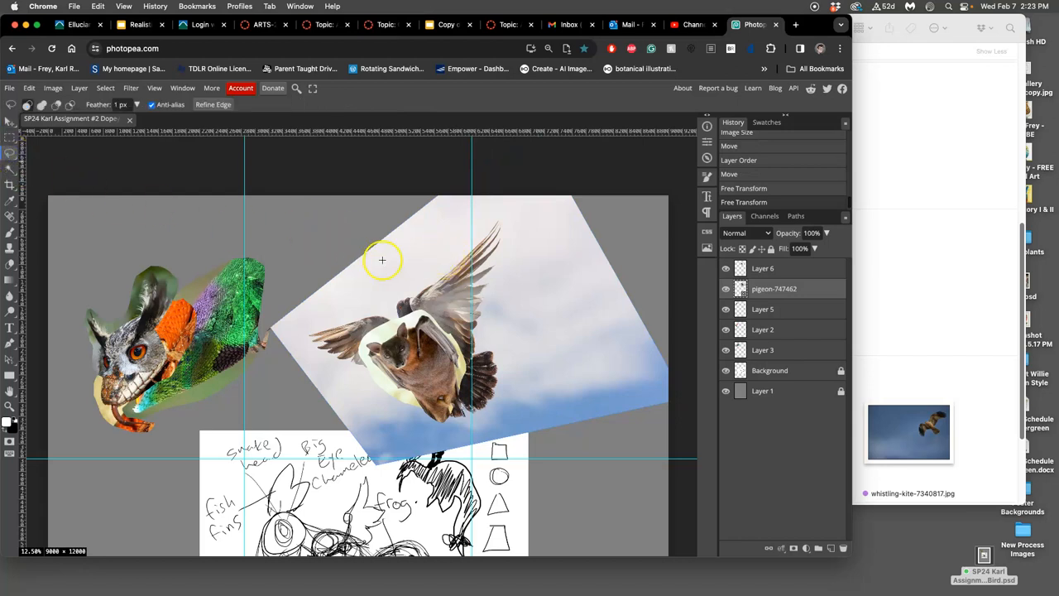
pyautogui.moveTo(699, 355)
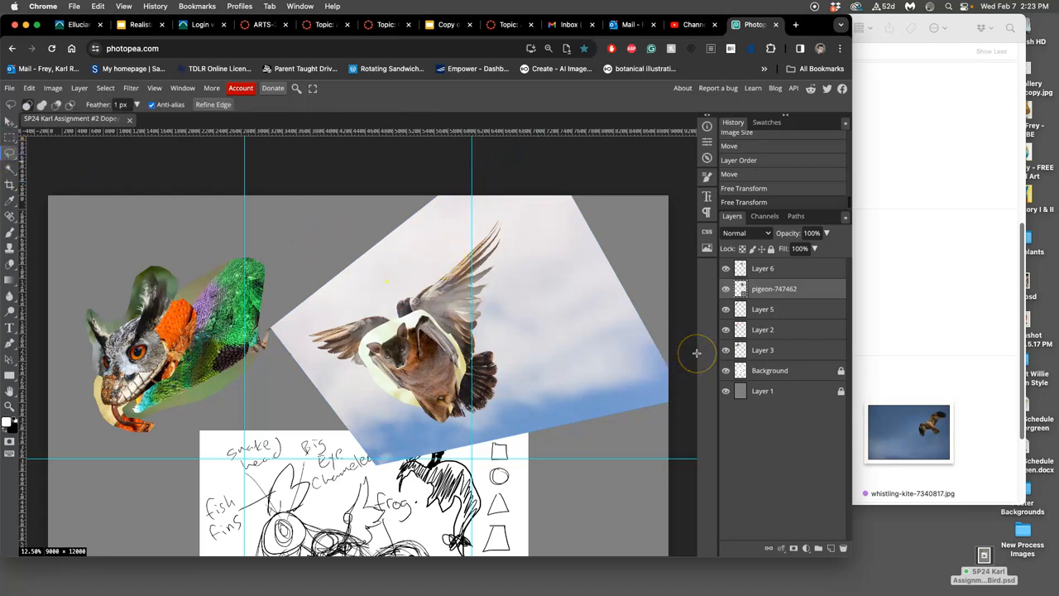
# Copy the pigeon's right wing to Layer 7 and toggle the pigeon layer to check it
pyautogui.click(725, 268)
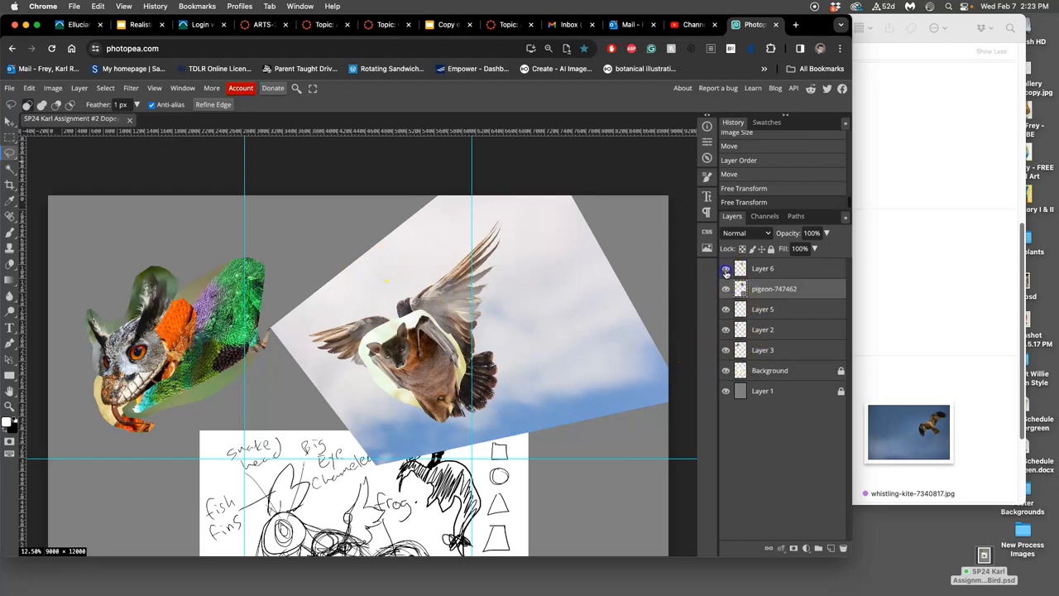
pyautogui.click(727, 268)
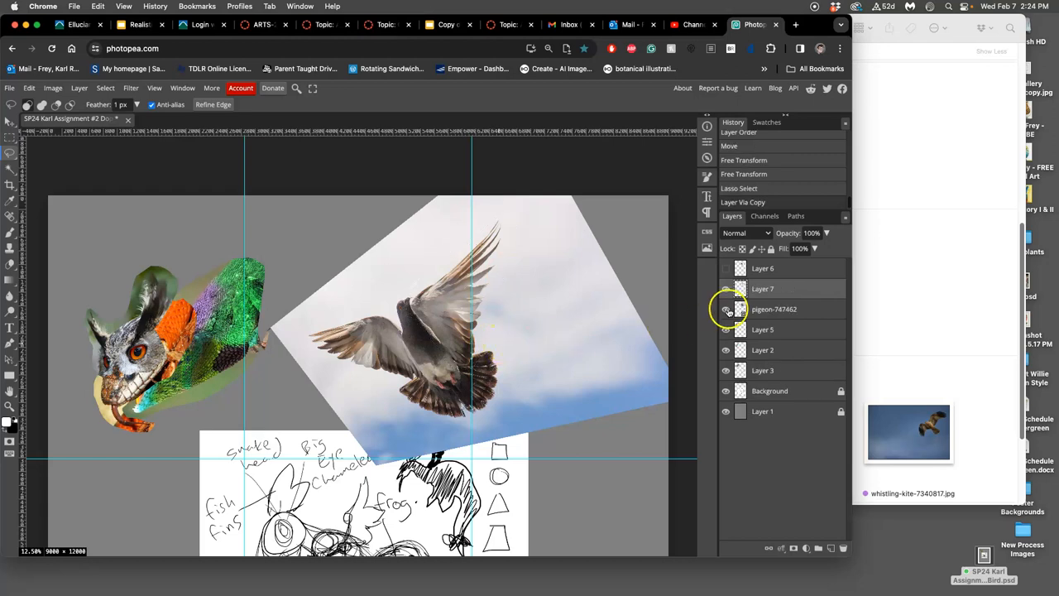
pyautogui.click(726, 309)
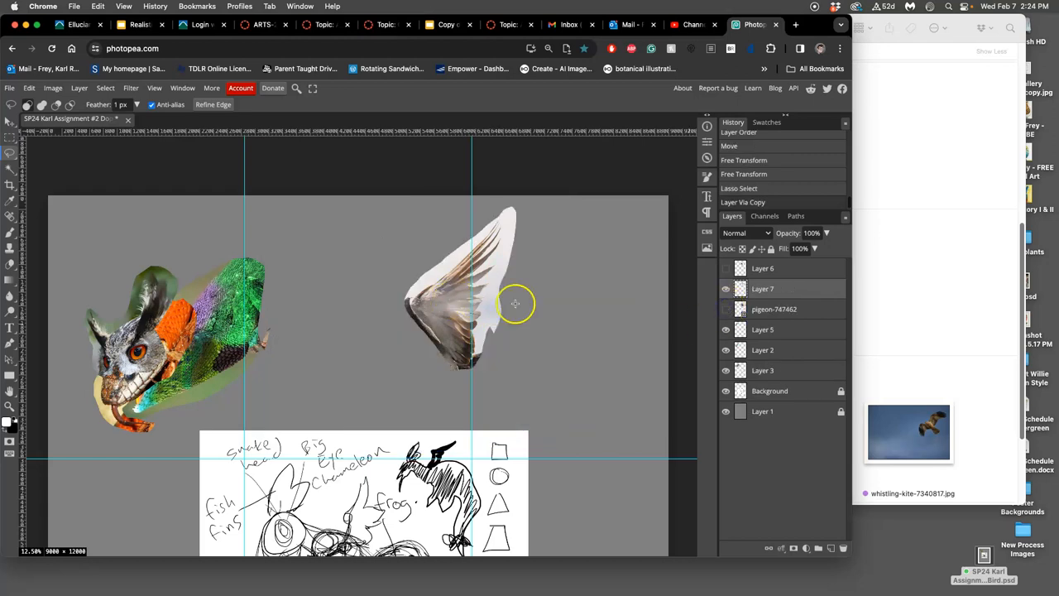
pyautogui.click(725, 309)
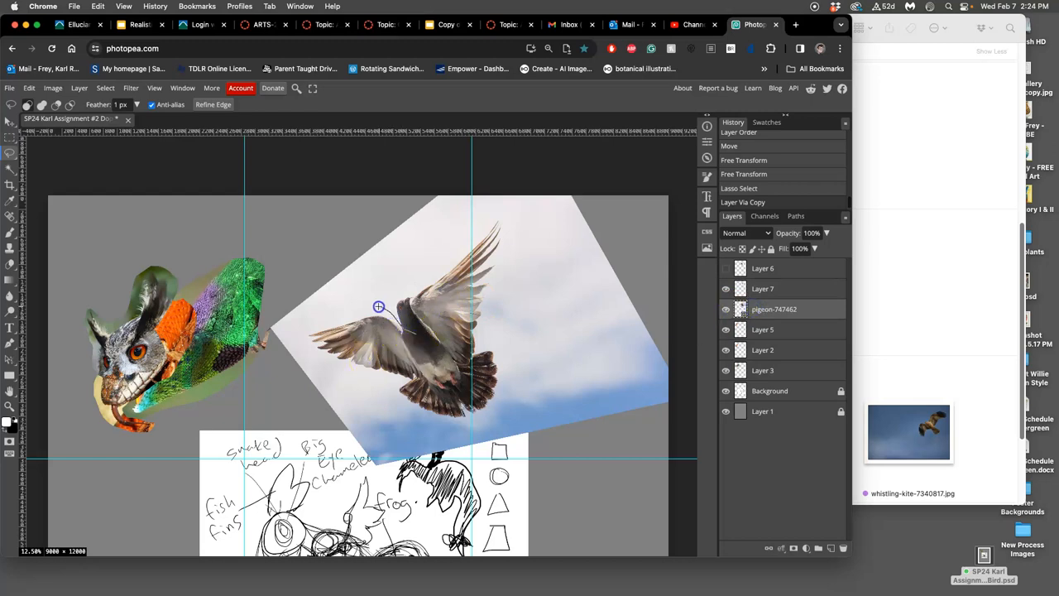
# Outline the pigeon's left wing and copy it onto its own Layer 8
pyautogui.moveTo(377, 306); pyautogui.dragTo(404, 379)
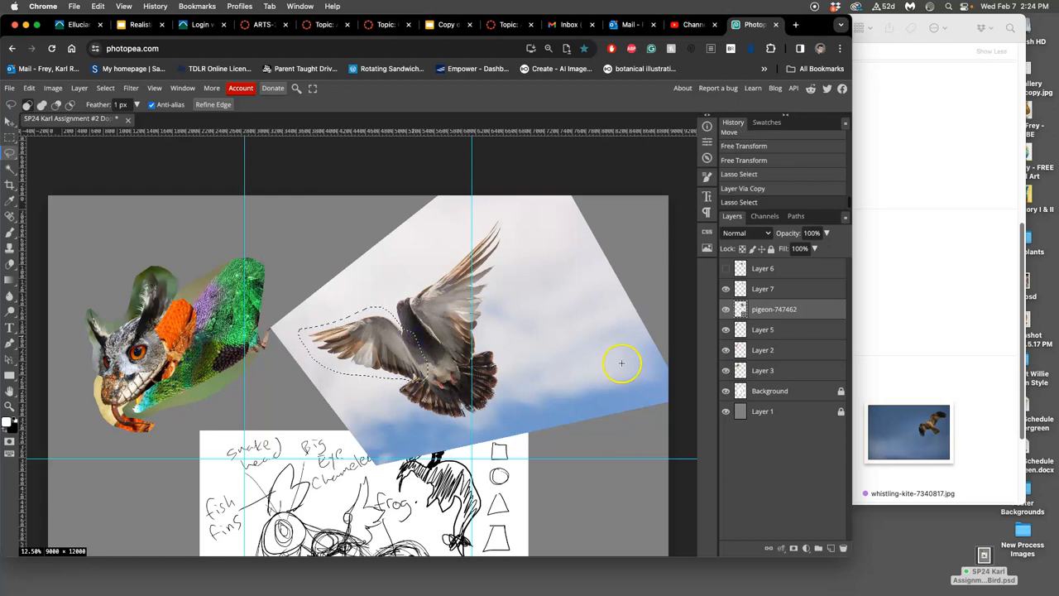
pyautogui.click(761, 288)
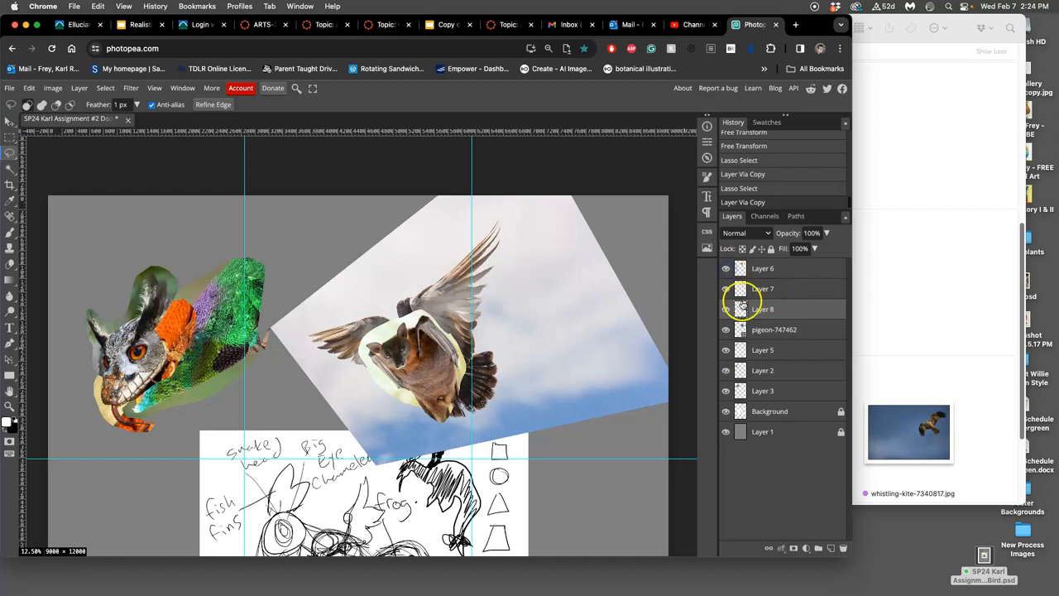
pyautogui.click(774, 330)
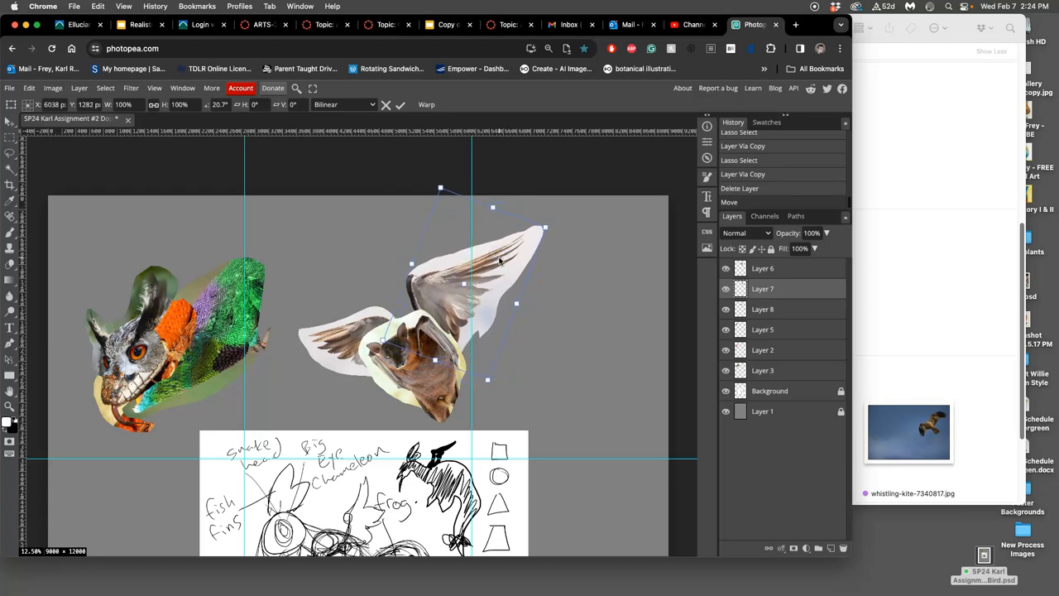
# Delete the pigeon layer and position the two wings on either side of the brown body cutout
pyautogui.scroll(-3)
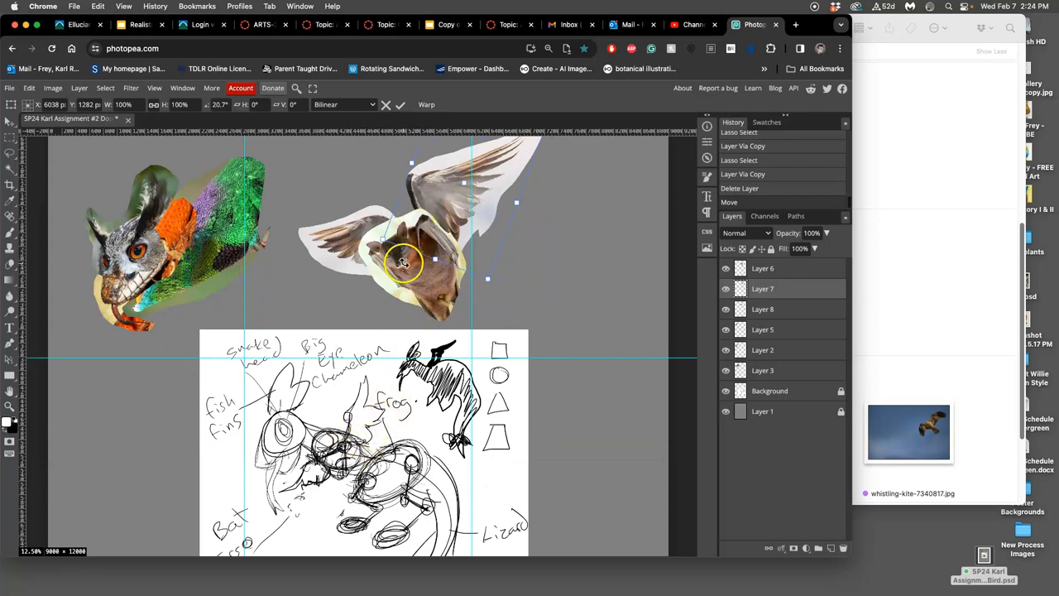
pyautogui.click(401, 104)
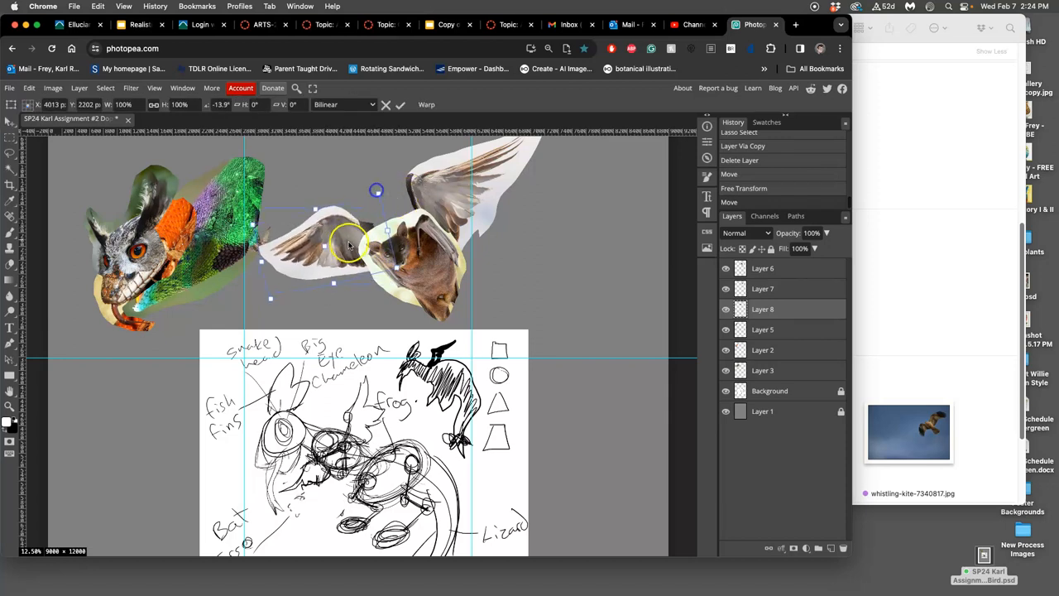
pyautogui.moveTo(347, 245); pyautogui.dragTo(346, 251)
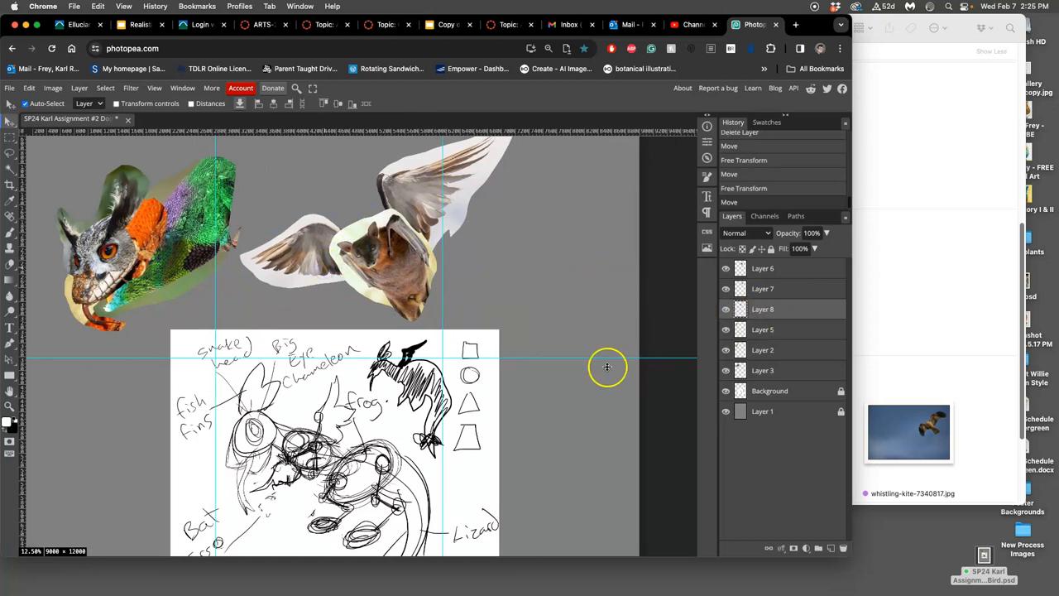
pyautogui.moveTo(607, 367); pyautogui.dragTo(389, 300)
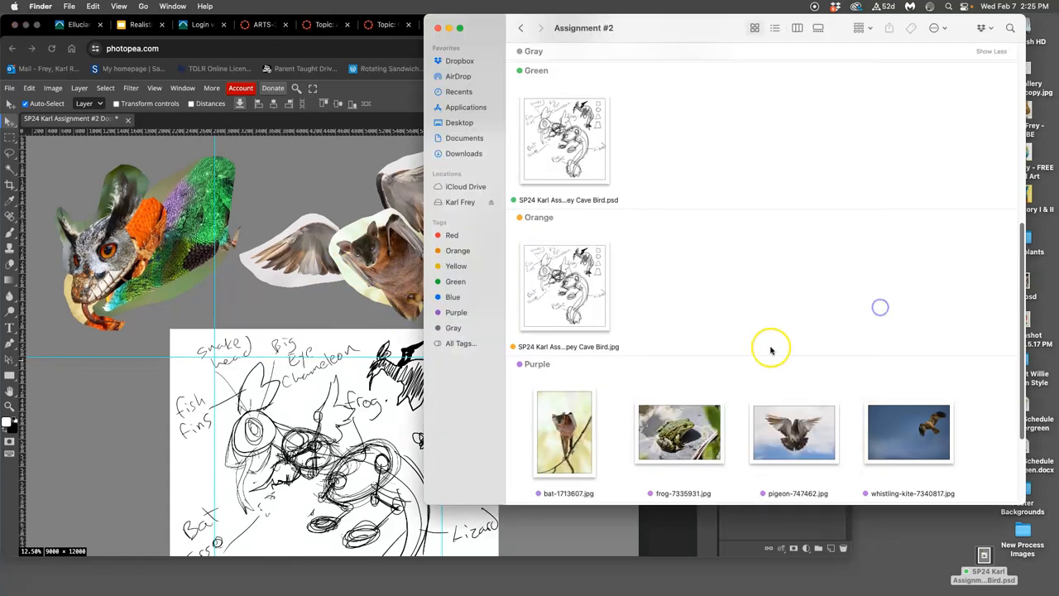
# Pick frog-7335931.jpg from the Assignment #2 folder in Finder
pyautogui.scroll(-3)
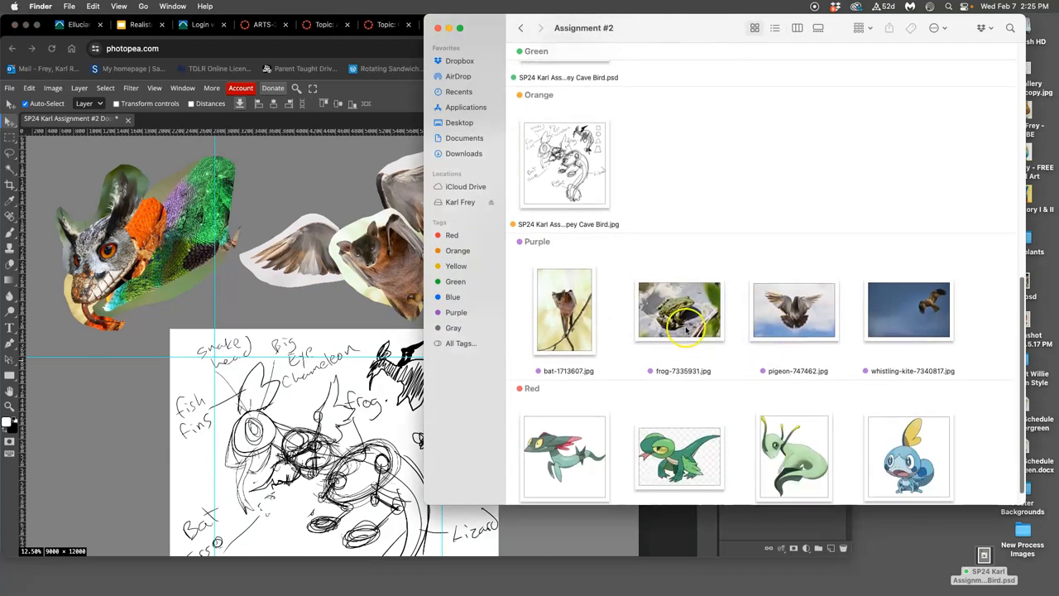
pyautogui.click(678, 312)
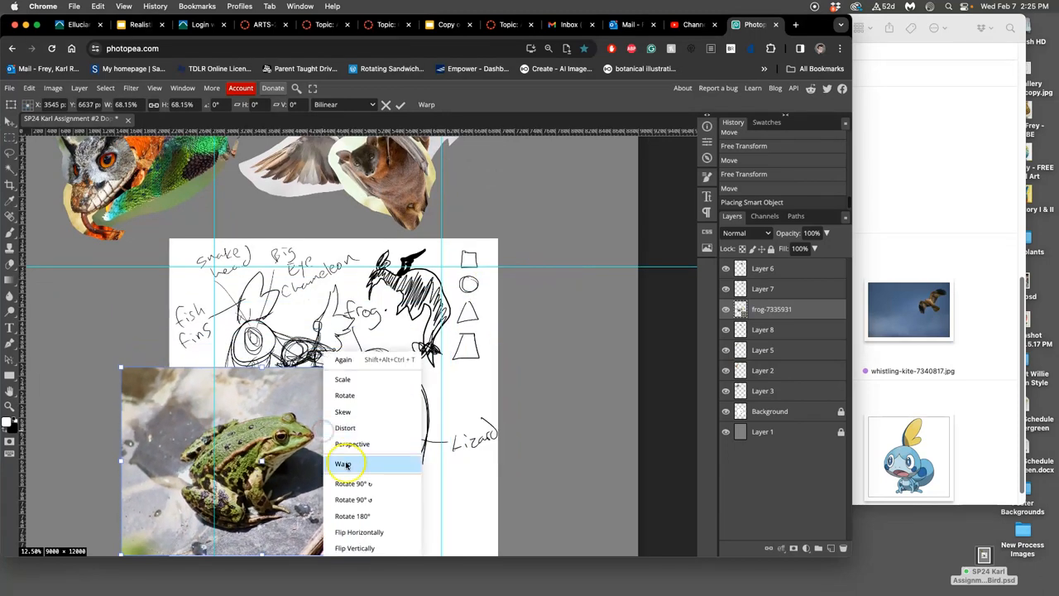
# Move the frog photo up above the sketch and switch the transform to Rotate
pyautogui.click(351, 516)
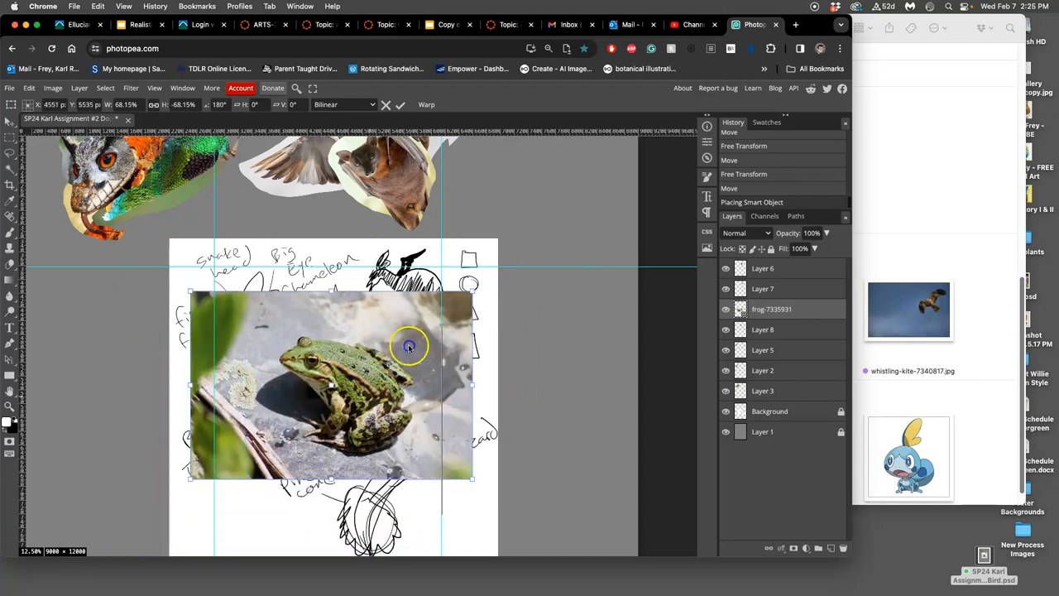
pyautogui.moveTo(410, 346); pyautogui.dragTo(552, 362)
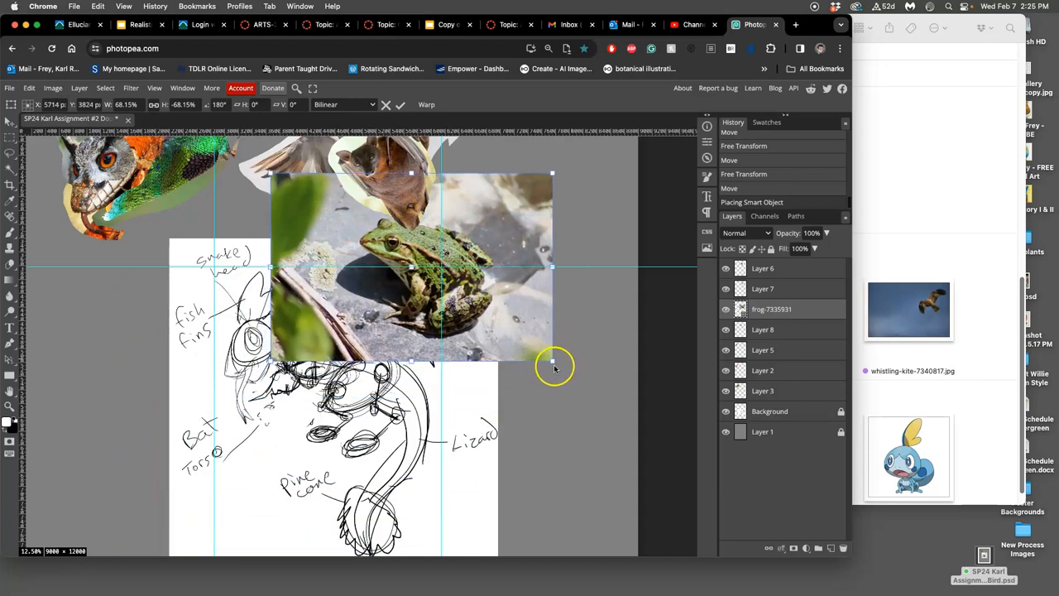
pyautogui.rightClick(553, 362)
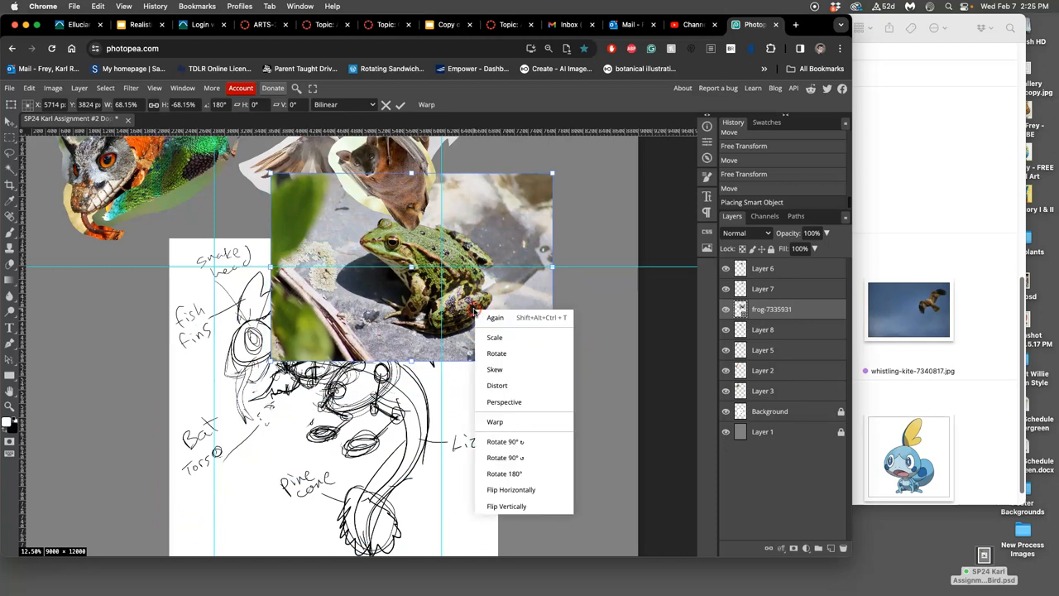
pyautogui.click(494, 422)
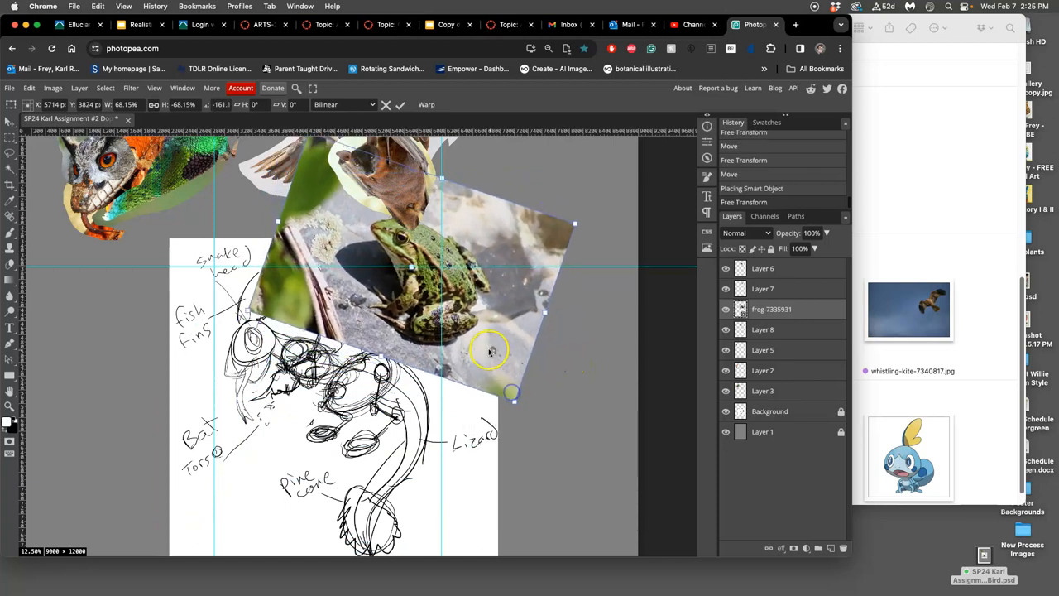
# Rotate the frog photo diagonally and settle it down over the right side of the sketch
pyautogui.moveTo(488, 348); pyautogui.dragTo(463, 275)
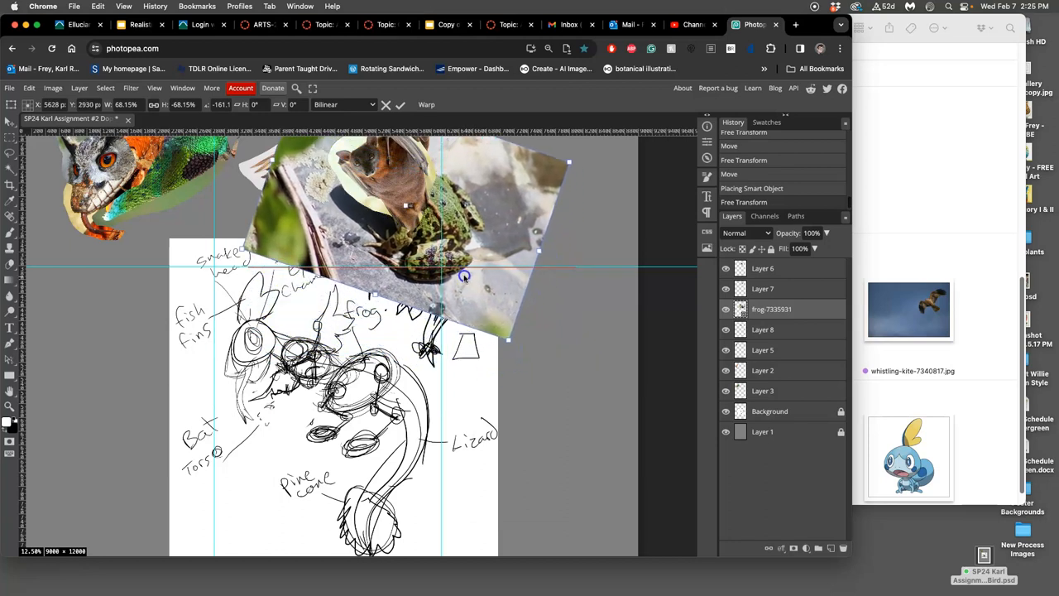
pyautogui.moveTo(464, 275); pyautogui.dragTo(453, 268)
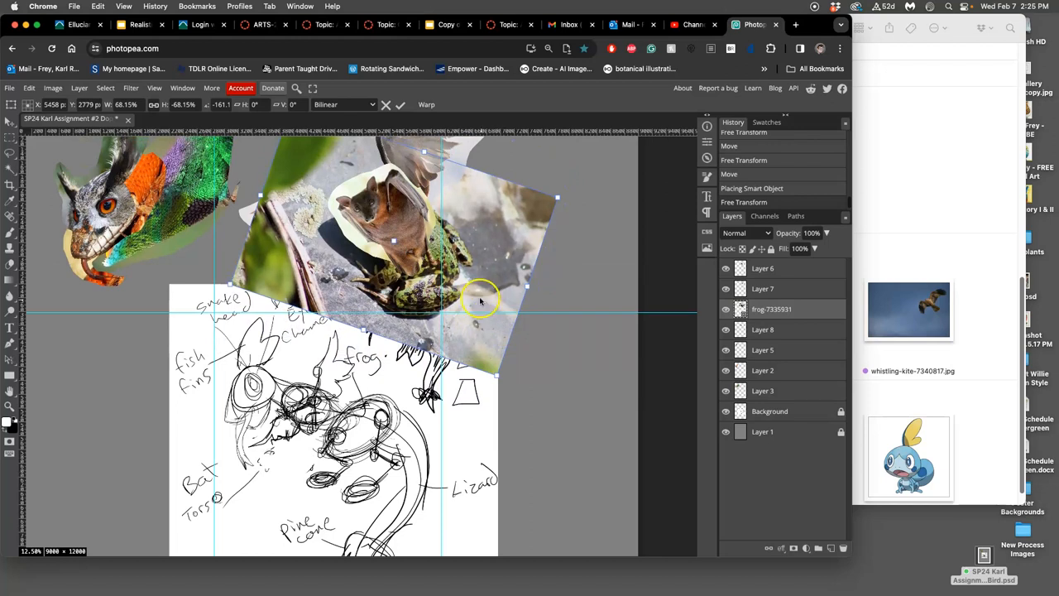
pyautogui.moveTo(480, 301); pyautogui.dragTo(447, 272)
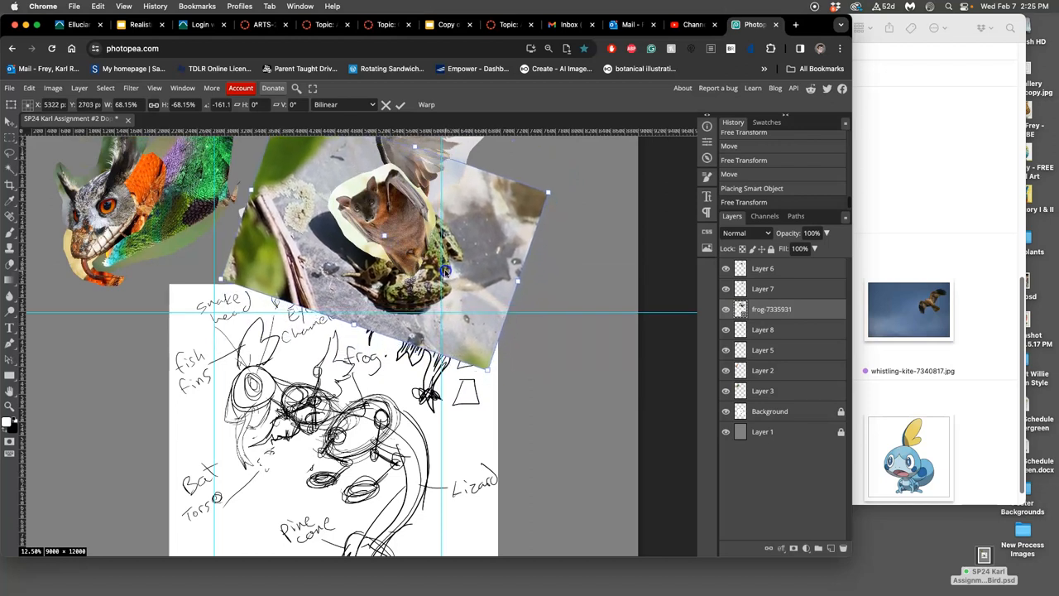
pyautogui.moveTo(447, 273); pyautogui.dragTo(457, 279)
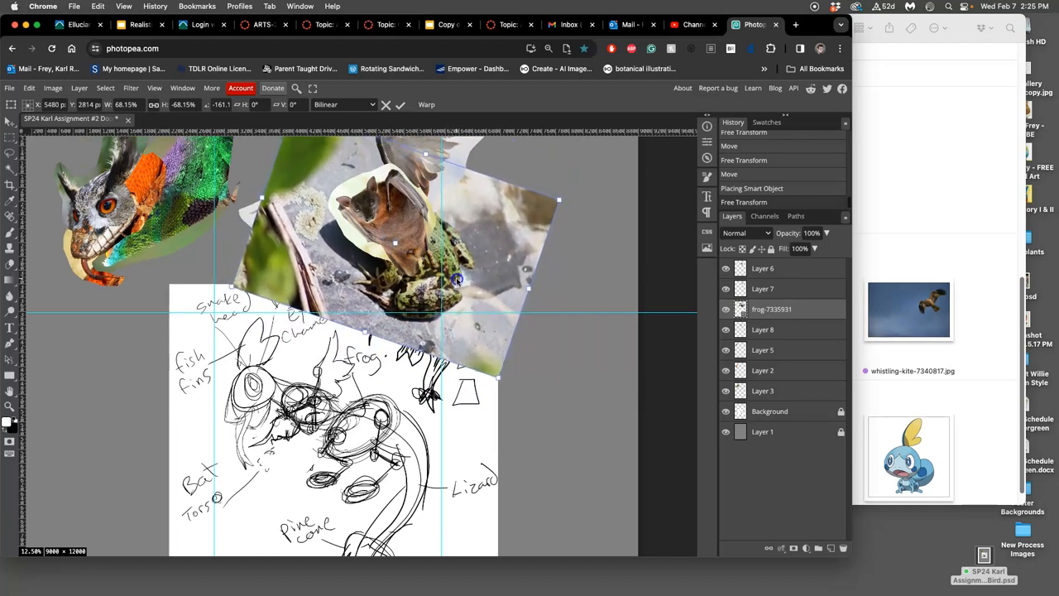
pyautogui.moveTo(455, 279); pyautogui.dragTo(471, 304)
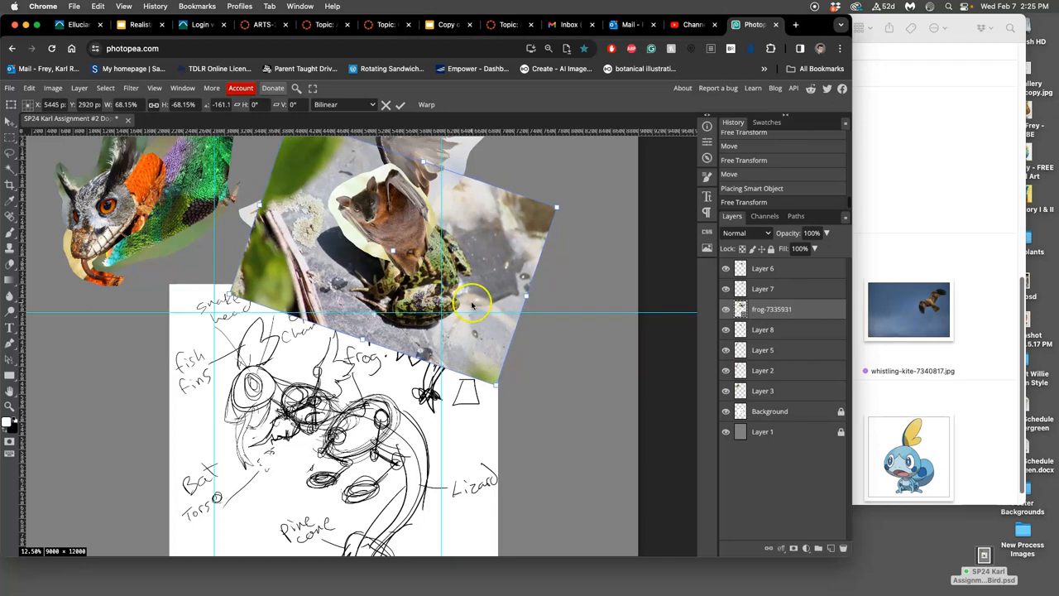
pyautogui.moveTo(417, 334)
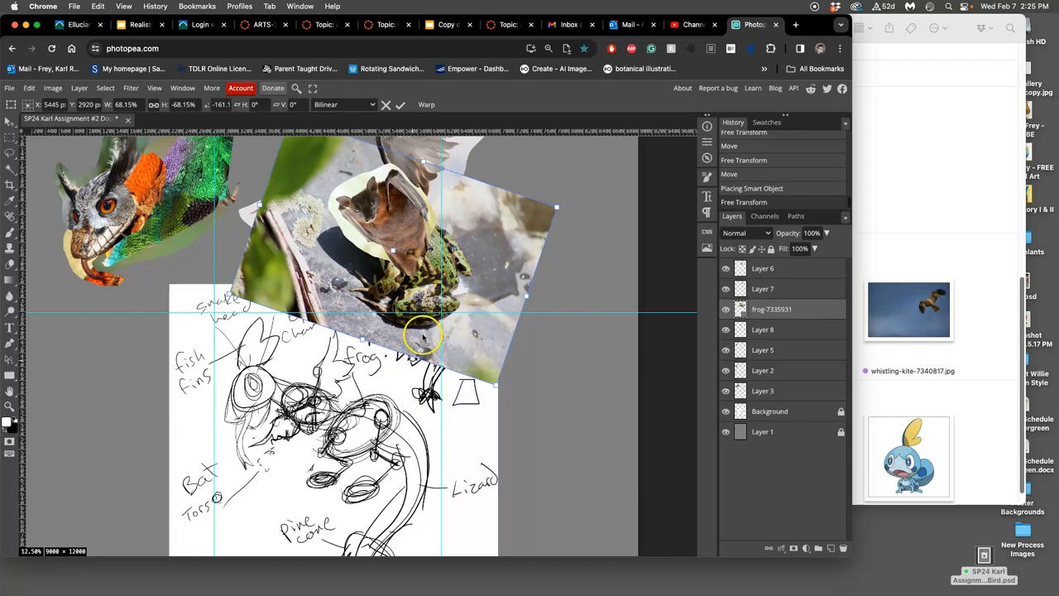
pyautogui.moveTo(422, 340); pyautogui.dragTo(444, 284)
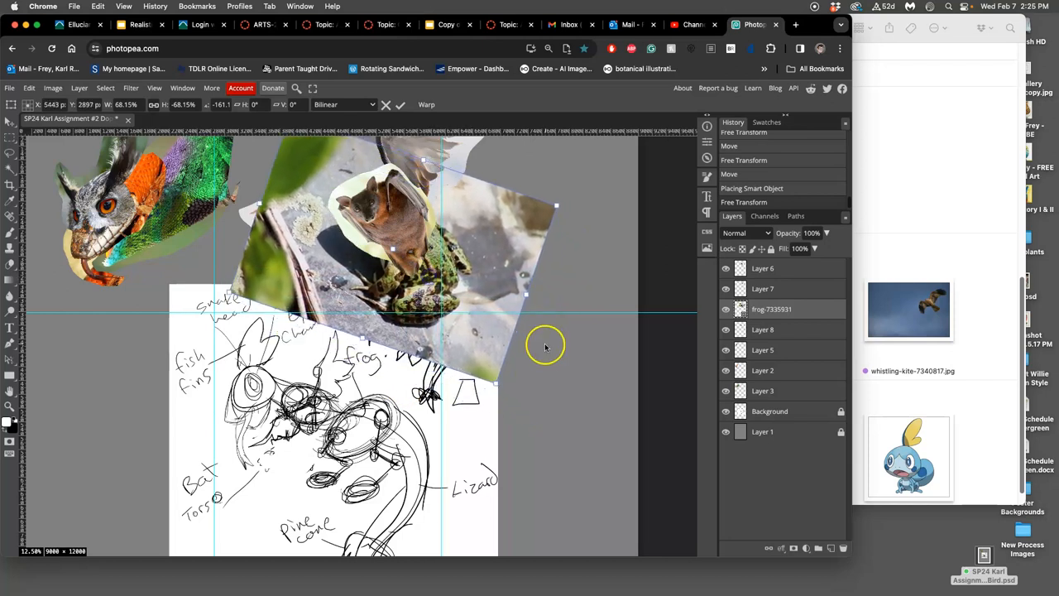
pyautogui.moveTo(545, 346); pyautogui.dragTo(533, 394)
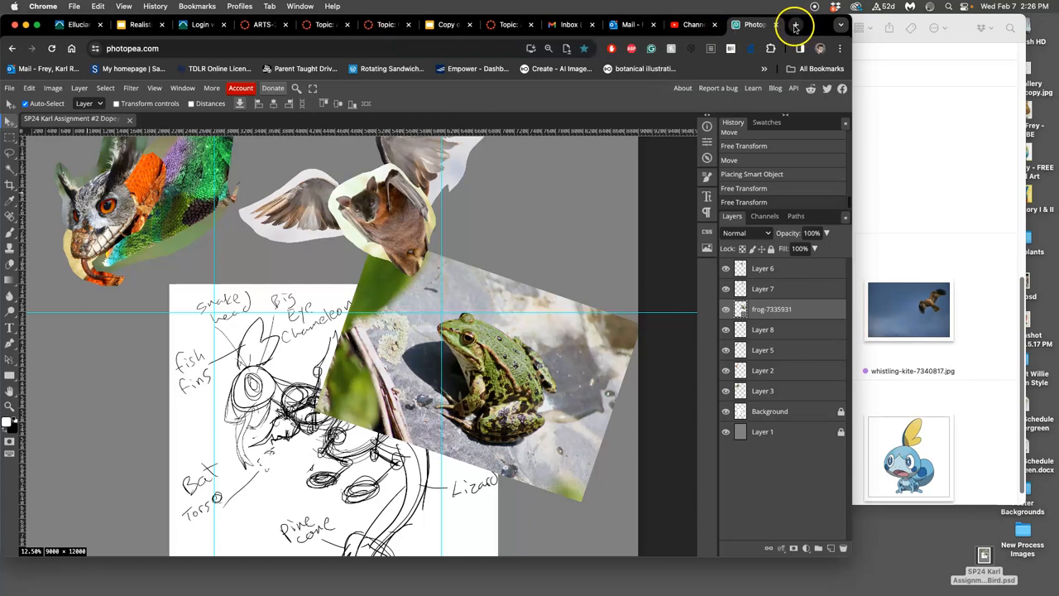
# Reach Google Images in a new tab and search for 'frog lifted'
pyautogui.click(794, 25)
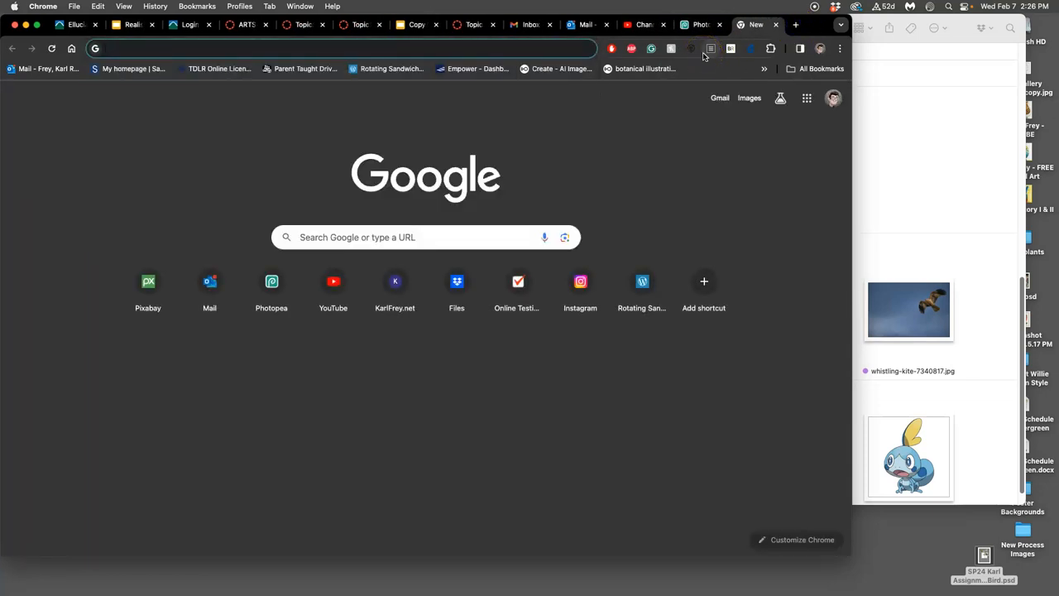
pyautogui.write('google images')
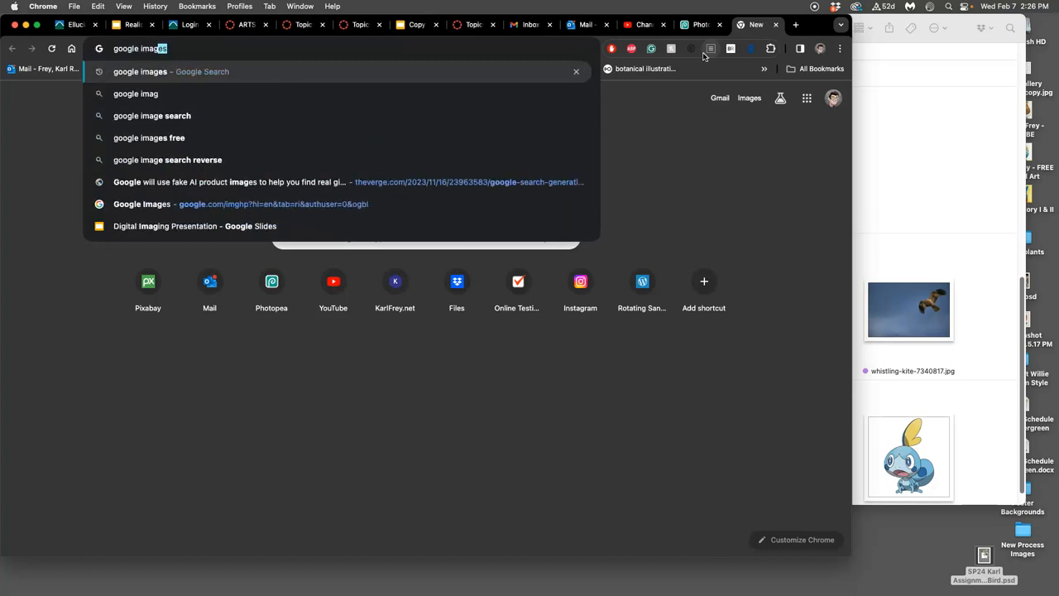
pyautogui.press('Return')
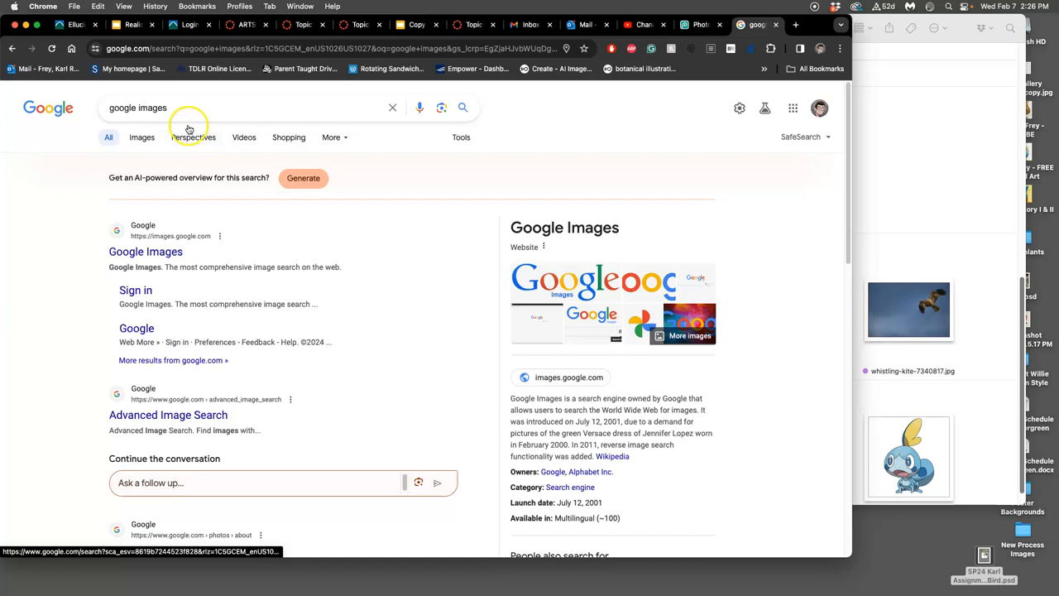
pyautogui.click(140, 135)
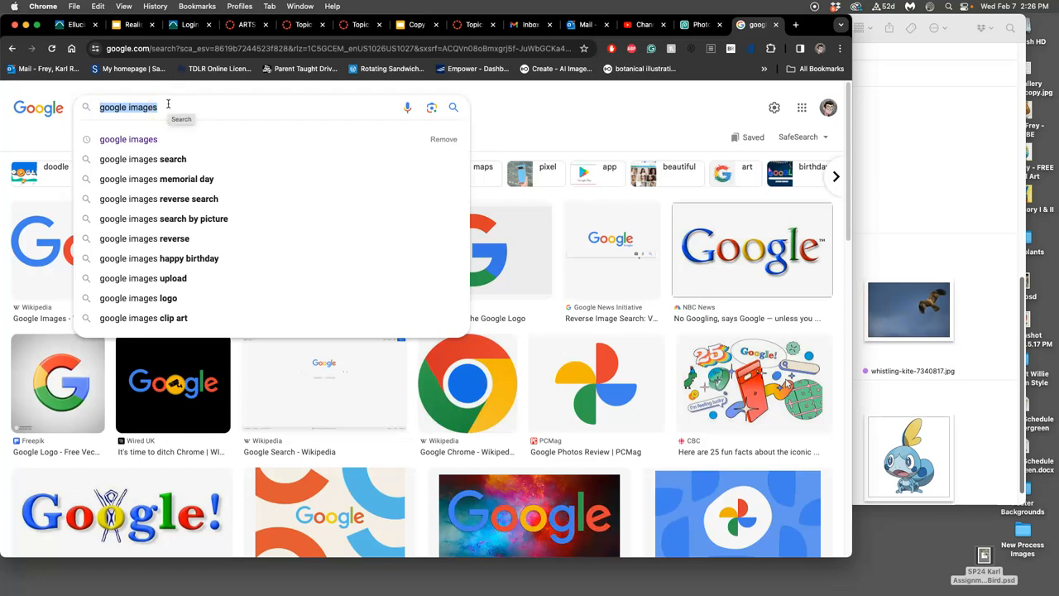
pyautogui.write('frog lifted')
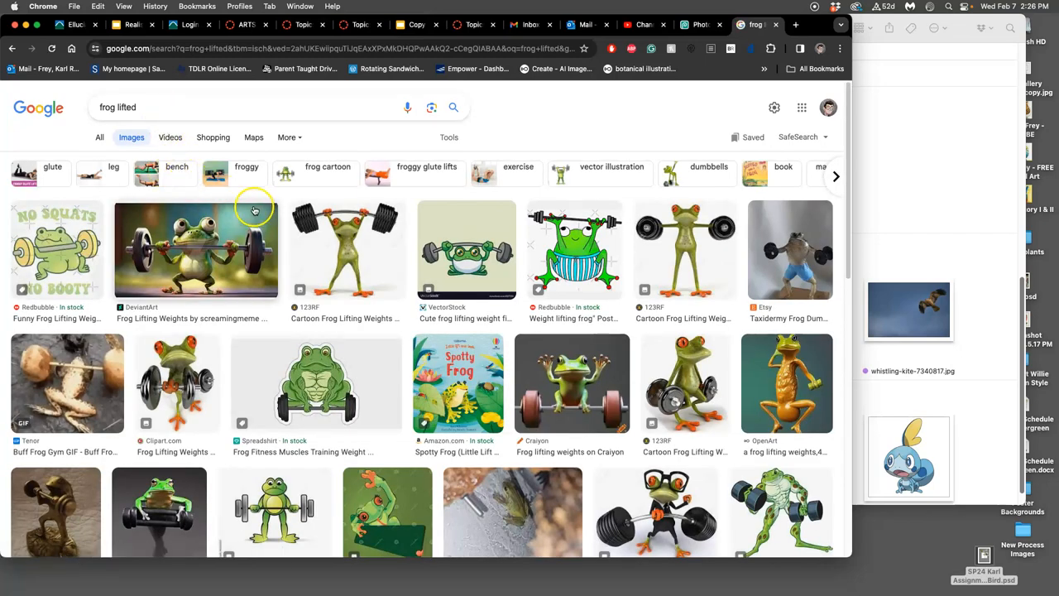
pyautogui.moveTo(212, 223)
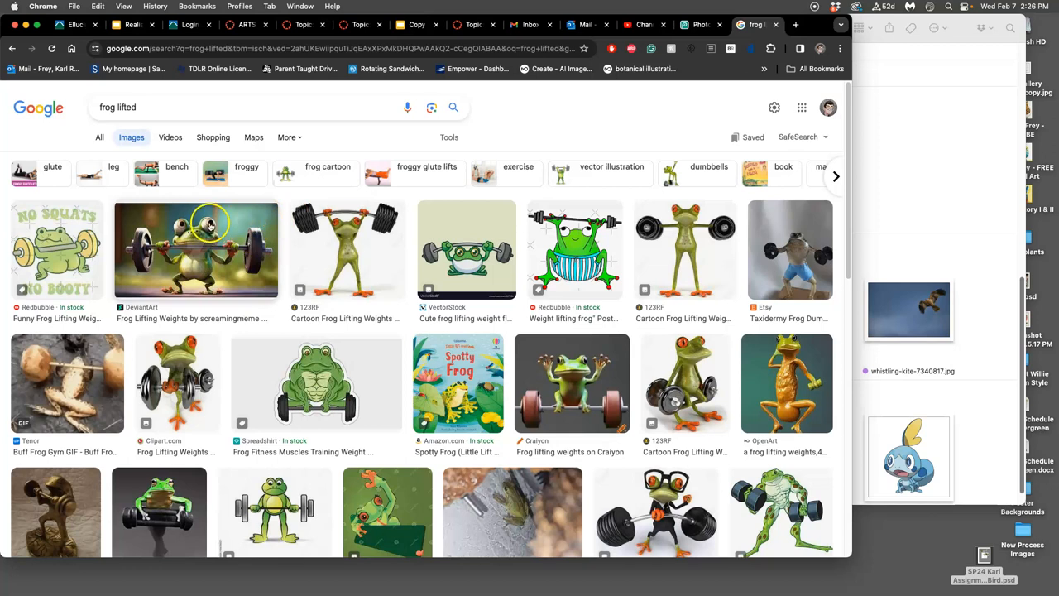
# Filter the results to Large size and Creative Commons usage rights
pyautogui.click(449, 138)
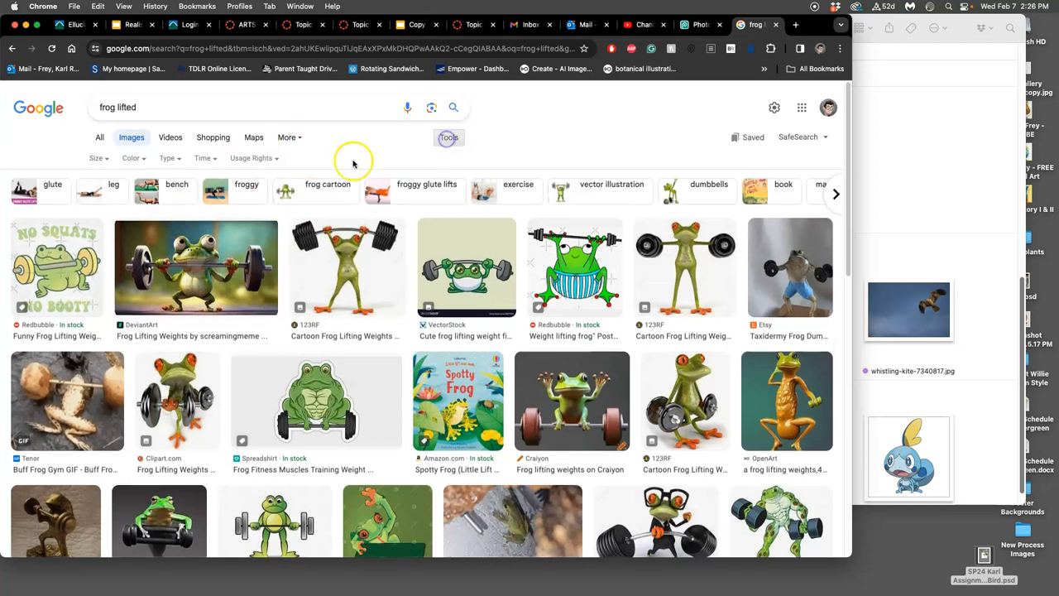
pyautogui.click(97, 159)
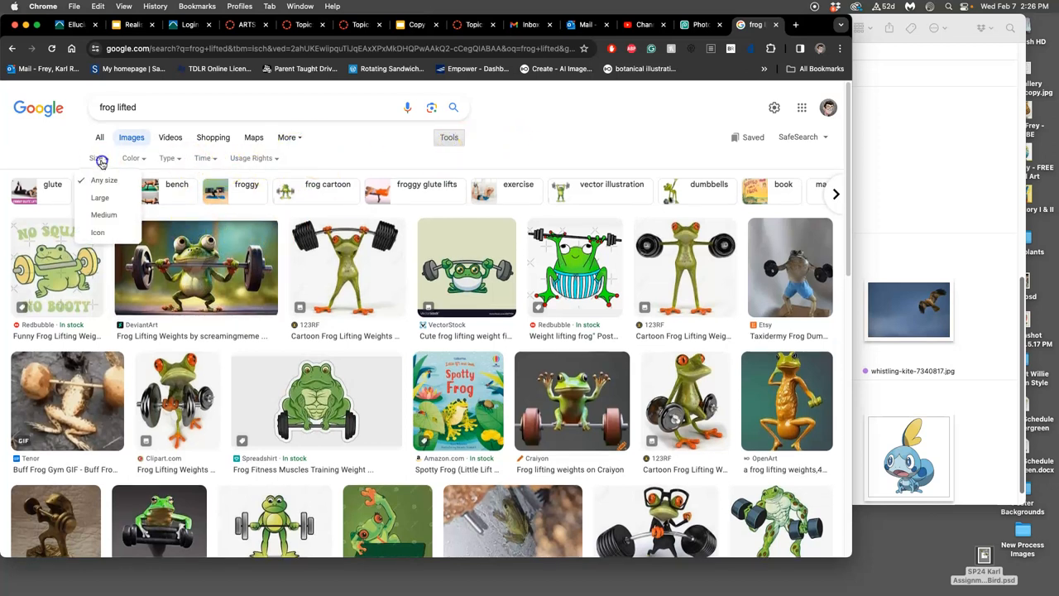
pyautogui.click(100, 196)
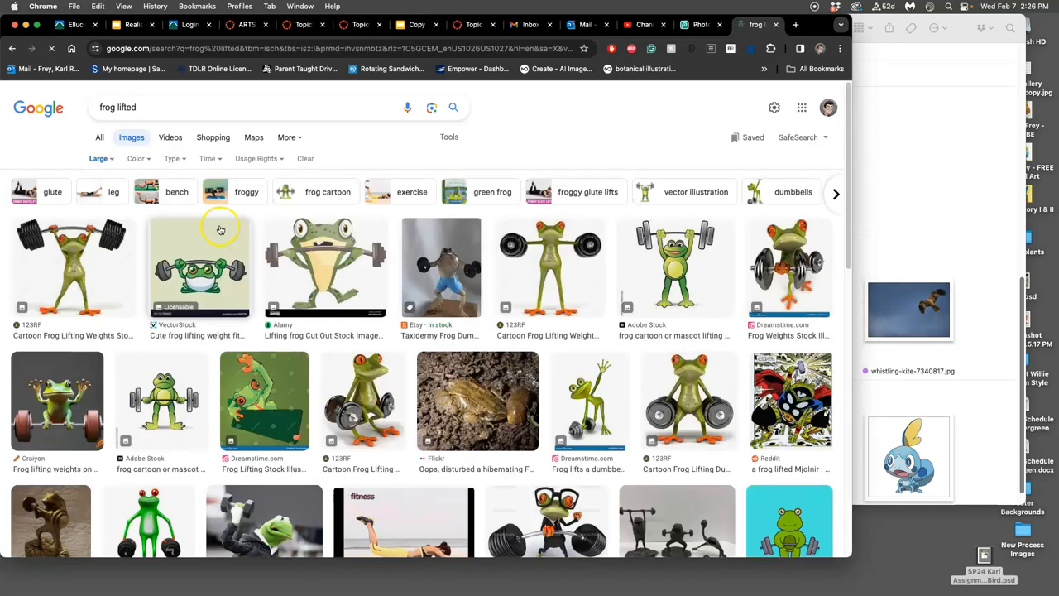
pyautogui.click(257, 159)
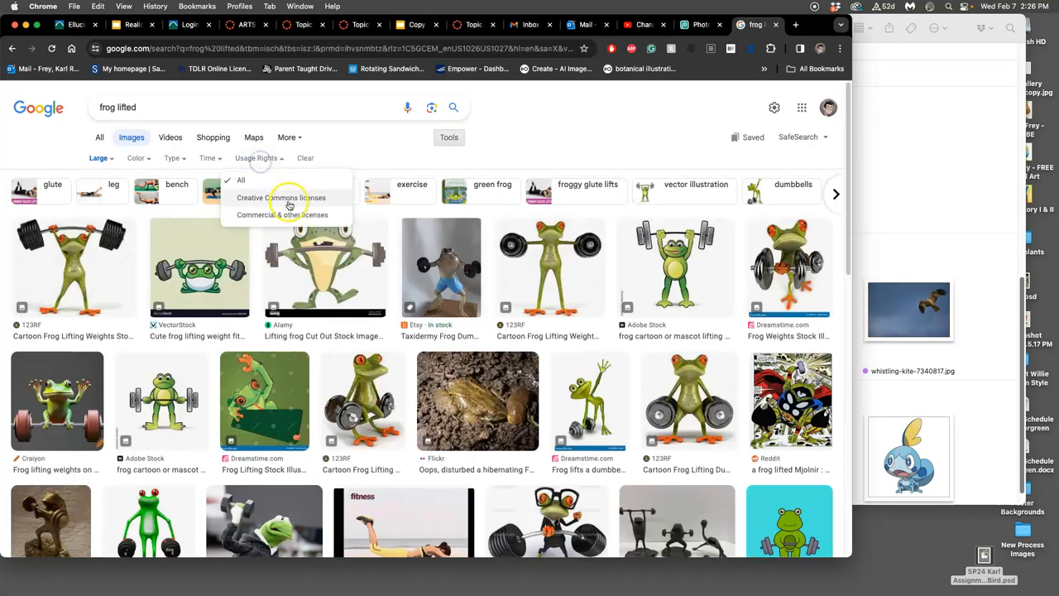
pyautogui.click(281, 197)
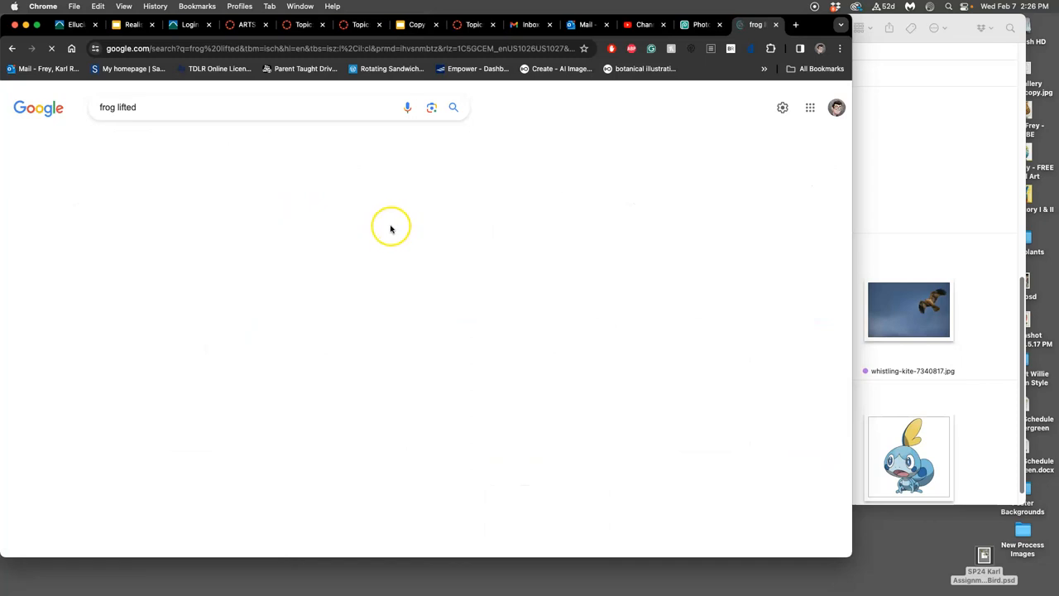
pyautogui.moveTo(374, 229)
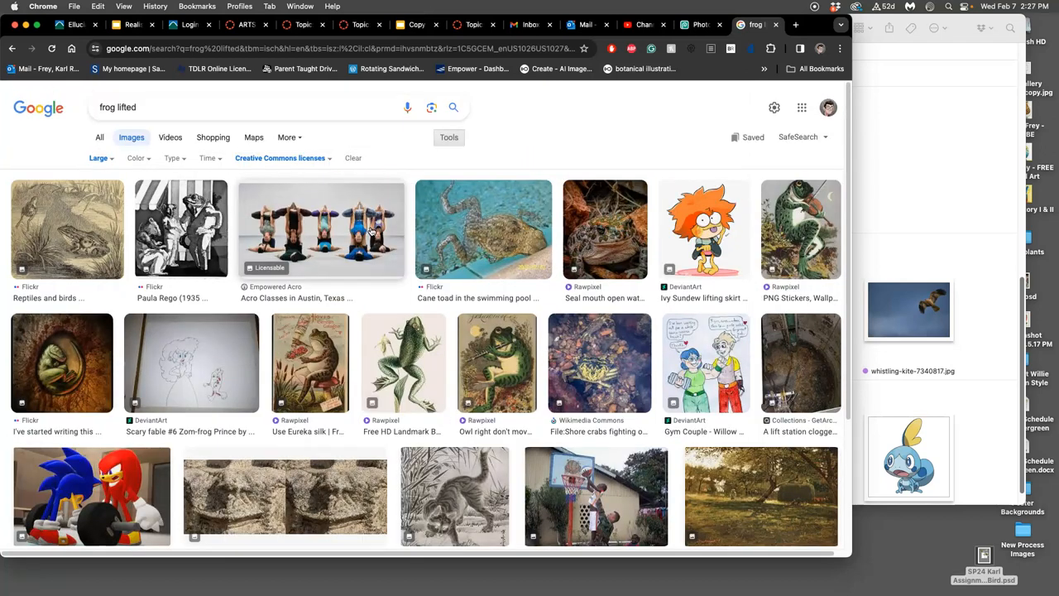
pyautogui.click(280, 158)
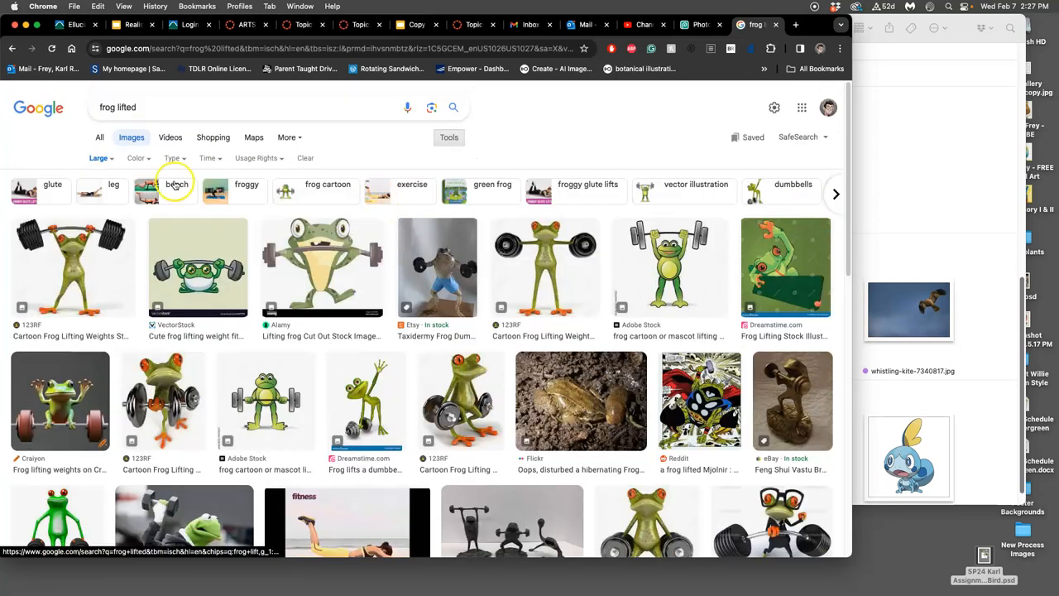
pyautogui.click(172, 159)
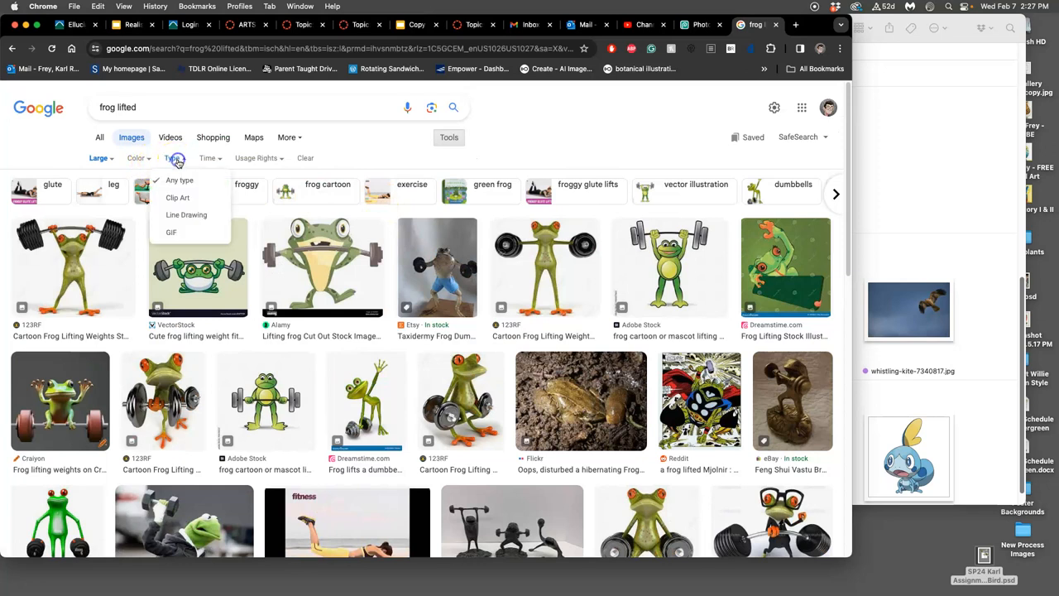
pyautogui.moveTo(139, 159)
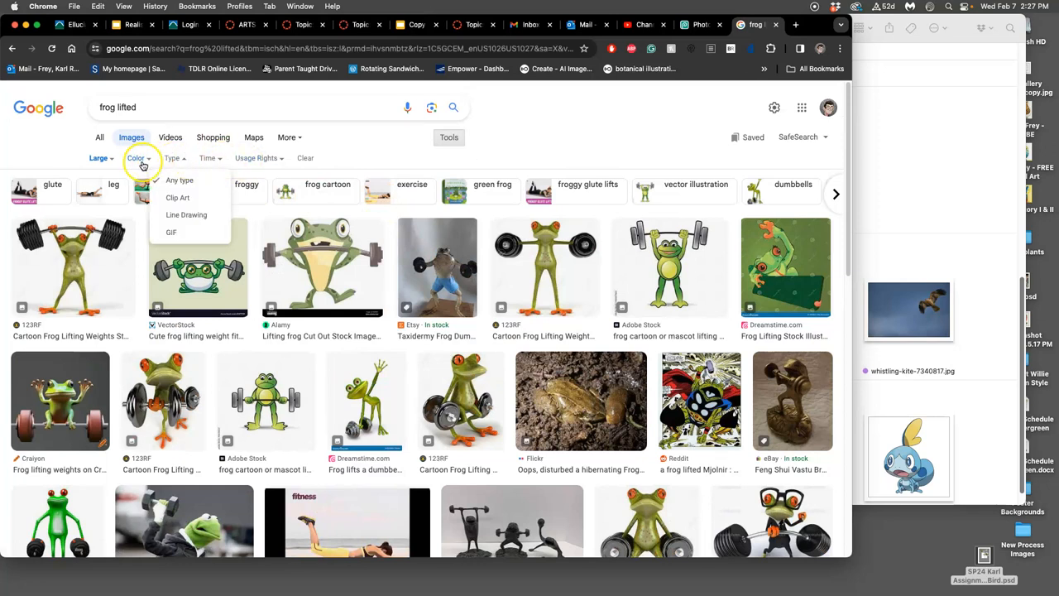
pyautogui.scroll(-3)
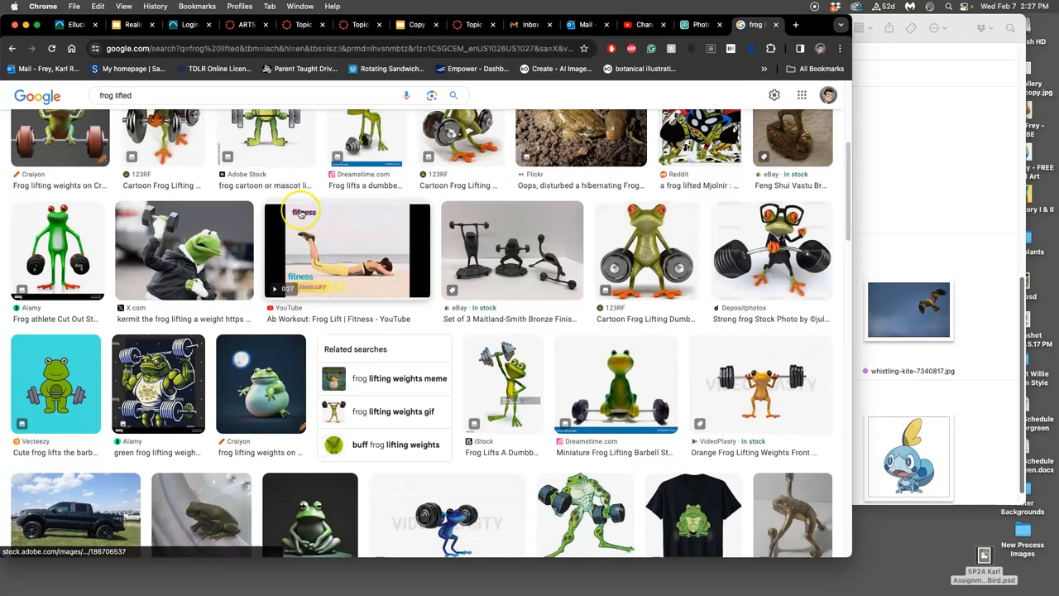
pyautogui.scroll(-3)
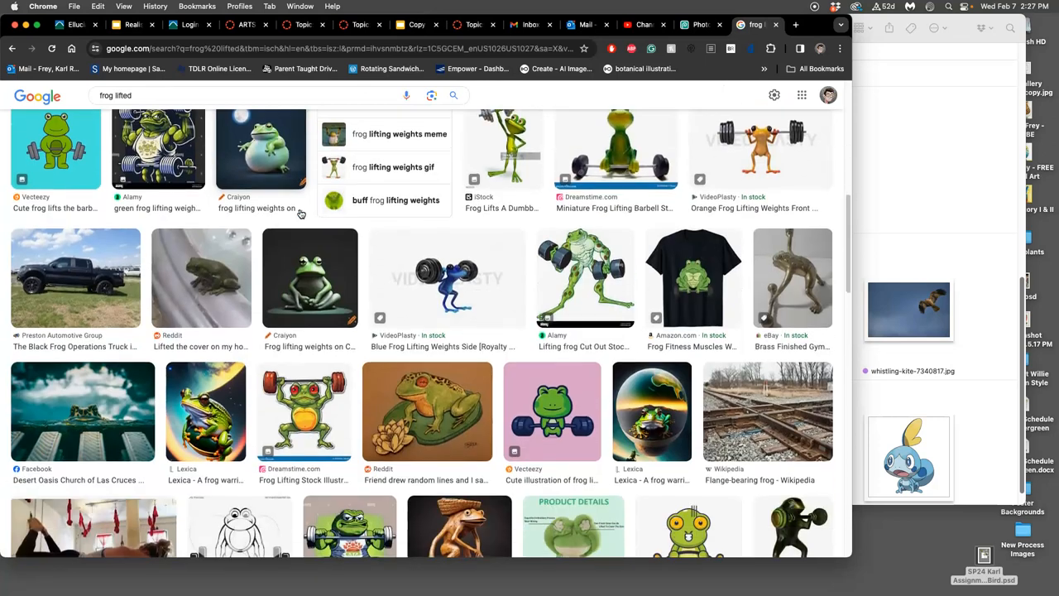
pyautogui.scroll(-3)
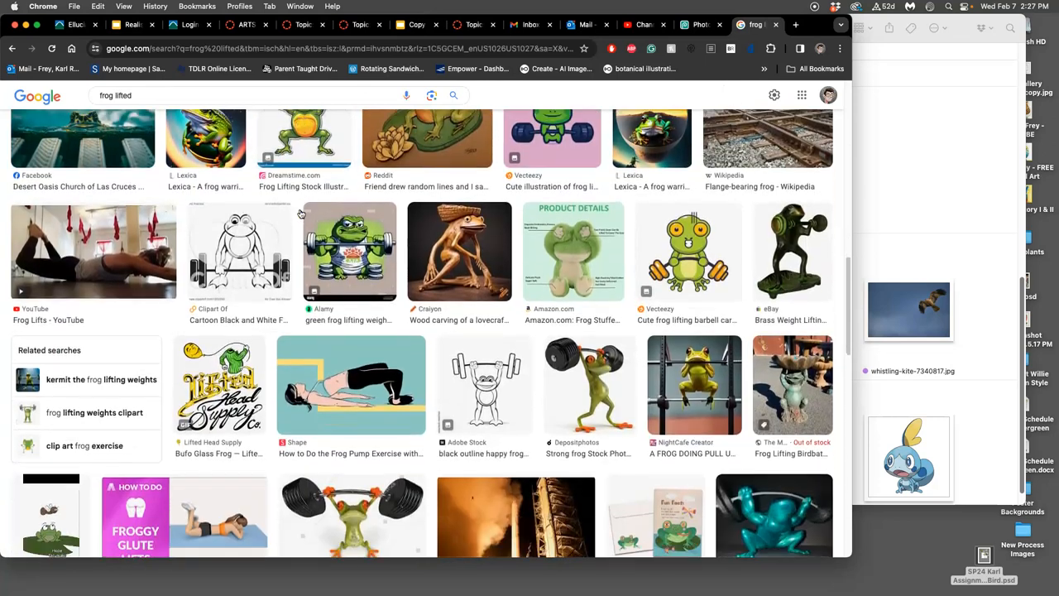
pyautogui.scroll(-3)
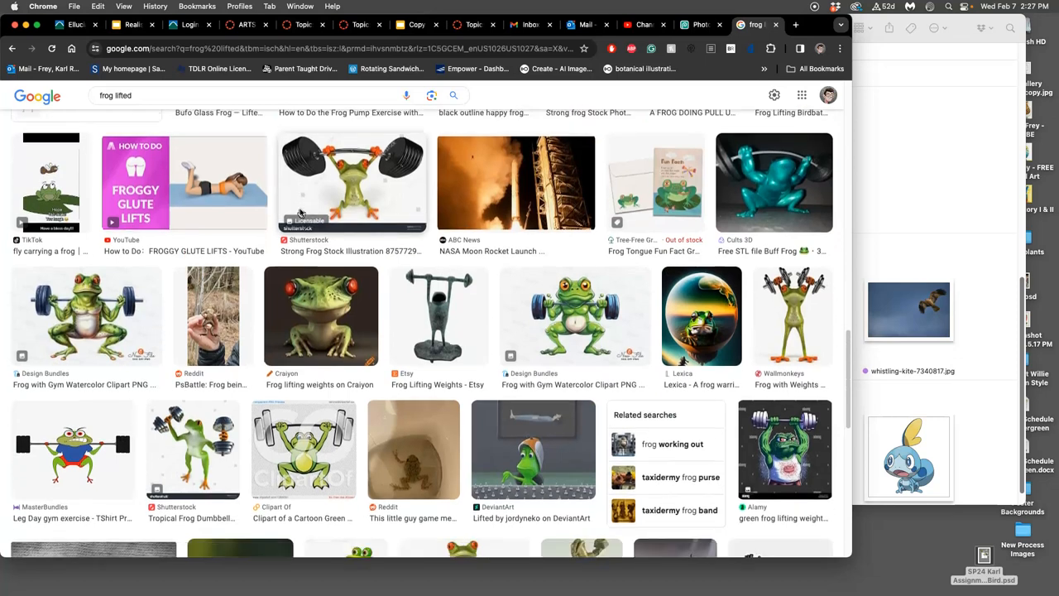
pyautogui.scroll(-3)
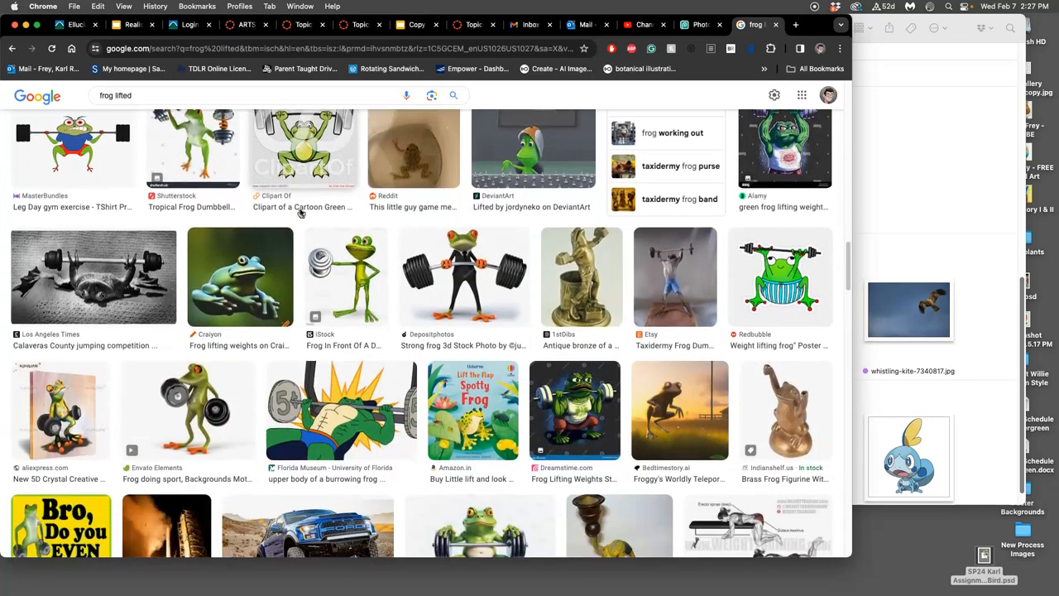
pyautogui.scroll(-3)
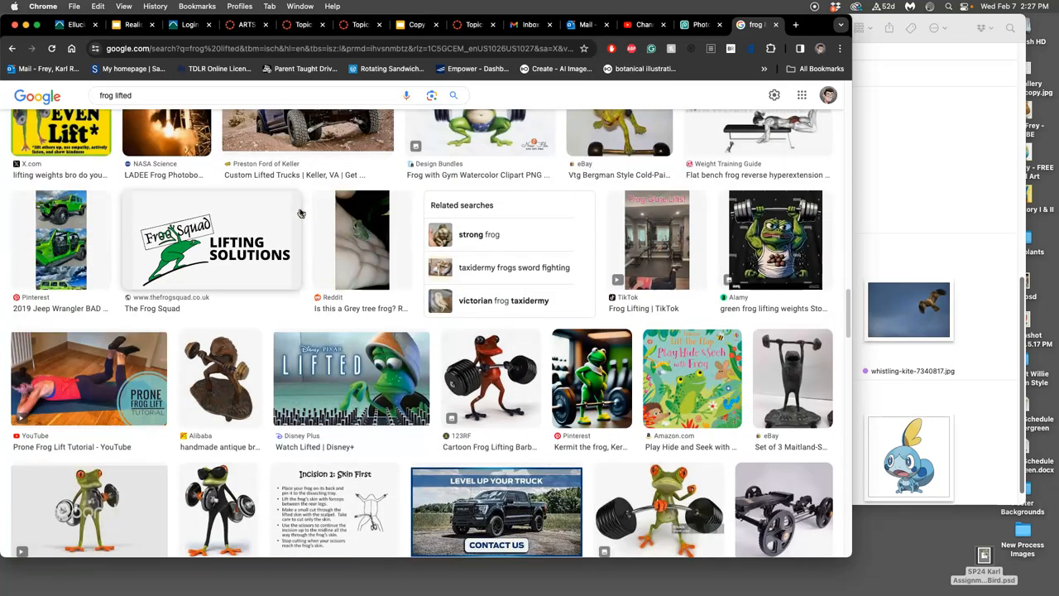
pyautogui.scroll(-3)
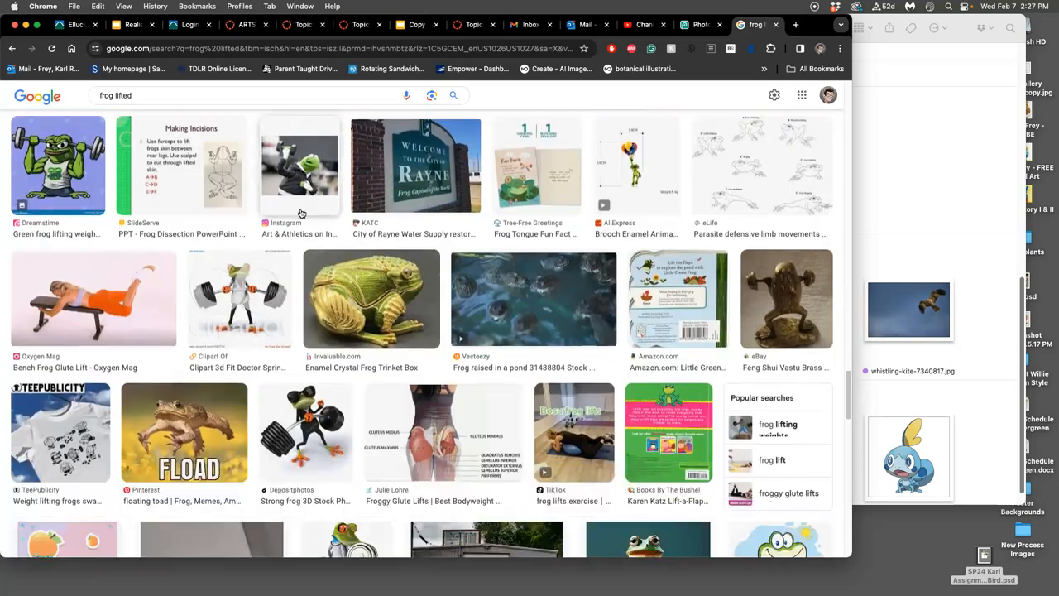
pyautogui.scroll(-3)
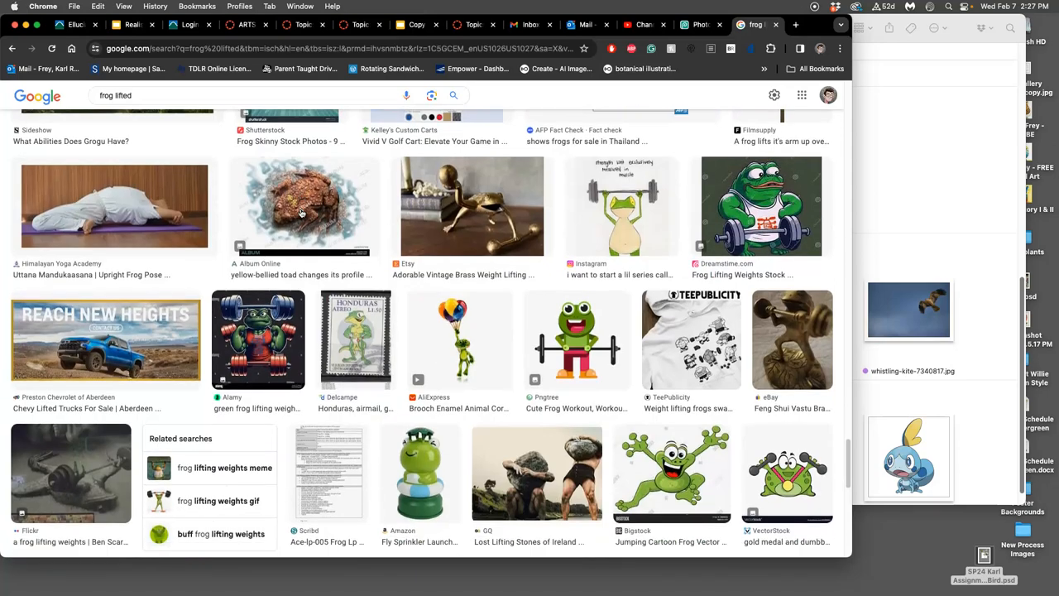
pyautogui.scroll(-3)
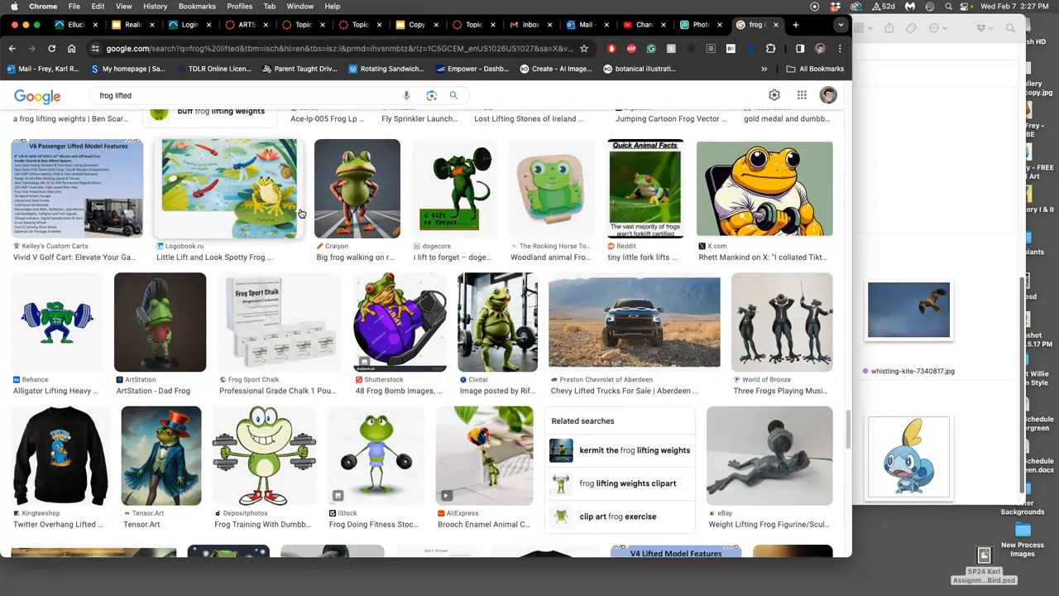
pyautogui.scroll(-3)
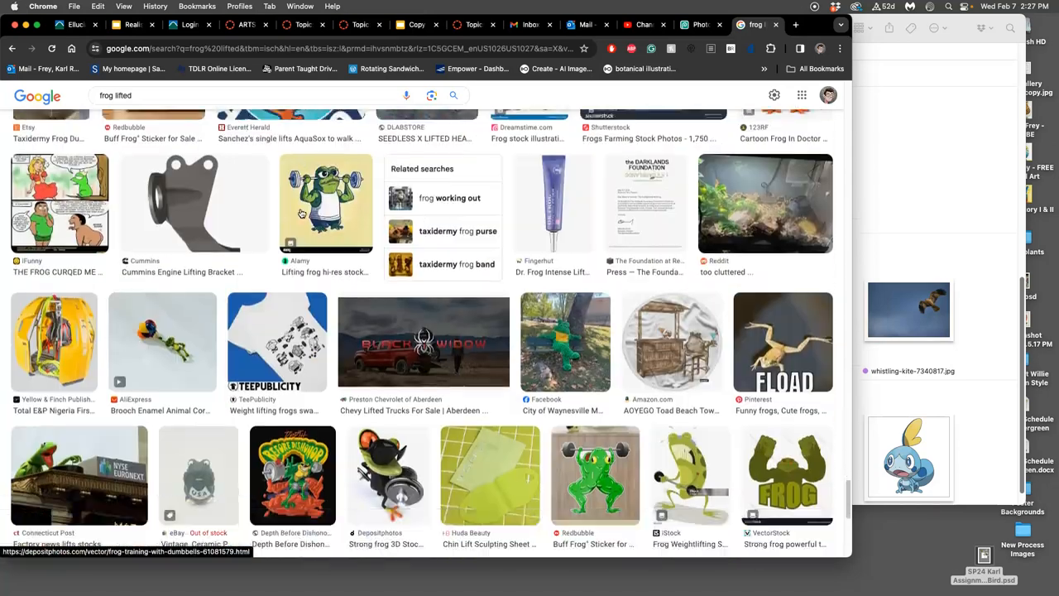
pyautogui.click(172, 159)
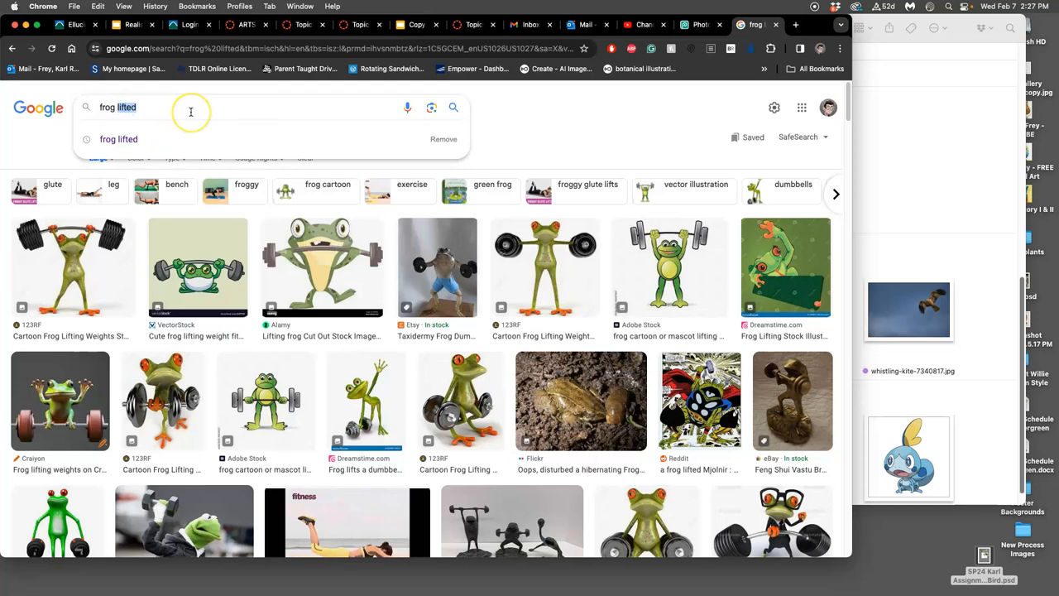
pyautogui.moveTo(190, 112)
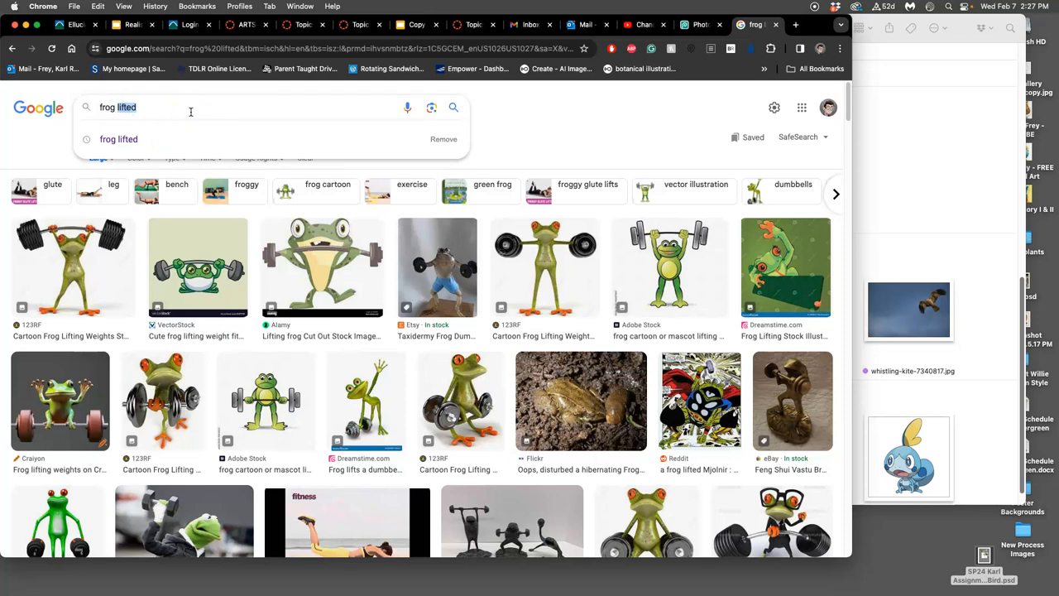
pyautogui.moveTo(471, 295)
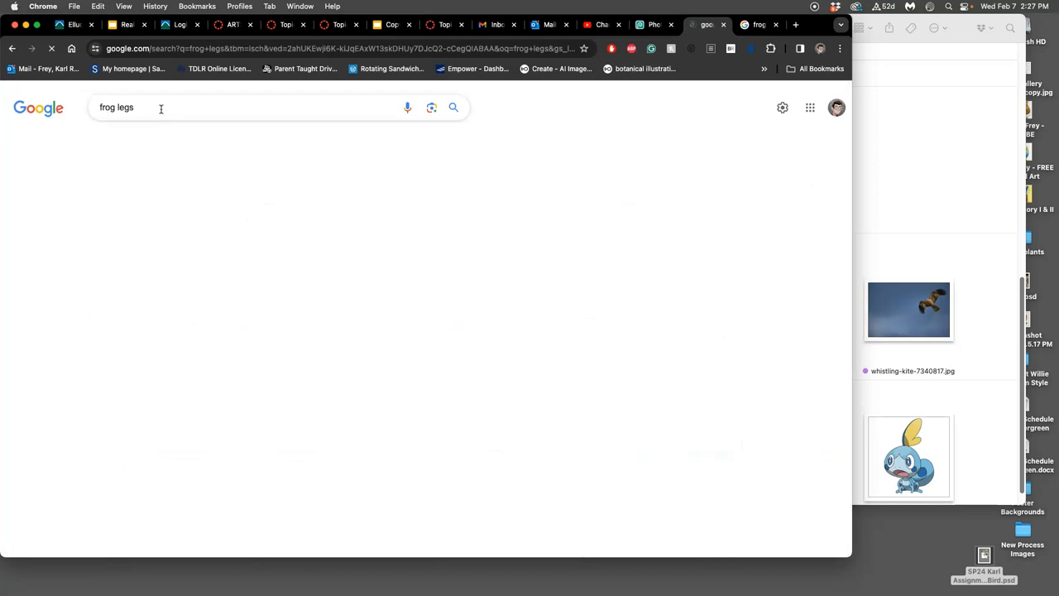
# Run the 'frog legs' search and scroll through several pages of results
pyautogui.press('Return')
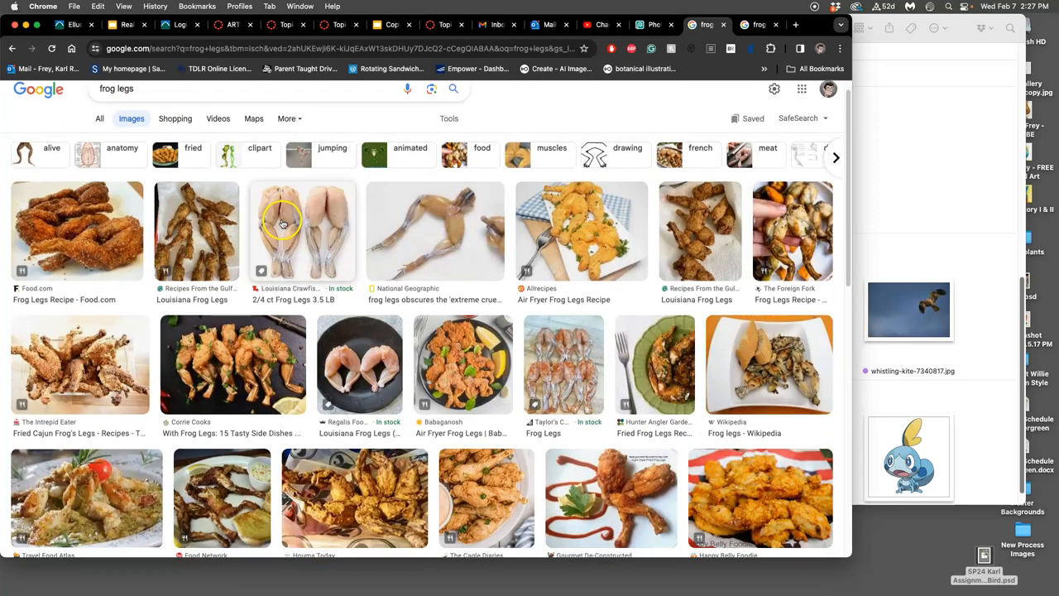
pyautogui.scroll(-3)
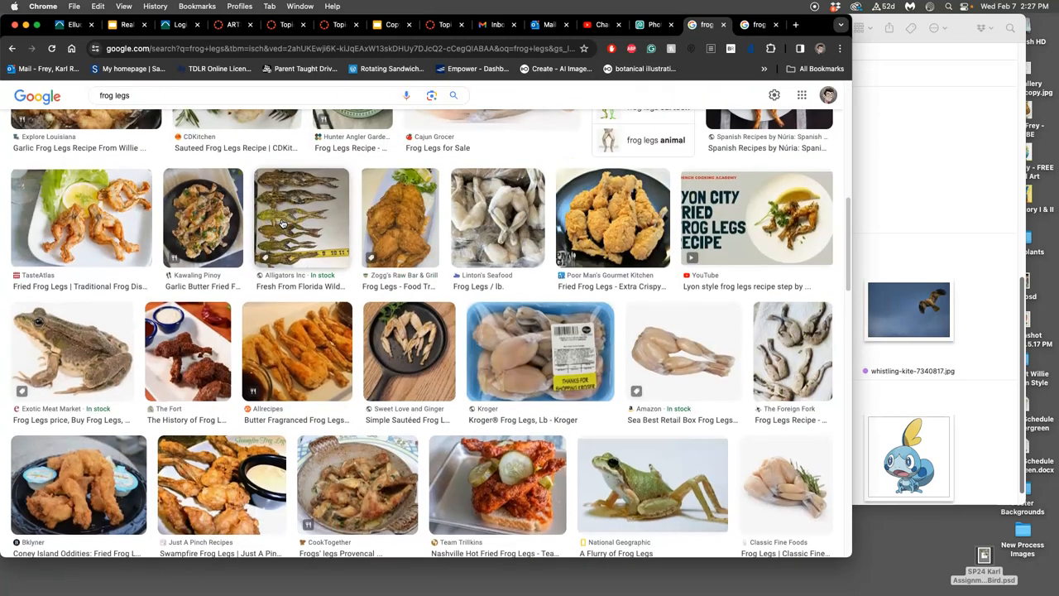
pyautogui.scroll(-3)
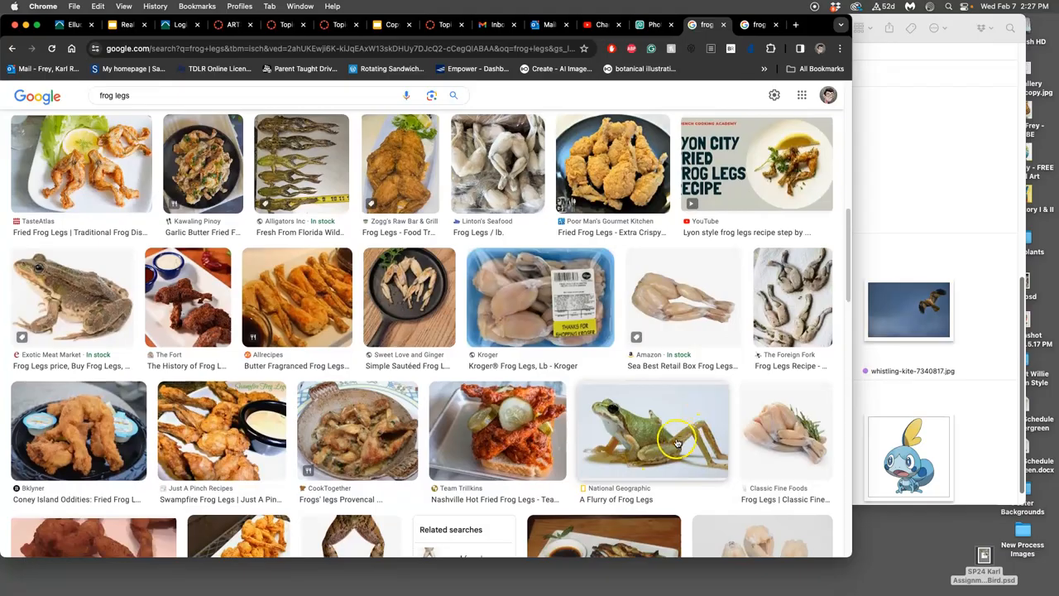
pyautogui.scroll(-3)
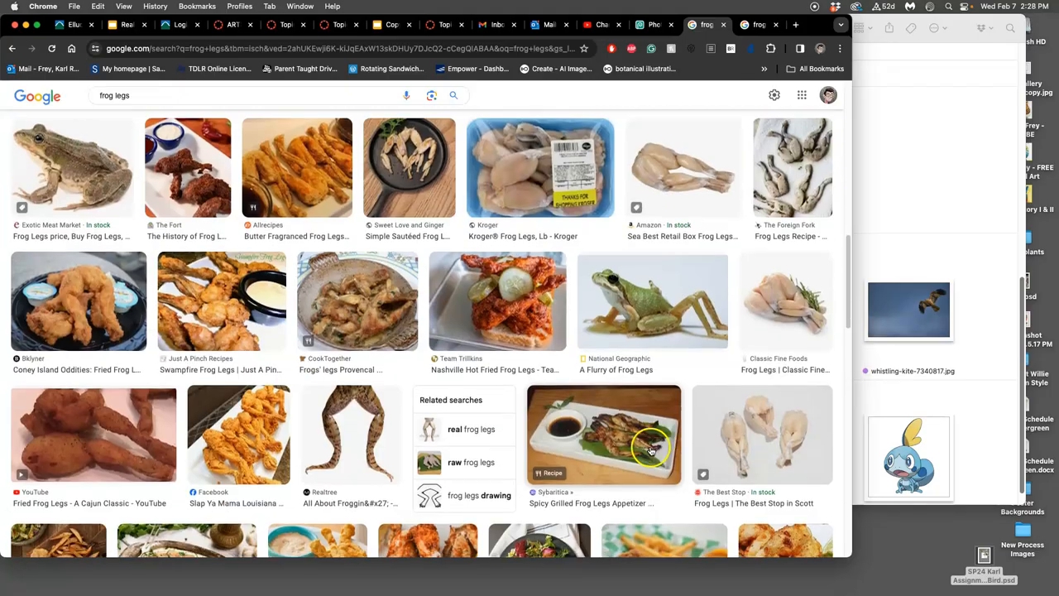
pyautogui.scroll(-3)
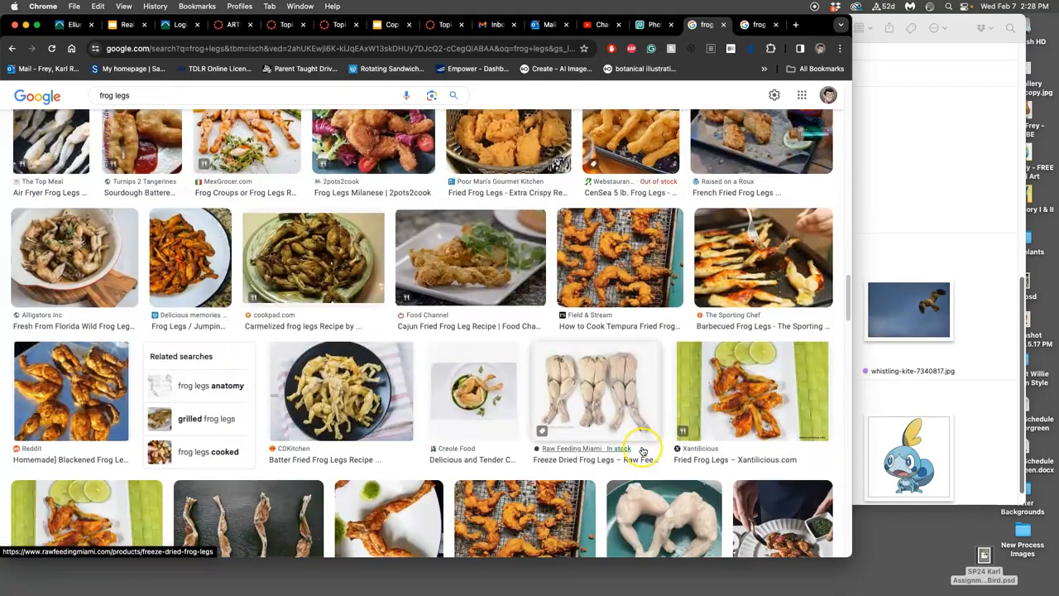
pyautogui.scroll(3)
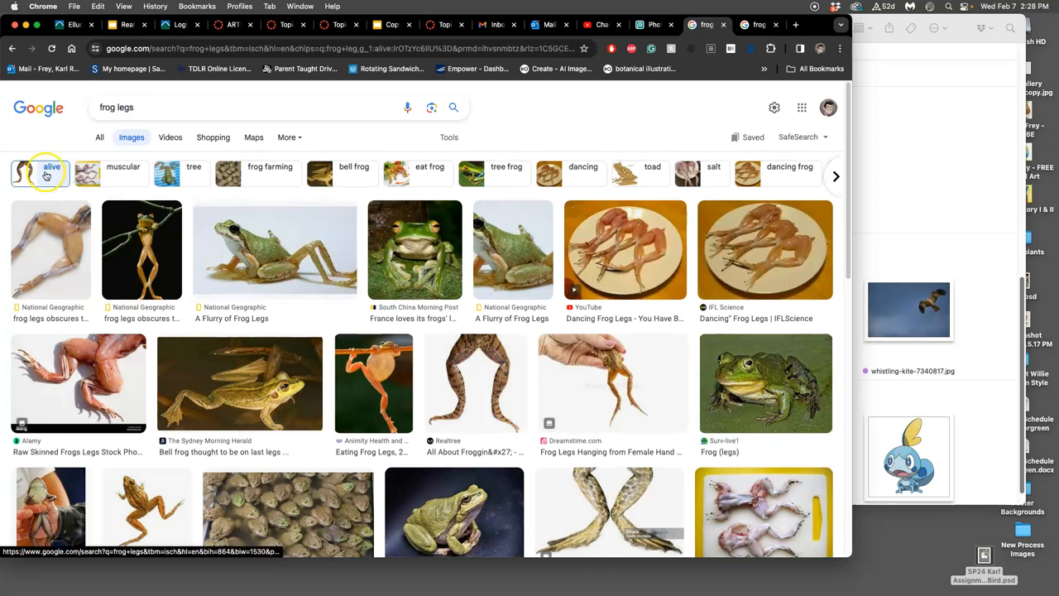
pyautogui.scroll(-3)
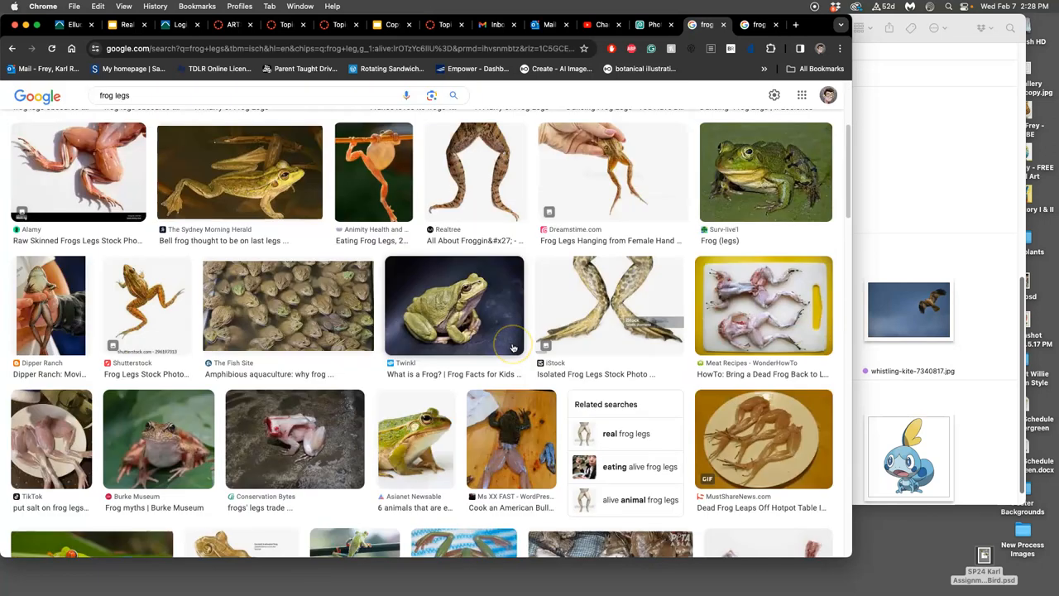
pyautogui.scroll(-3)
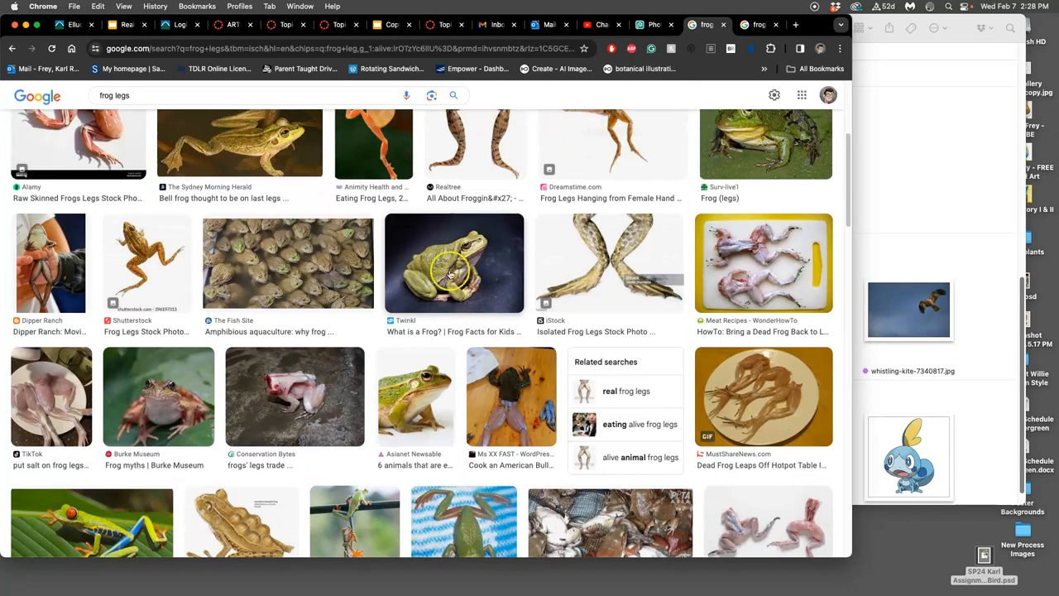
pyautogui.scroll(-3)
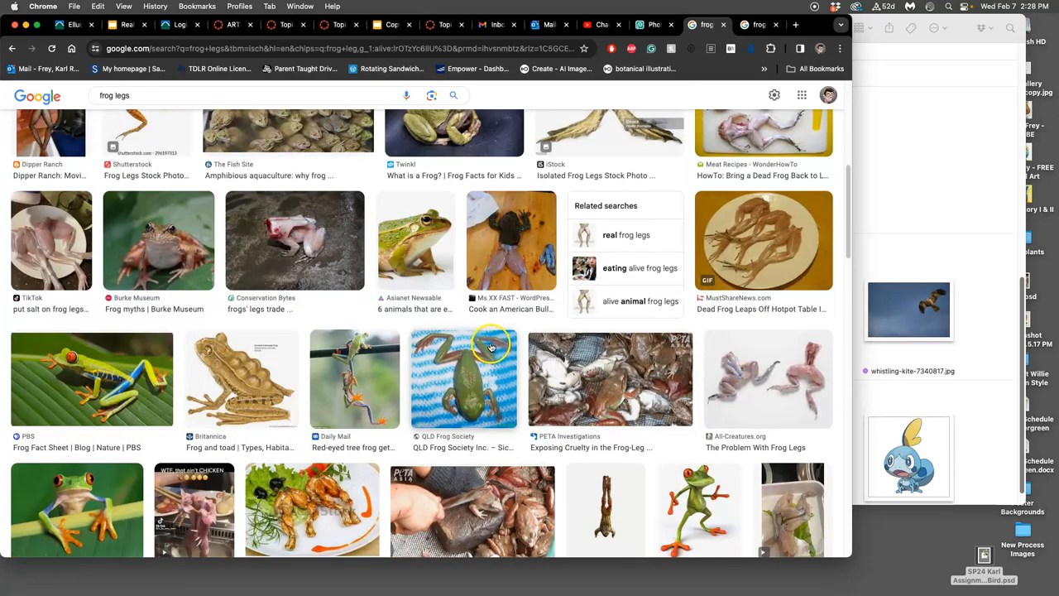
pyautogui.scroll(-3)
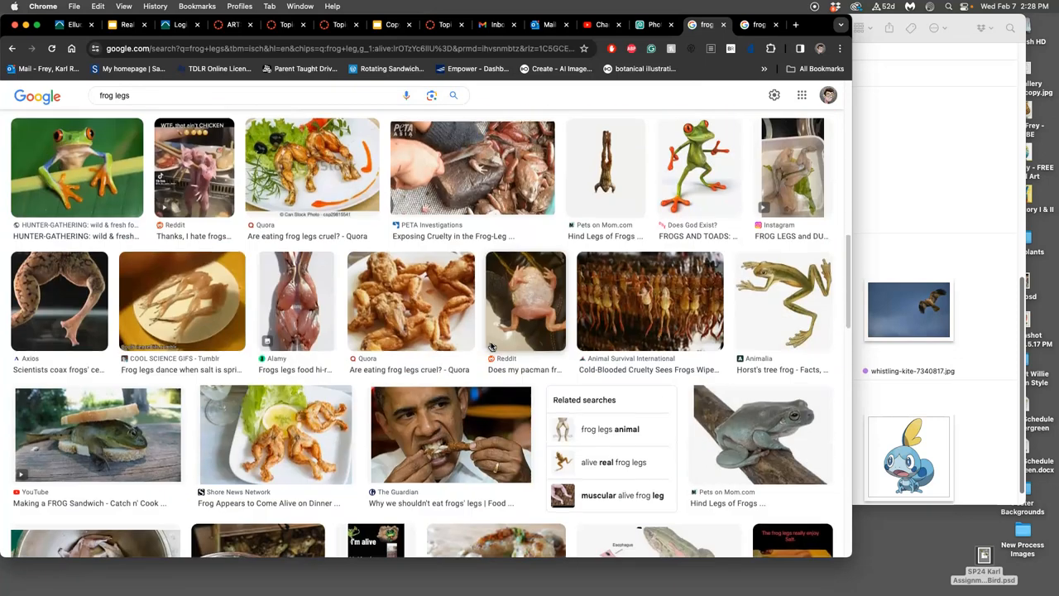
pyautogui.scroll(-3)
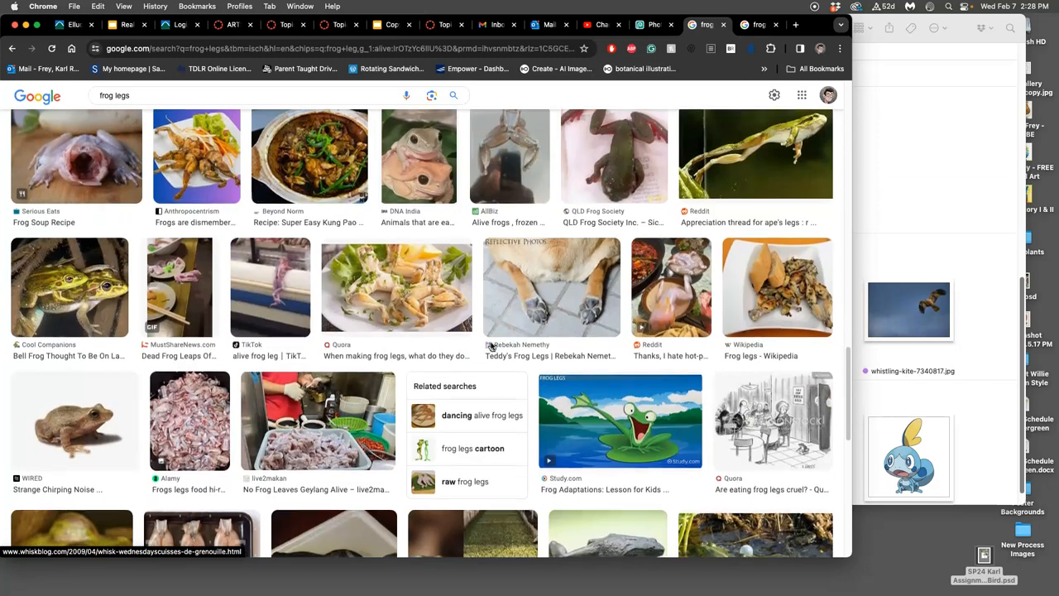
pyautogui.scroll(-3)
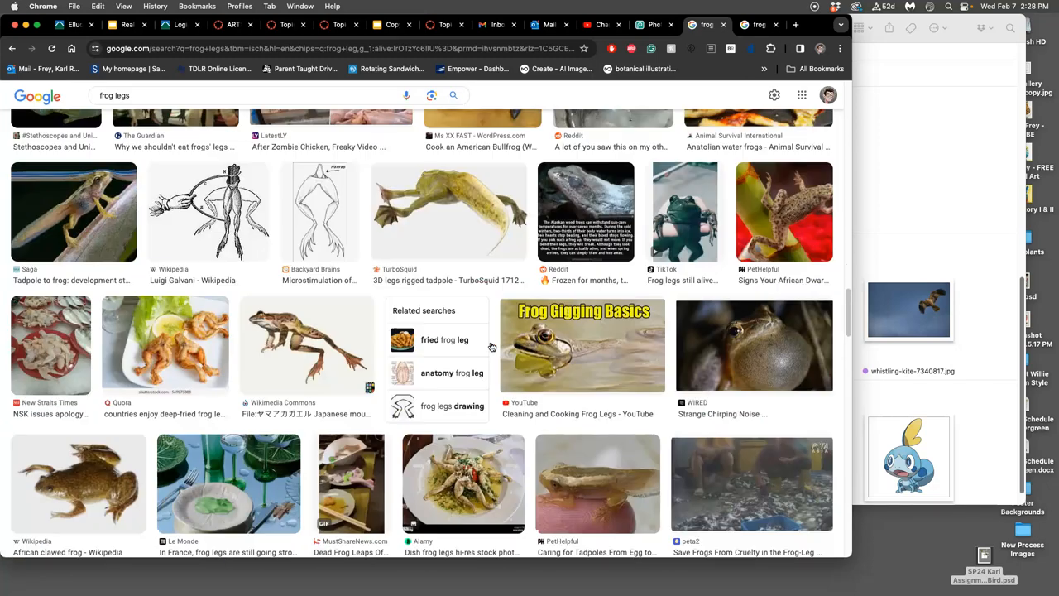
pyautogui.scroll(-3)
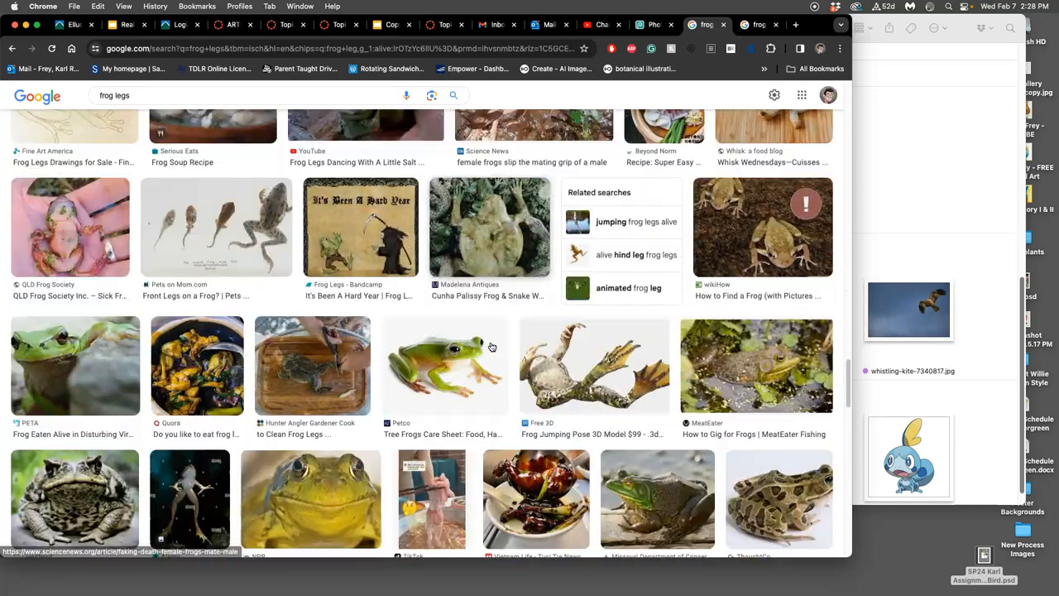
pyautogui.scroll(-3)
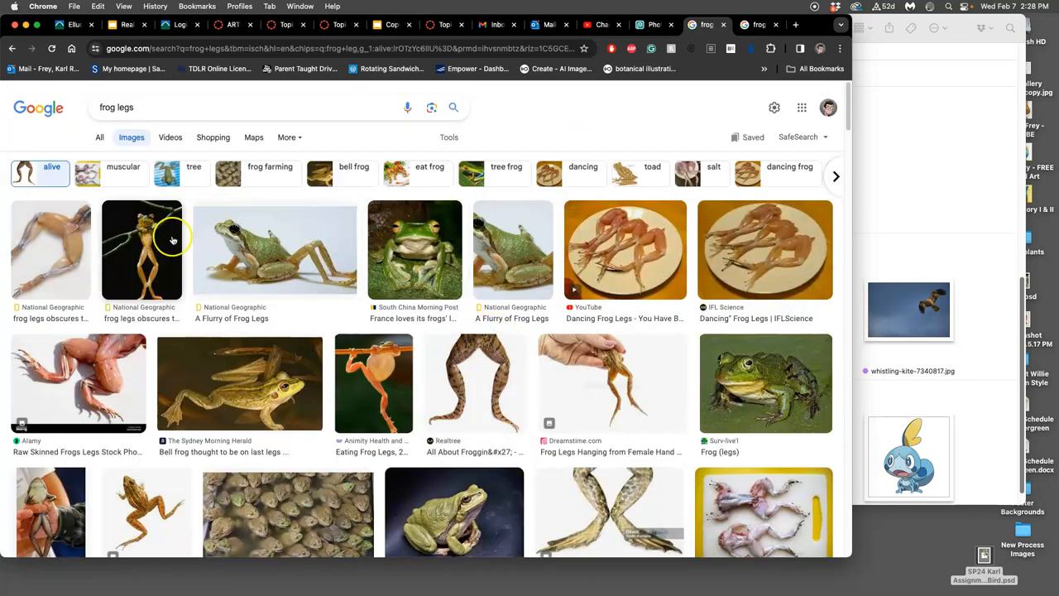
# Search for 'jumping frog' limited to large Creative Commons-licensed images
pyautogui.click(248, 106)
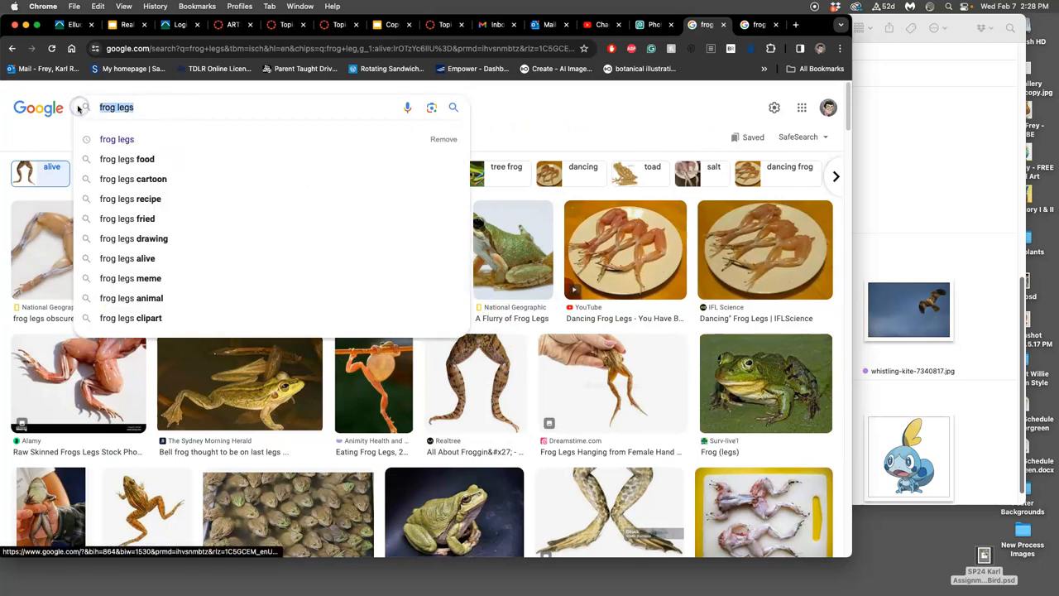
pyautogui.write('jumping')
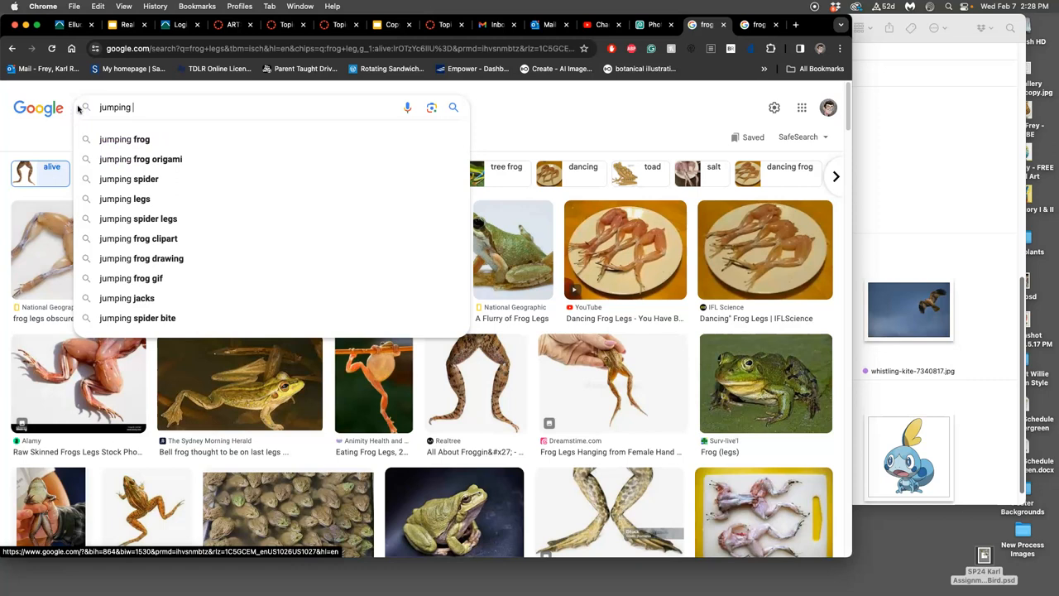
pyautogui.click(124, 139)
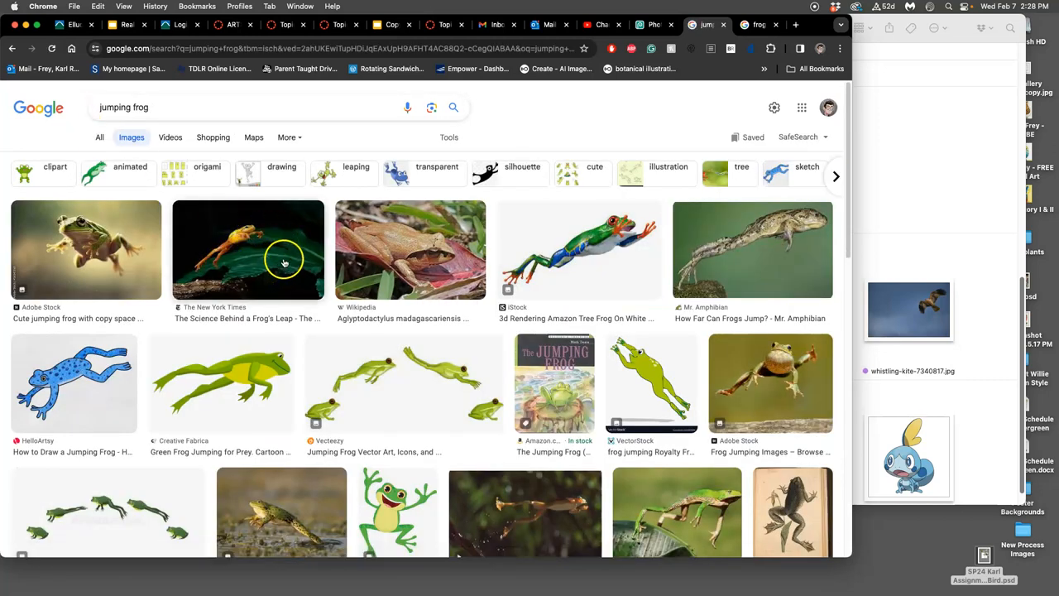
pyautogui.rightClick(285, 261)
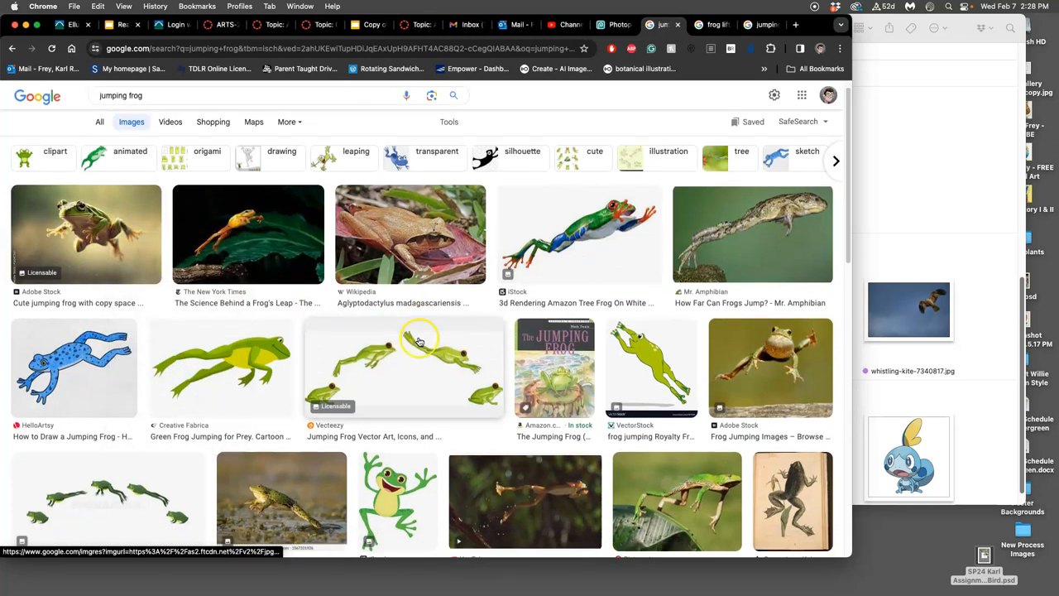
pyautogui.click(449, 122)
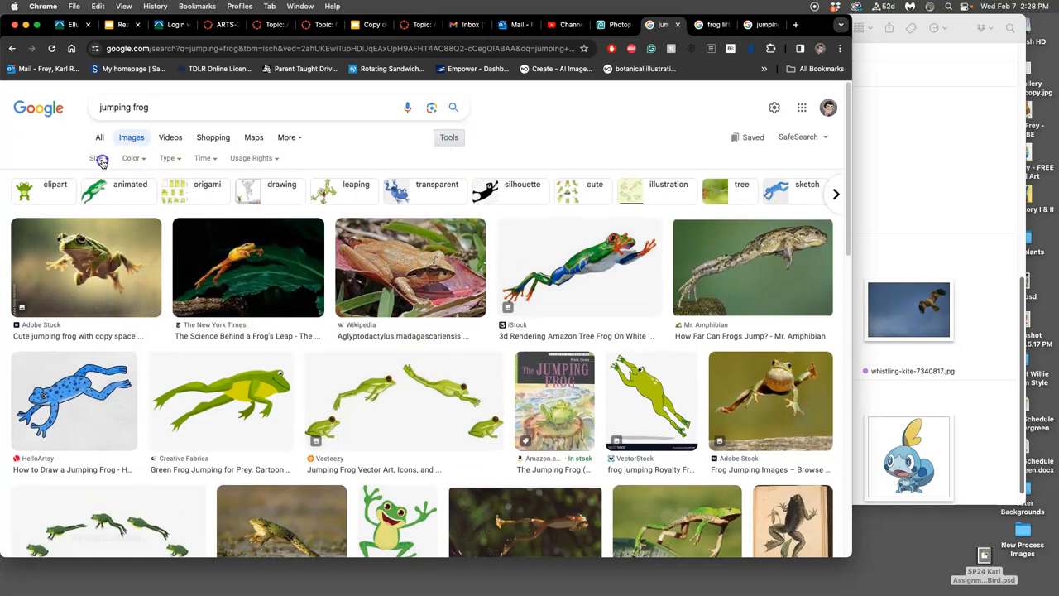
pyautogui.click(101, 159)
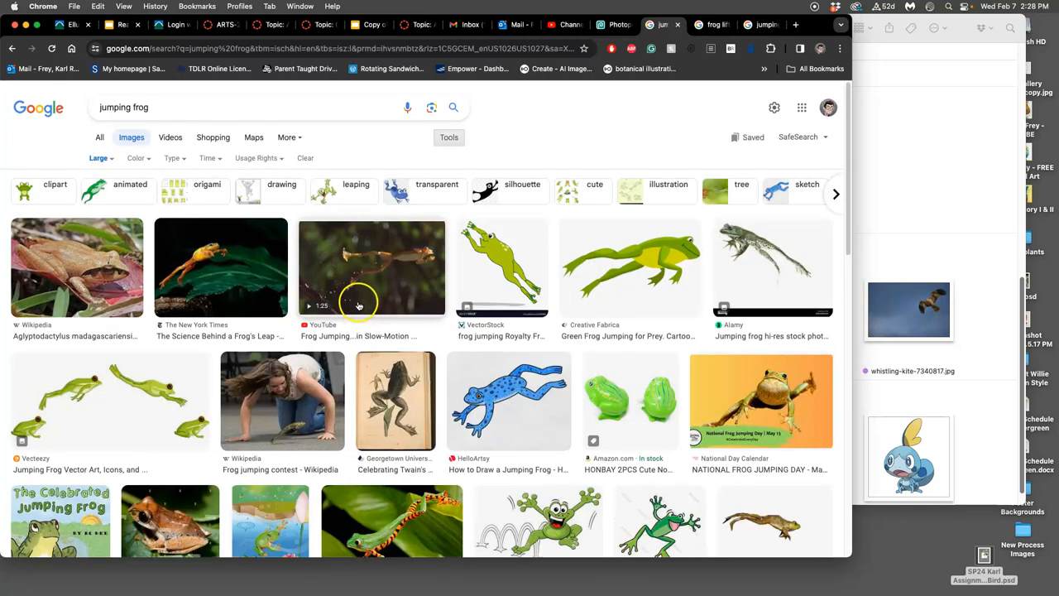
pyautogui.click(255, 159)
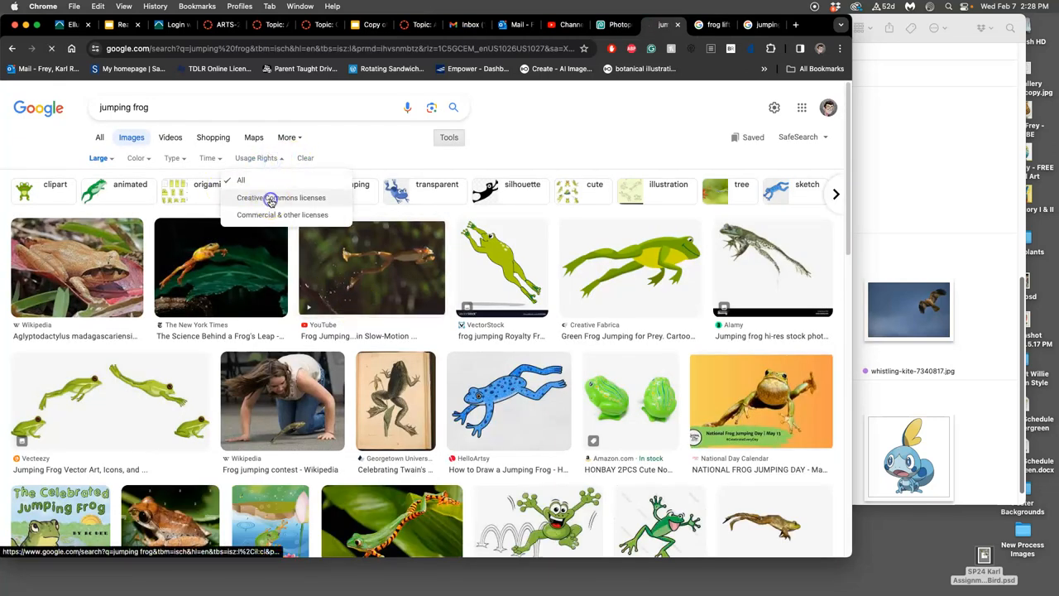
pyautogui.click(282, 197)
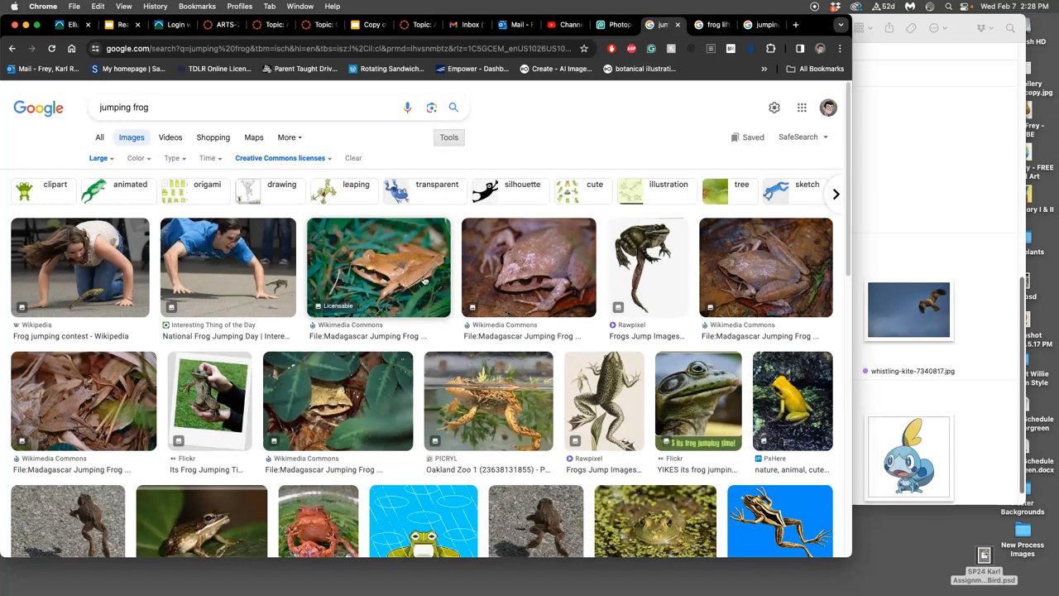
# Open the leaping frog and Japanese mountain frog results in new tabs and scroll further results
pyautogui.rightClick(649, 249)
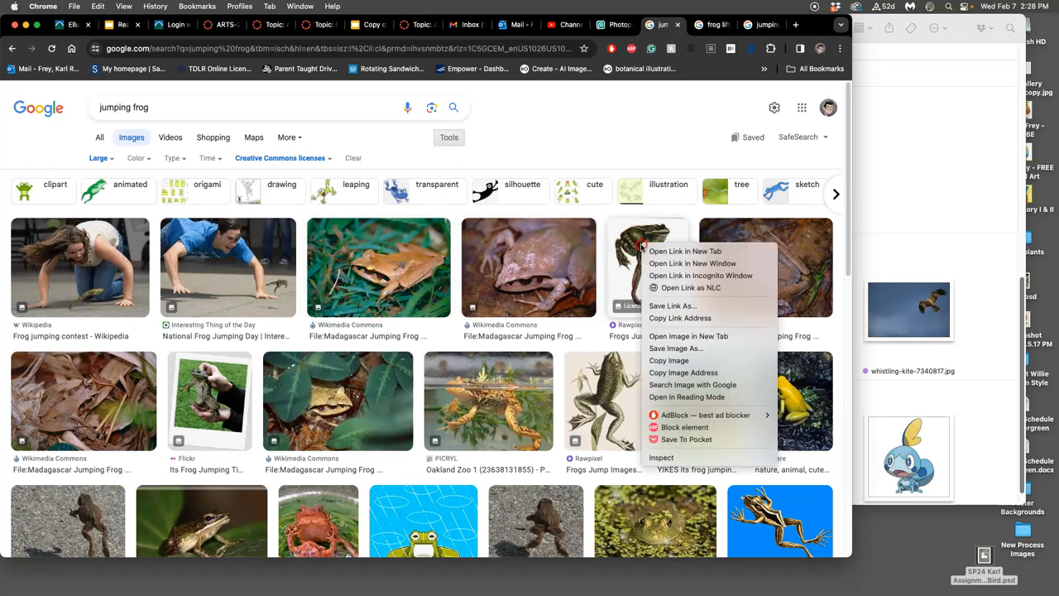
pyautogui.moveTo(689, 336)
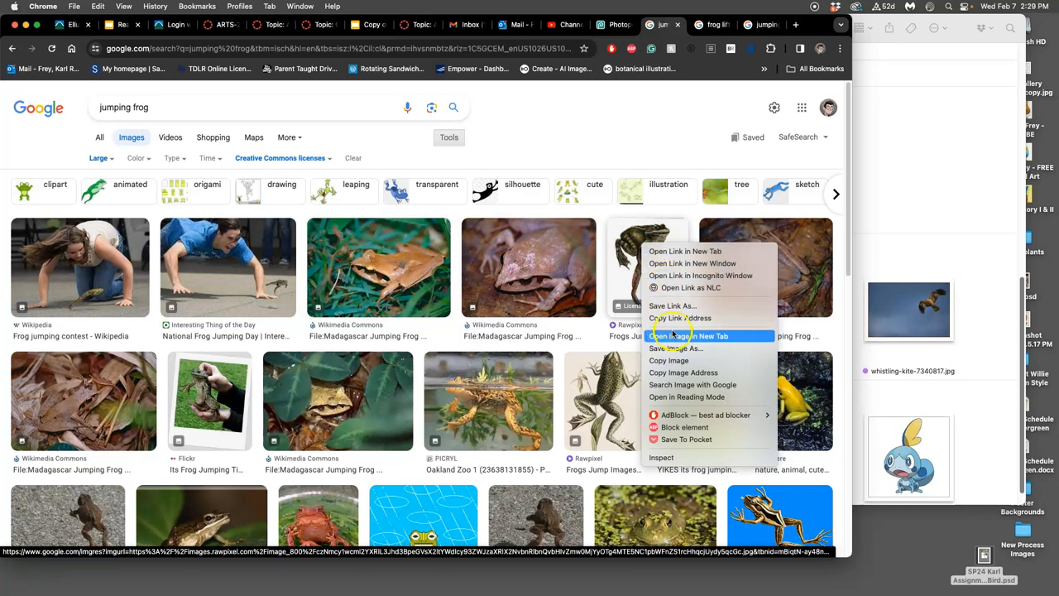
pyautogui.moveTo(686, 251)
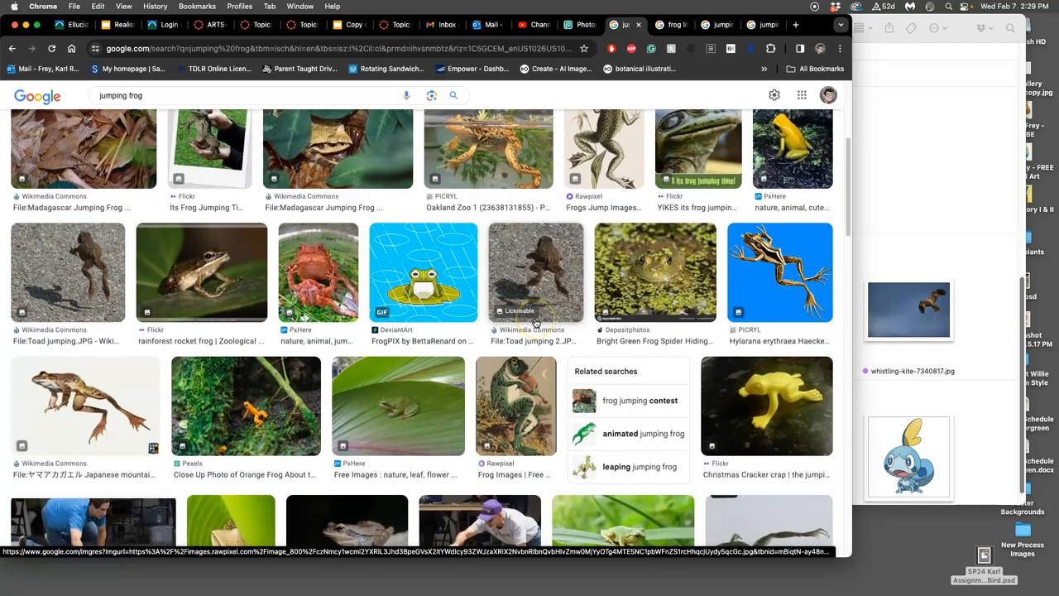
pyautogui.rightClick(86, 406)
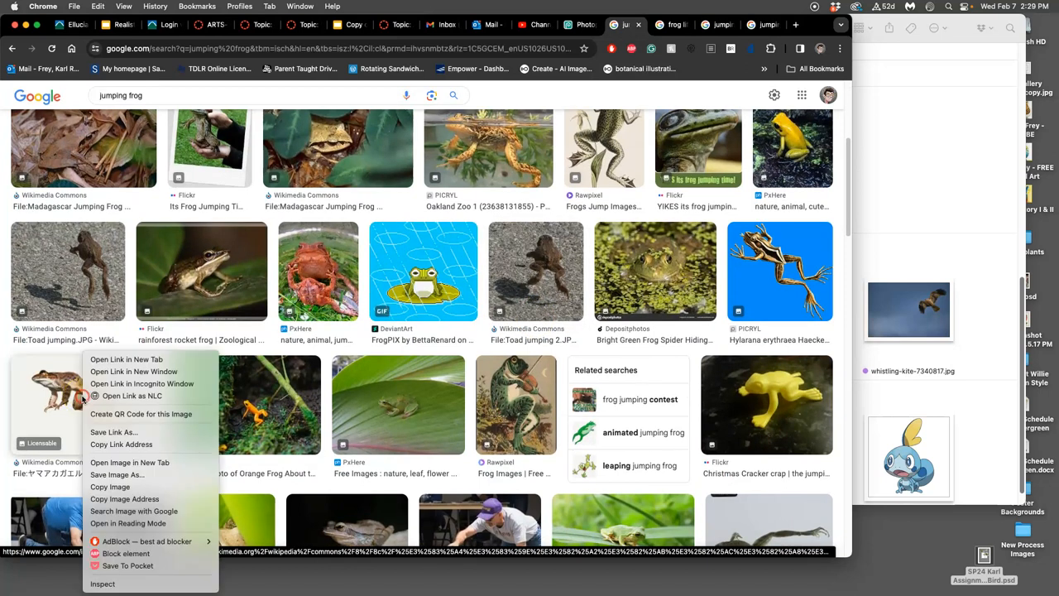
pyautogui.moveTo(147, 360)
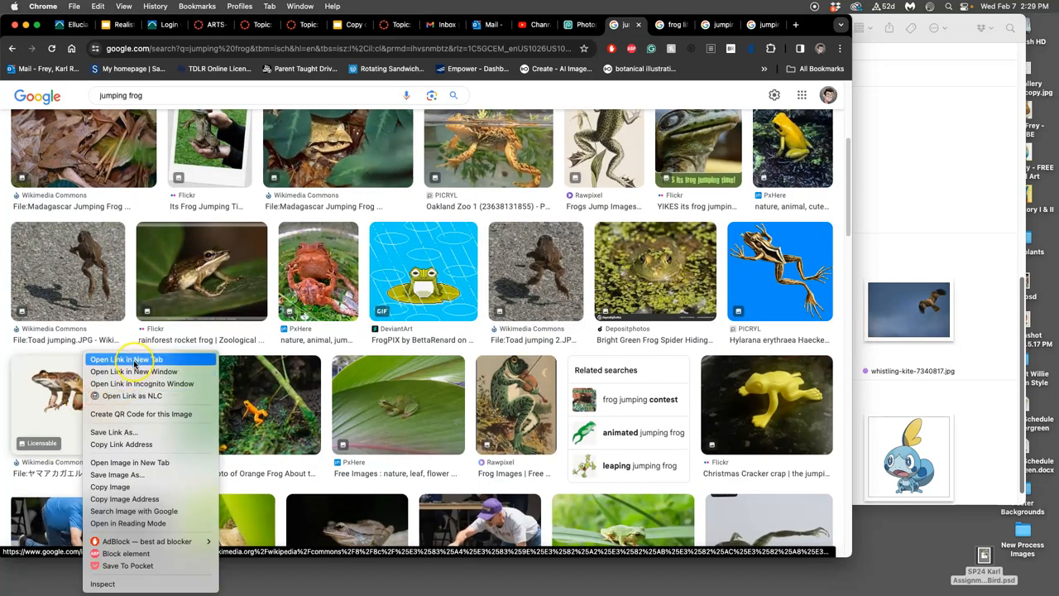
pyautogui.click(124, 359)
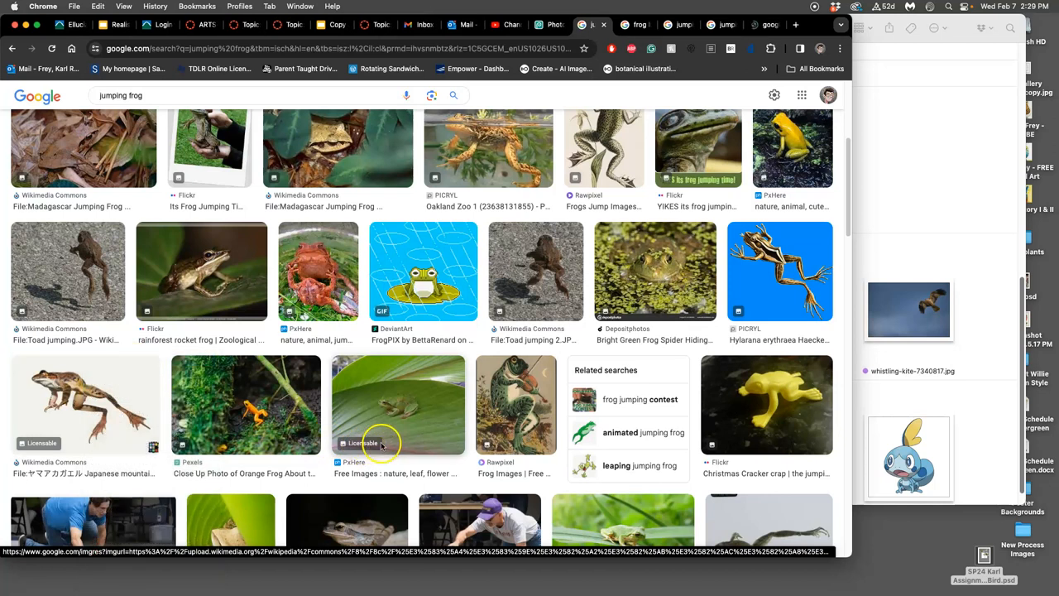
pyautogui.scroll(-3)
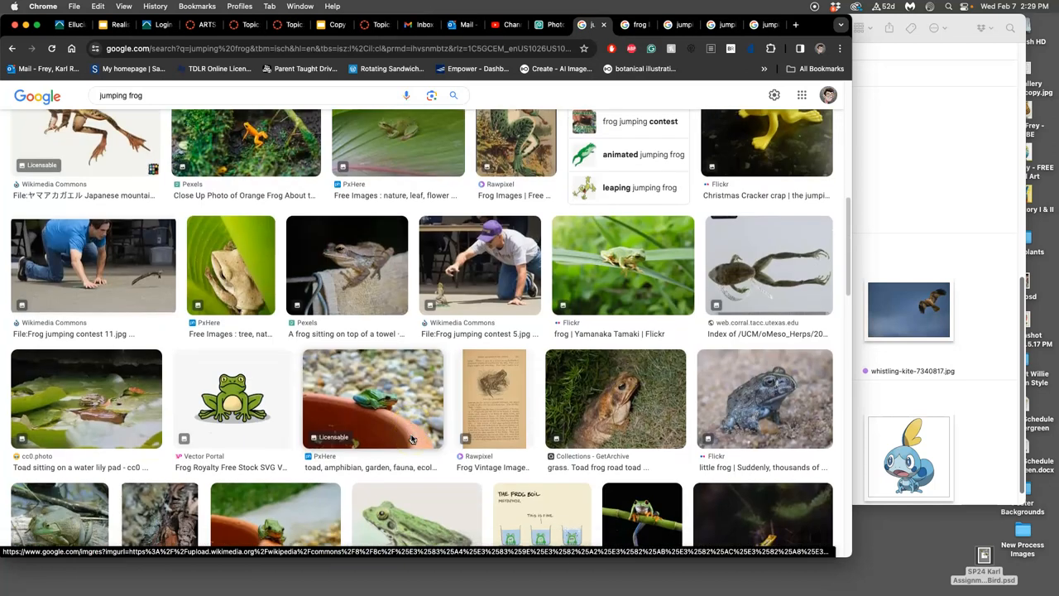
pyautogui.scroll(-3)
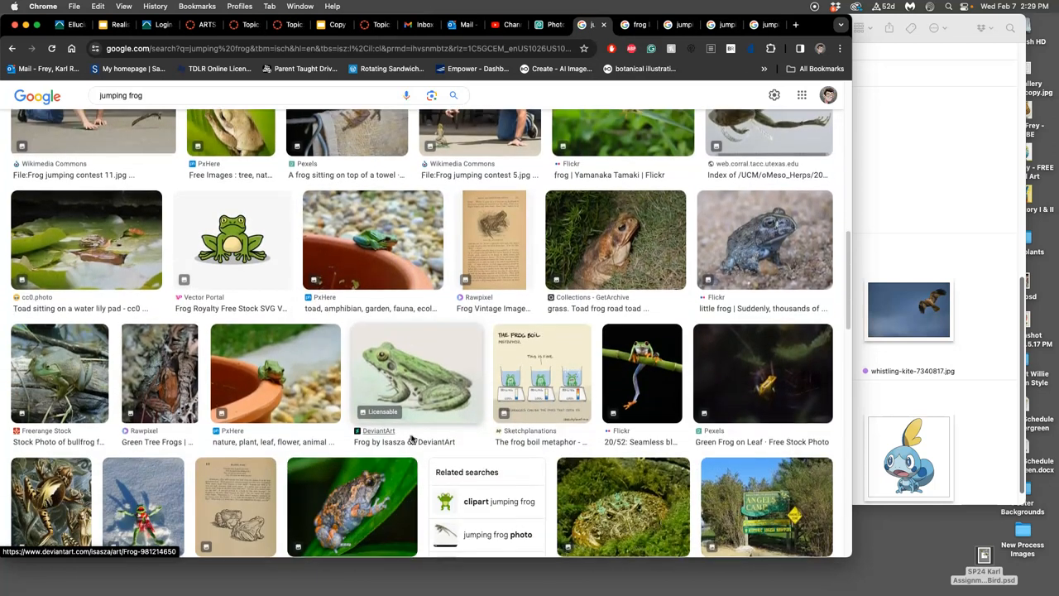
pyautogui.scroll(-3)
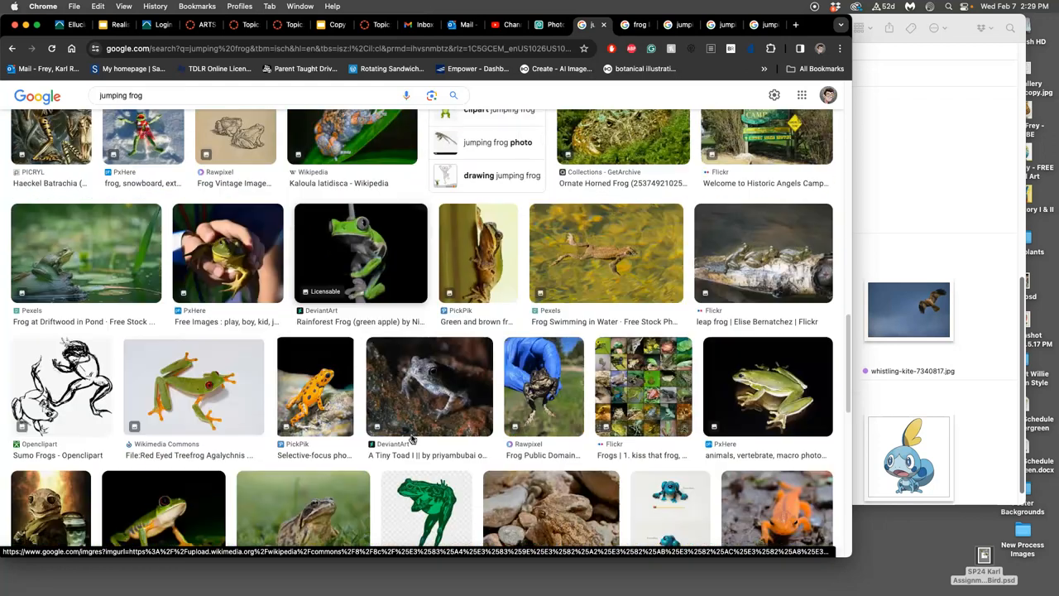
pyautogui.scroll(-3)
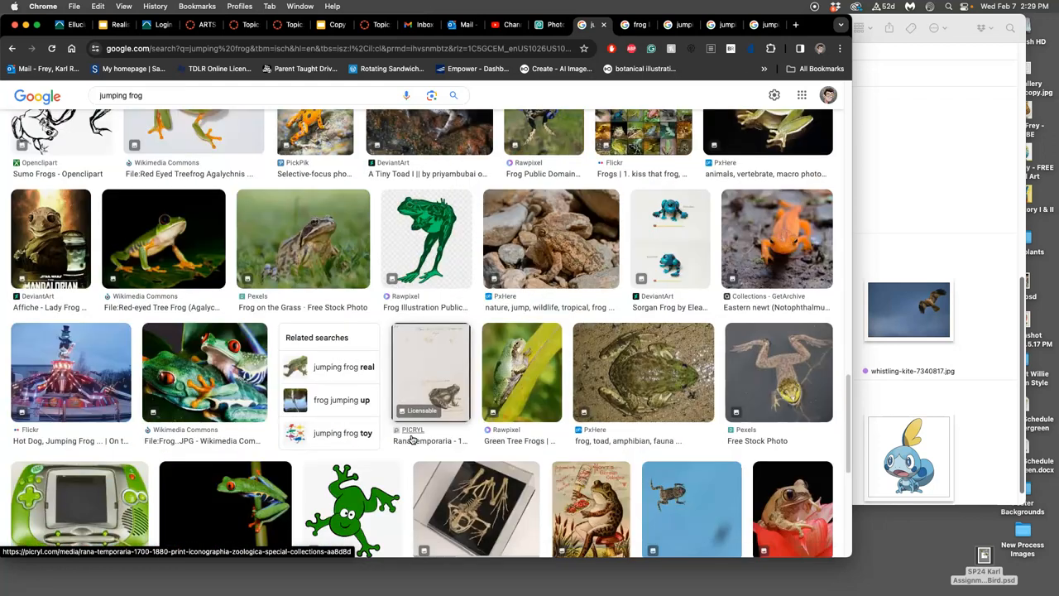
pyautogui.scroll(-3)
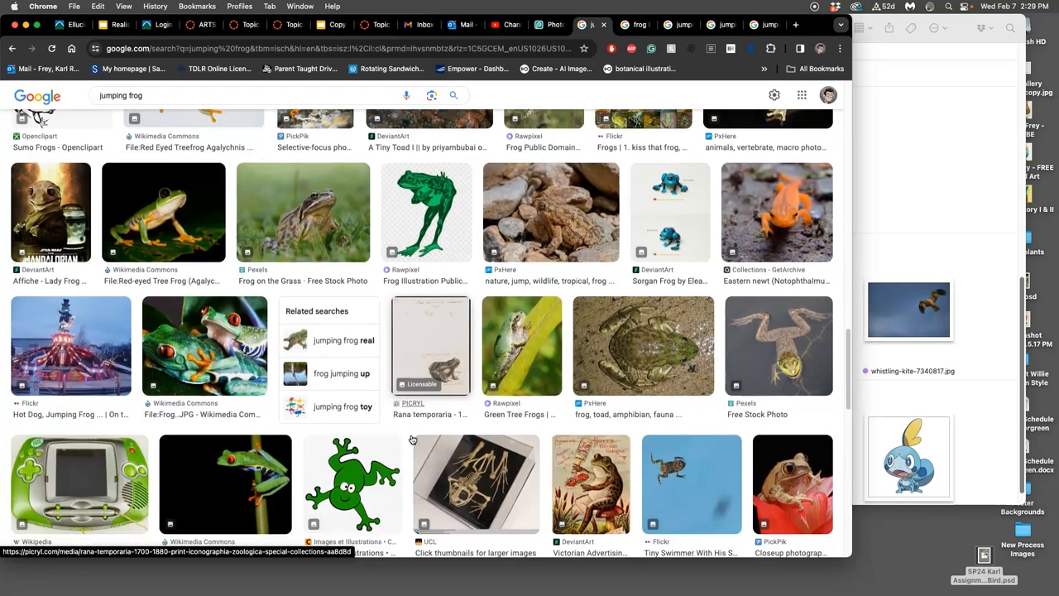
pyautogui.scroll(3)
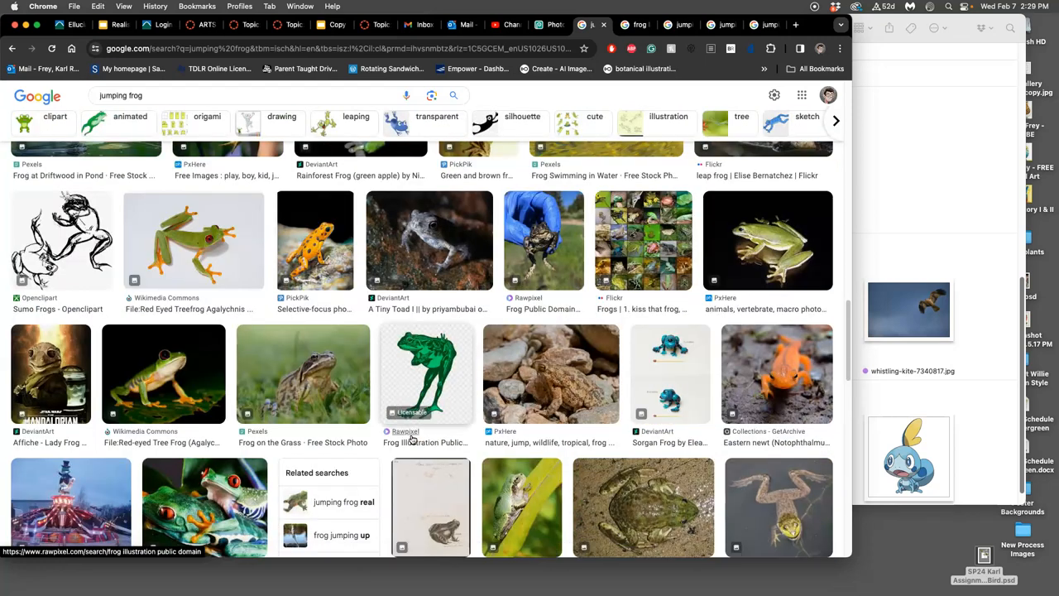
pyautogui.scroll(-3)
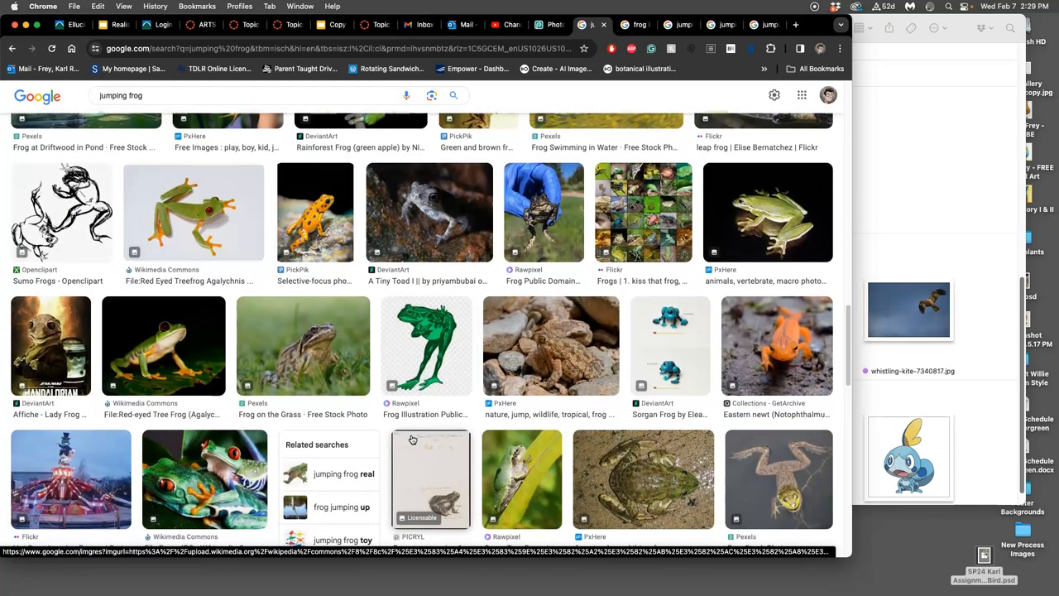
pyautogui.scroll(-3)
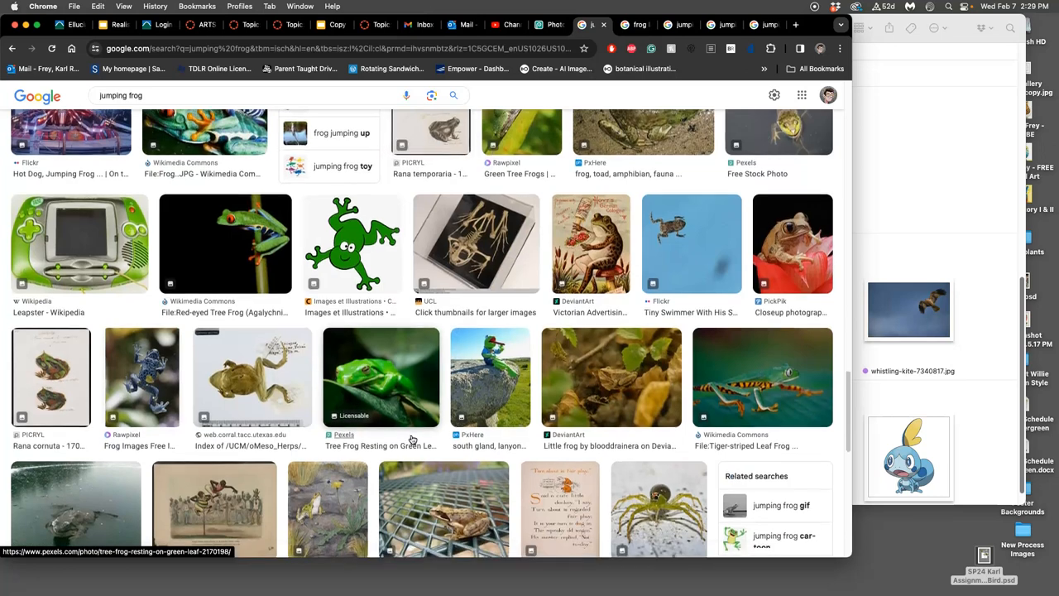
pyautogui.scroll(-3)
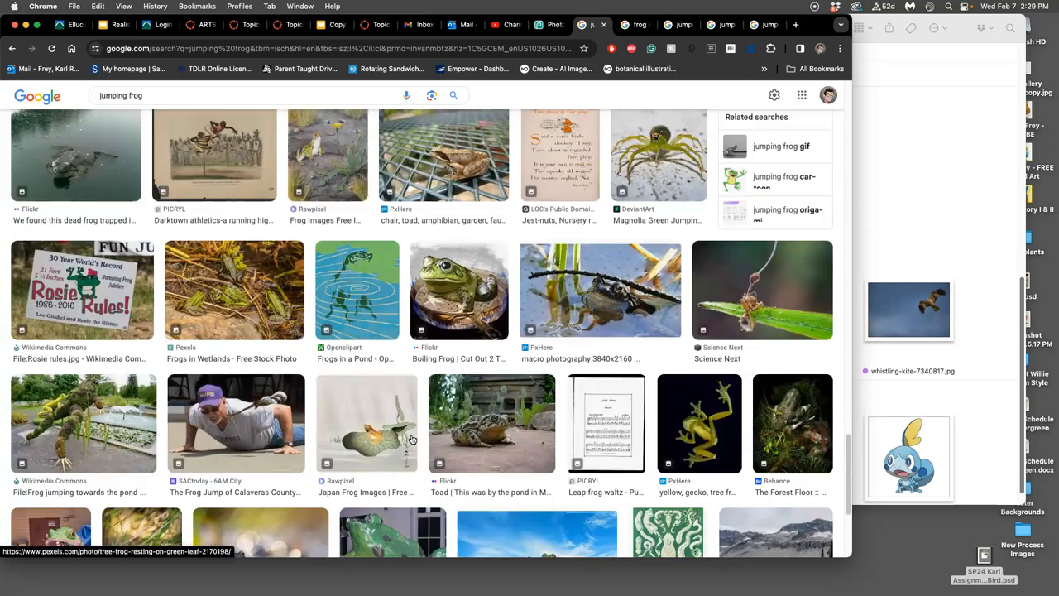
pyautogui.scroll(-3)
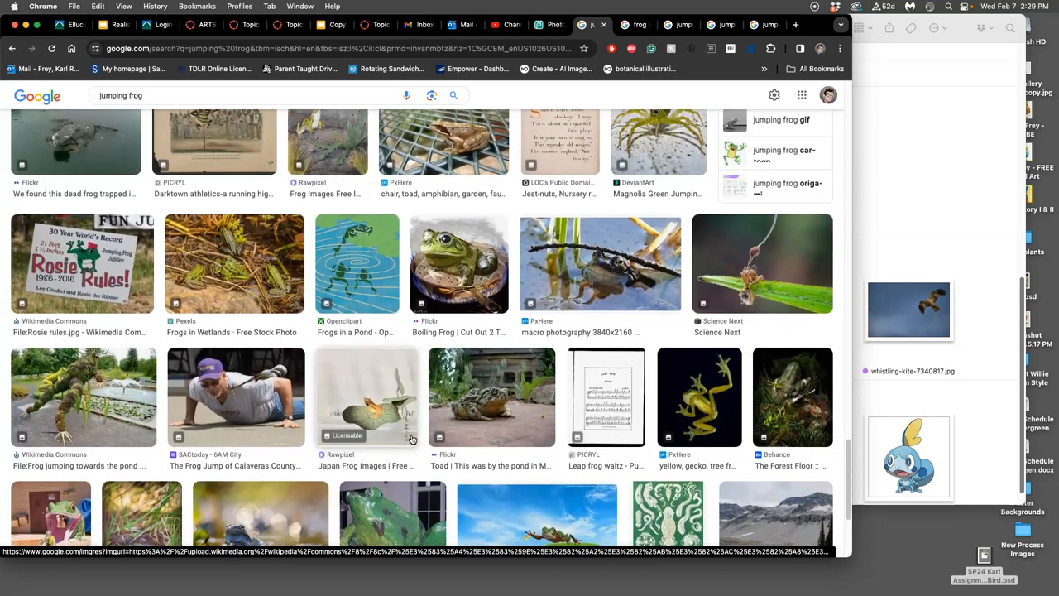
pyautogui.scroll(-3)
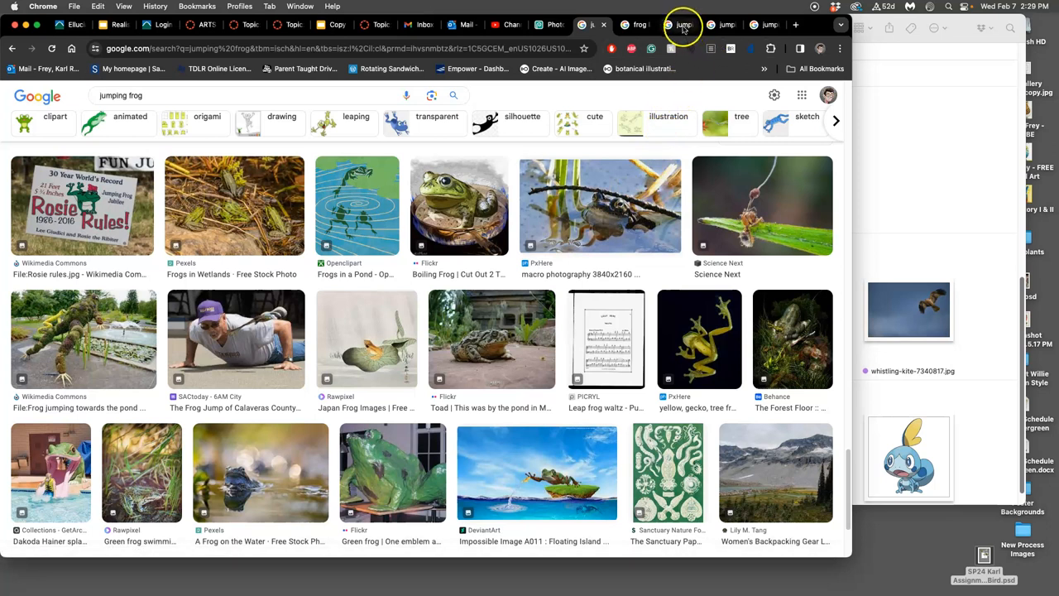
# Open the Japanese mountain brown frog image in its own tab and view it at full size
pyautogui.click(83, 340)
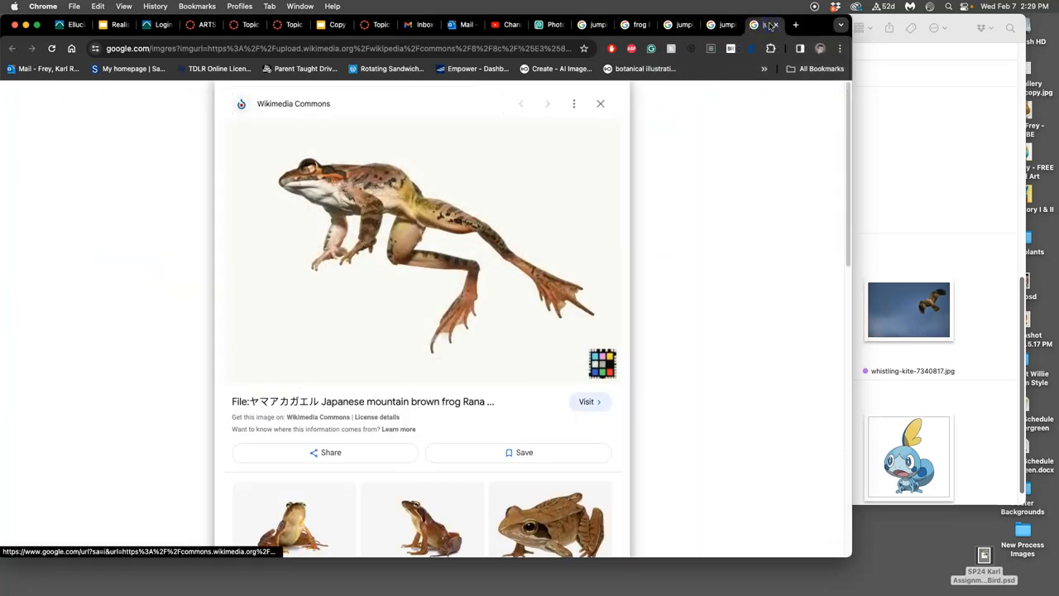
pyautogui.moveTo(434, 282)
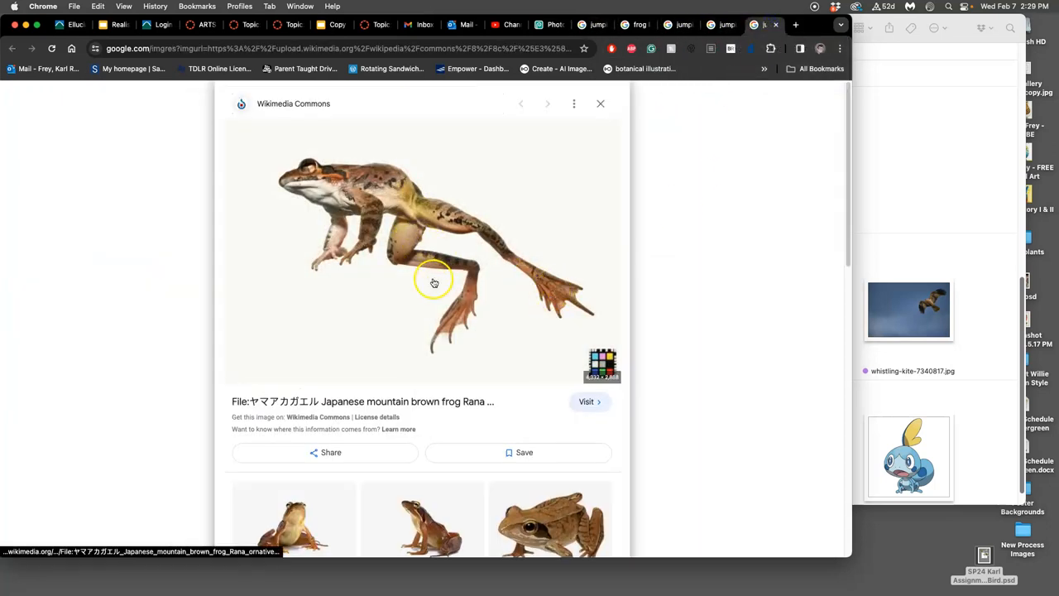
pyautogui.moveTo(503, 312)
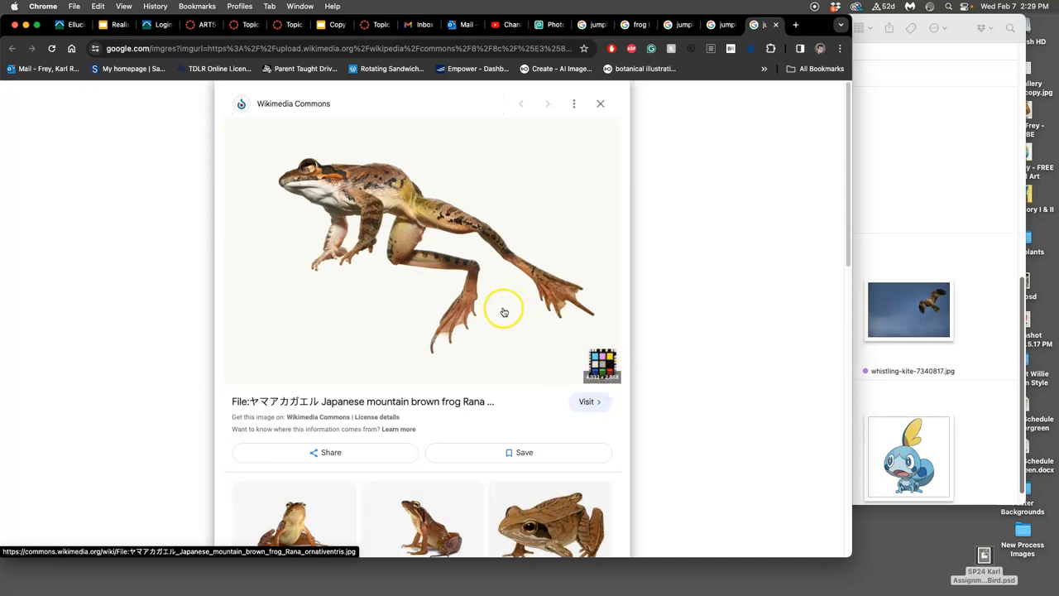
pyautogui.rightClick(503, 312)
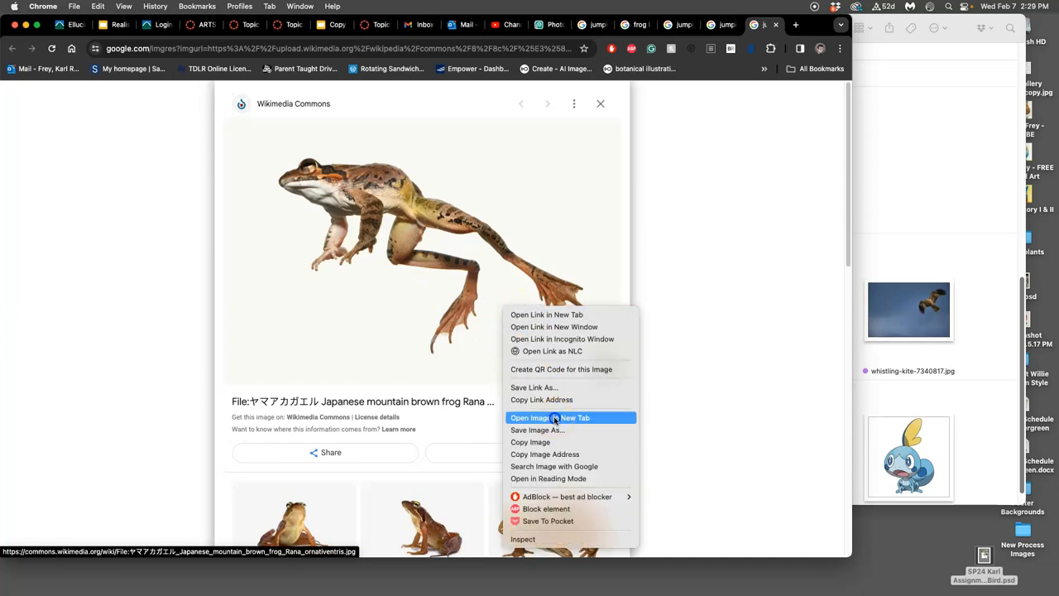
pyautogui.click(549, 417)
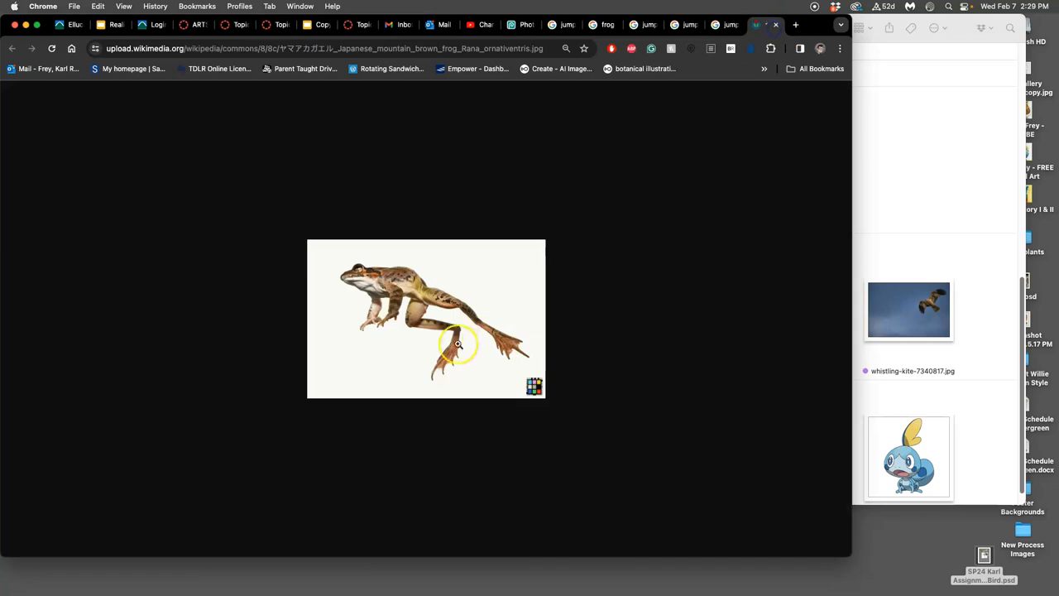
pyautogui.click(457, 343)
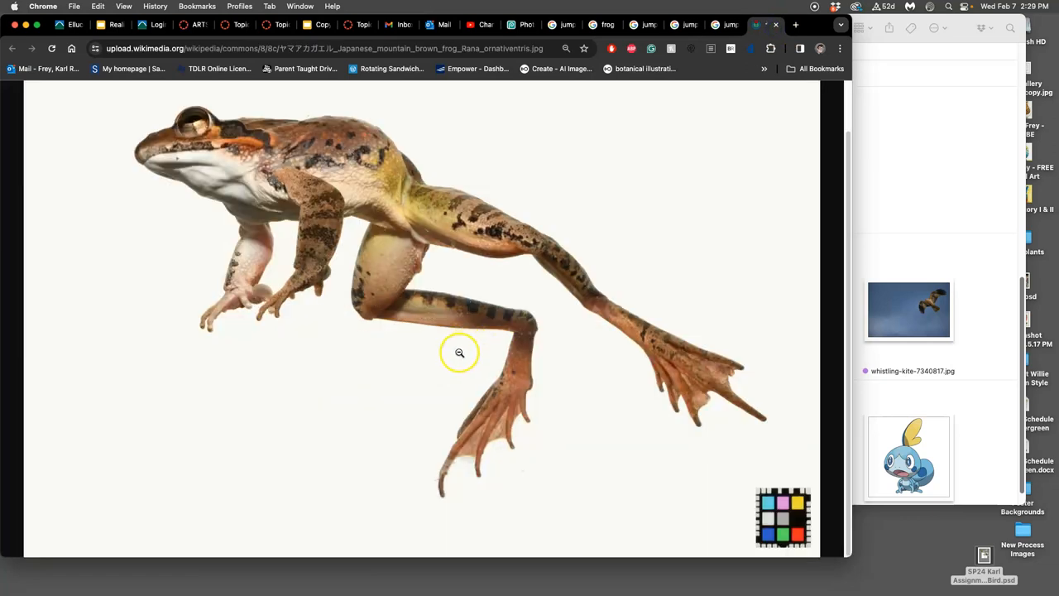
pyautogui.moveTo(438, 371)
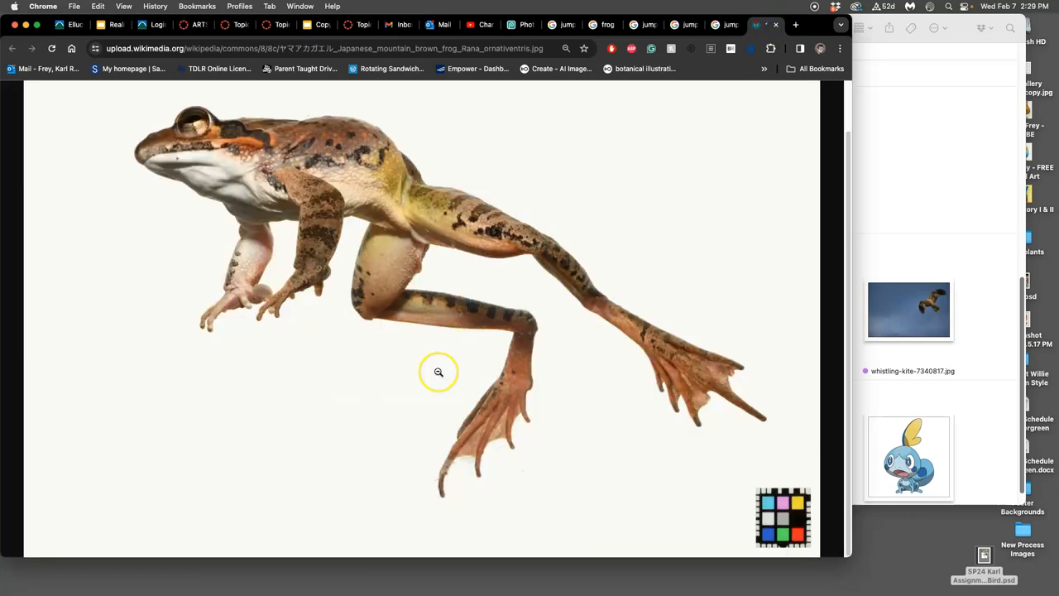
pyautogui.moveTo(937, 195)
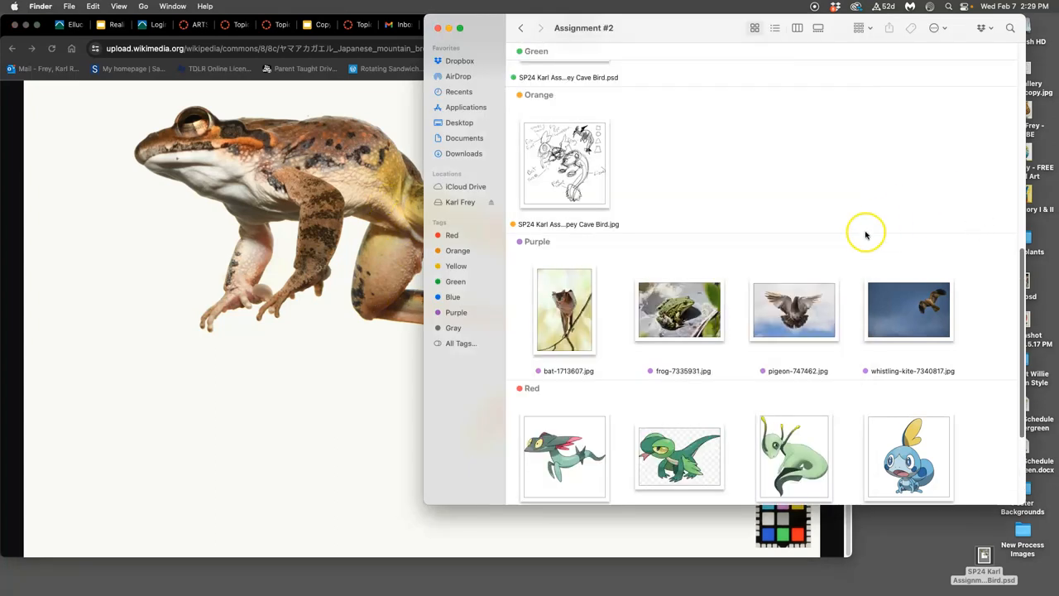
# Select the newly saved mountain brown frog JPG in the Assignment #2 folder
pyautogui.scroll(-3)
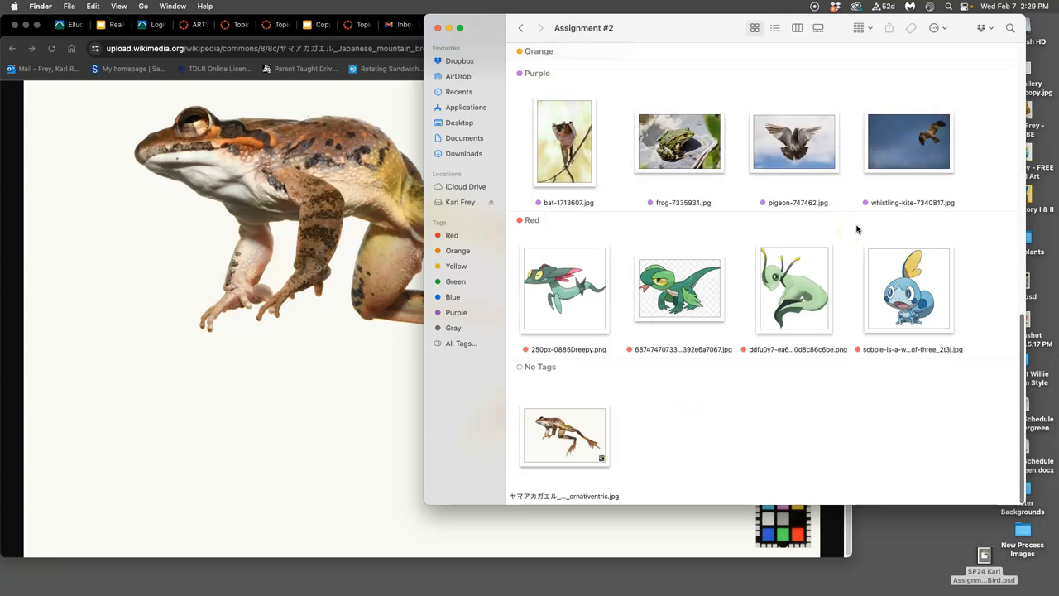
pyautogui.moveTo(599, 483)
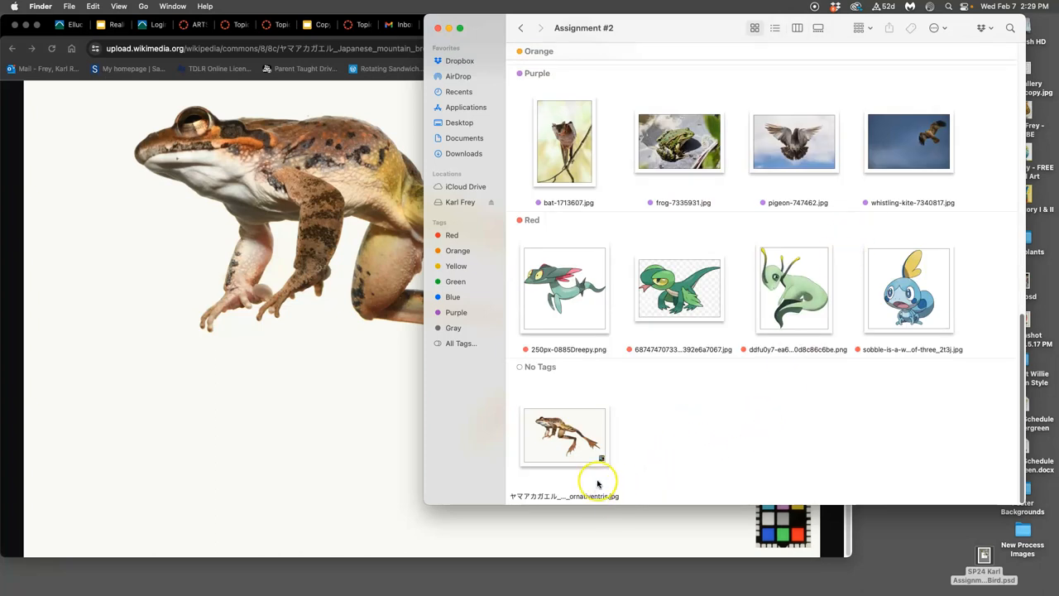
pyautogui.click(565, 434)
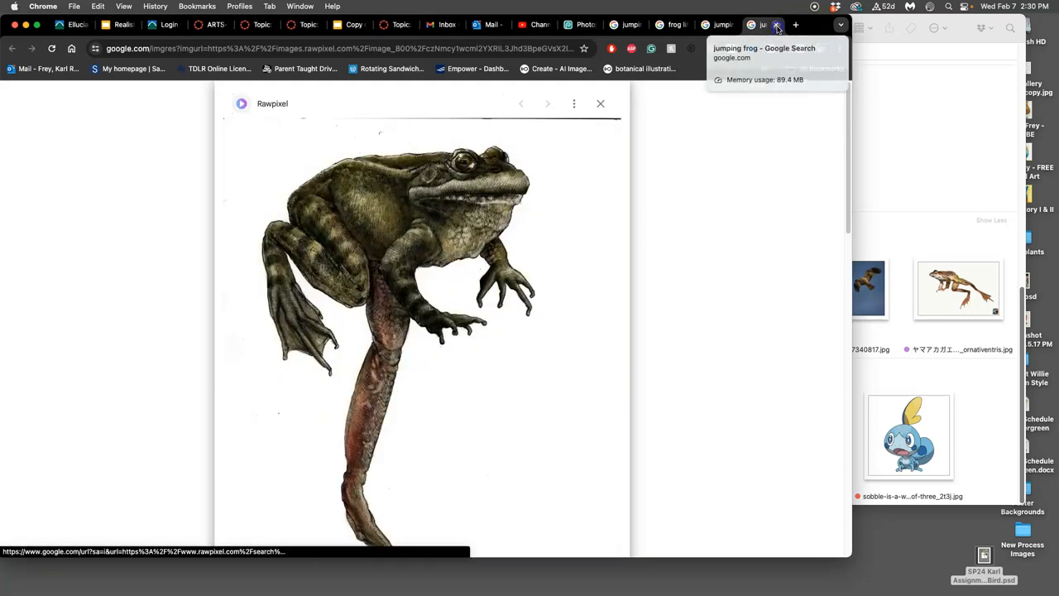
# Preview the Etsy frog lifting dumbbells enlarged in the Google Images results
pyautogui.click(777, 25)
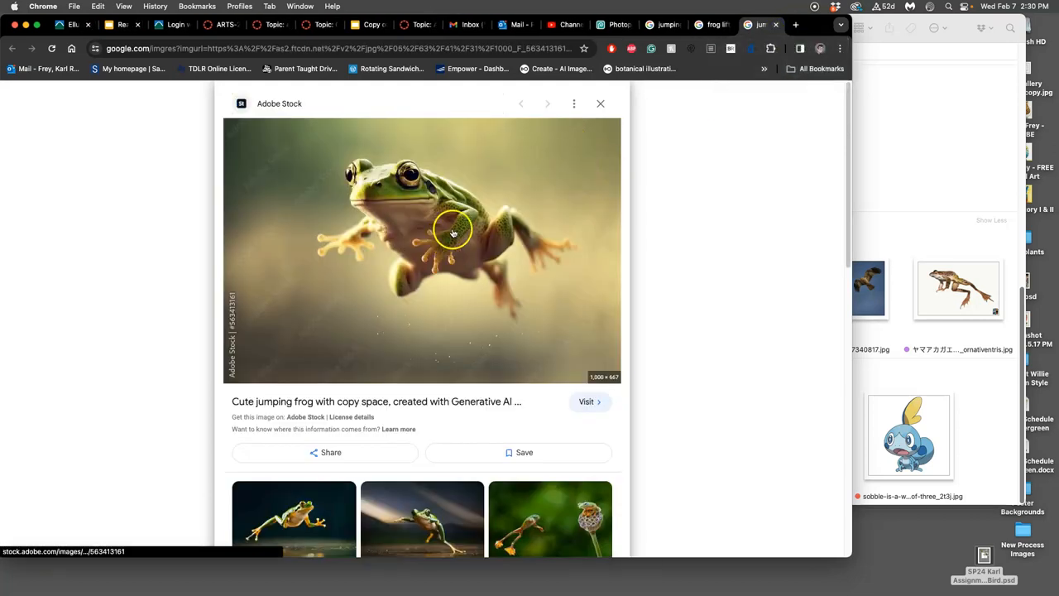
pyautogui.moveTo(406, 170)
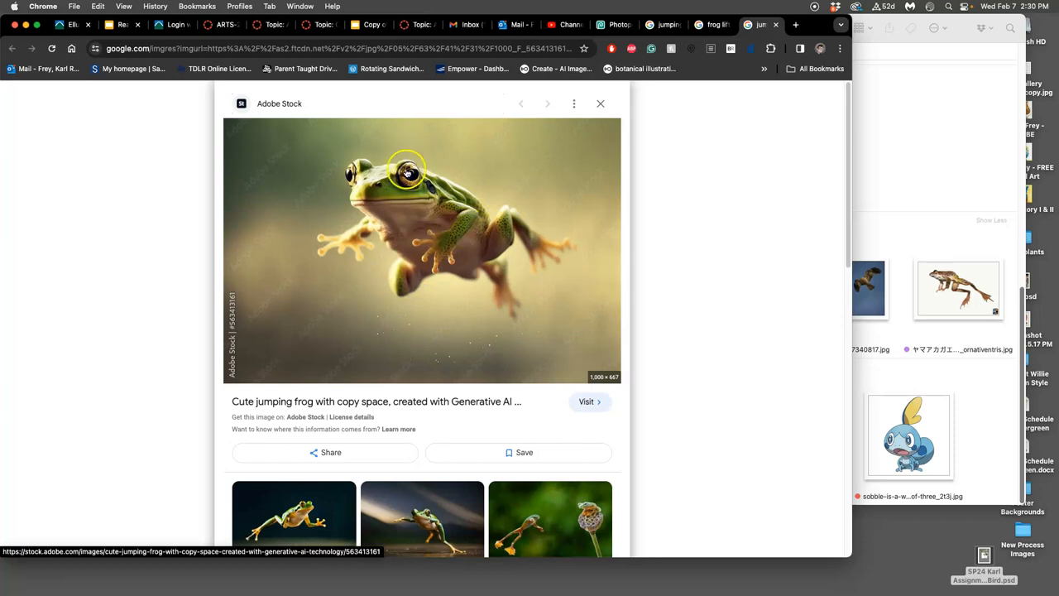
pyautogui.moveTo(540, 169)
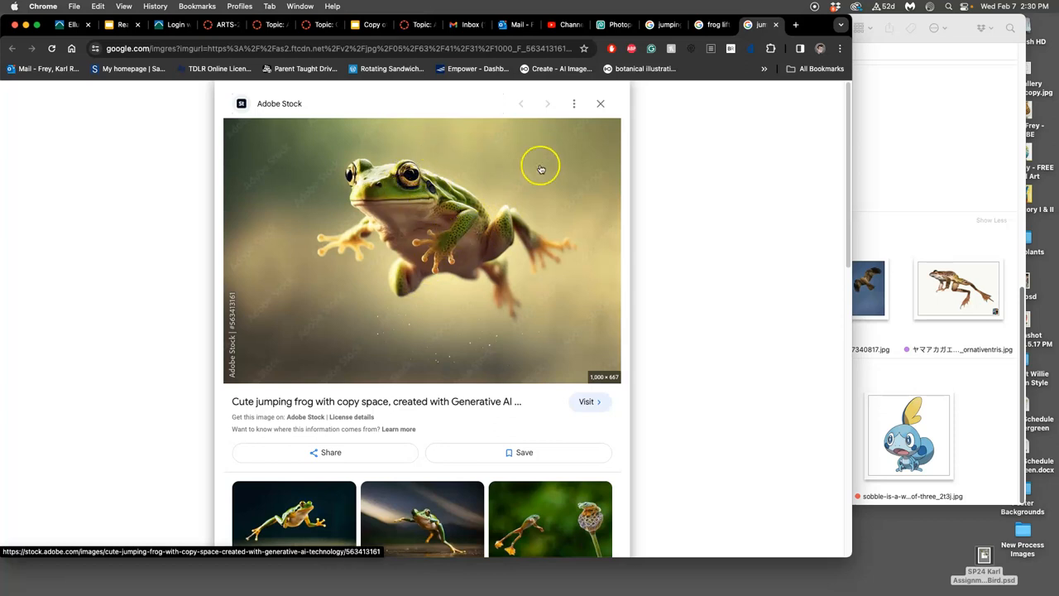
pyautogui.moveTo(381, 227)
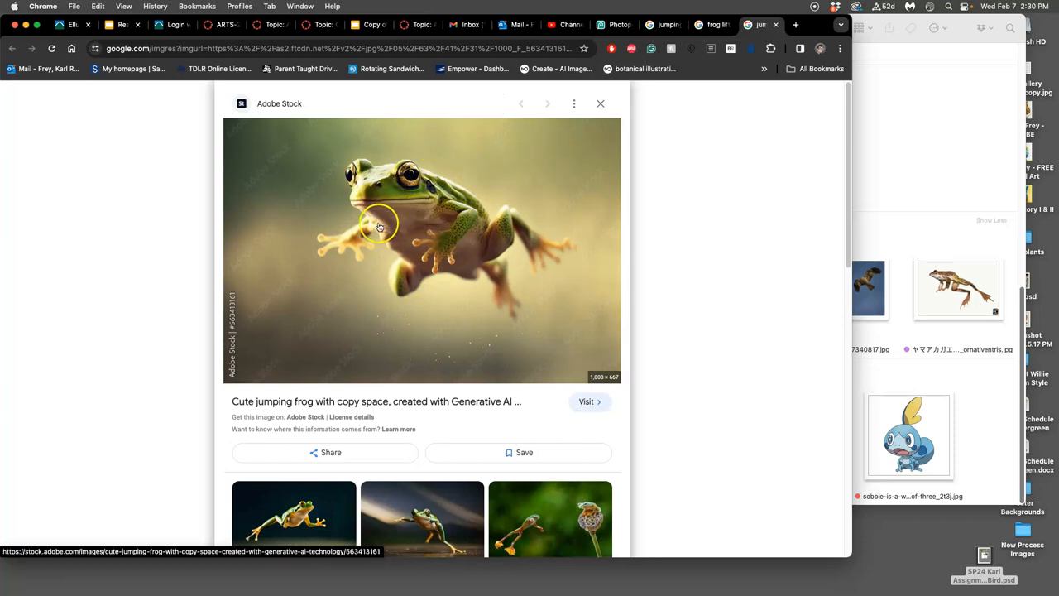
pyautogui.click(759, 25)
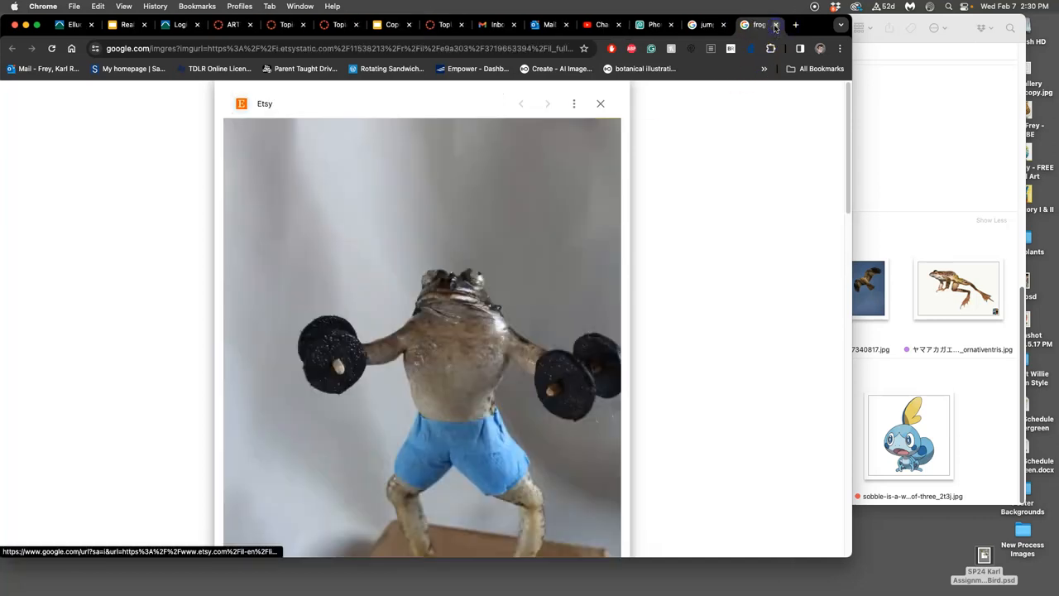
pyautogui.scroll(-3)
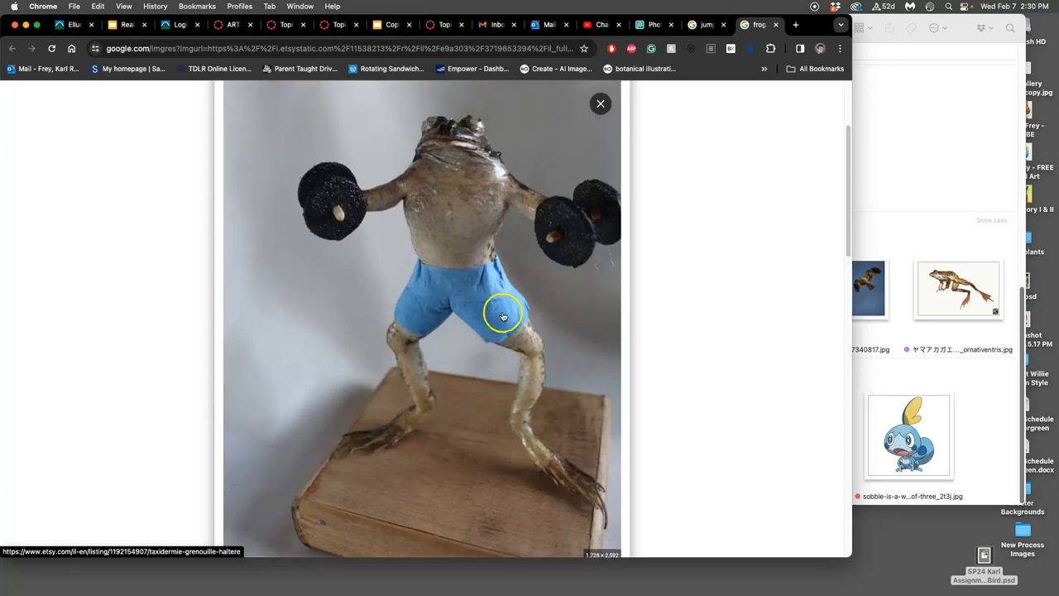
pyautogui.moveTo(394, 334)
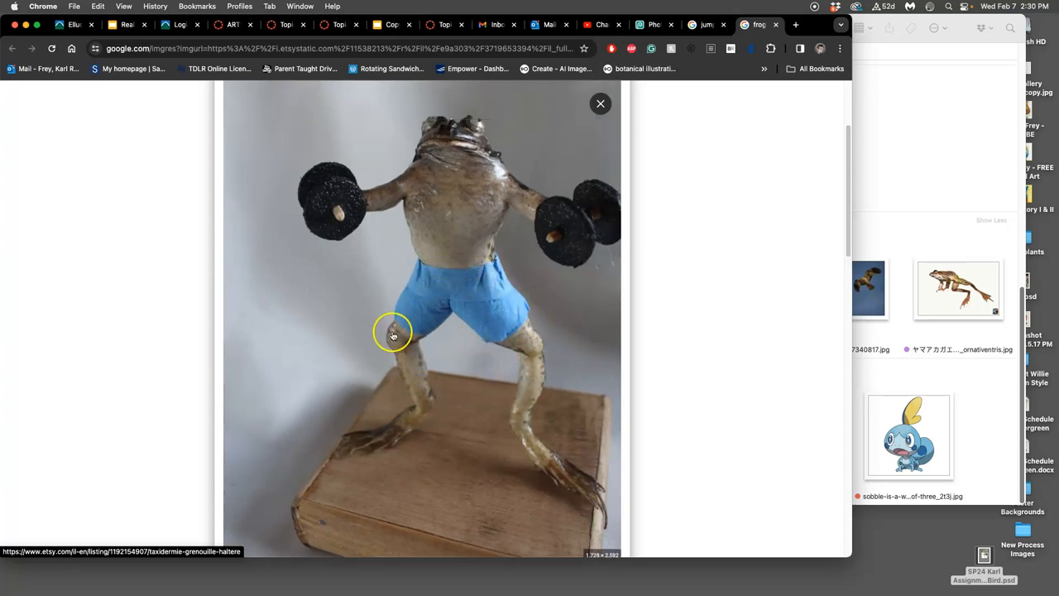
pyautogui.moveTo(774, 25)
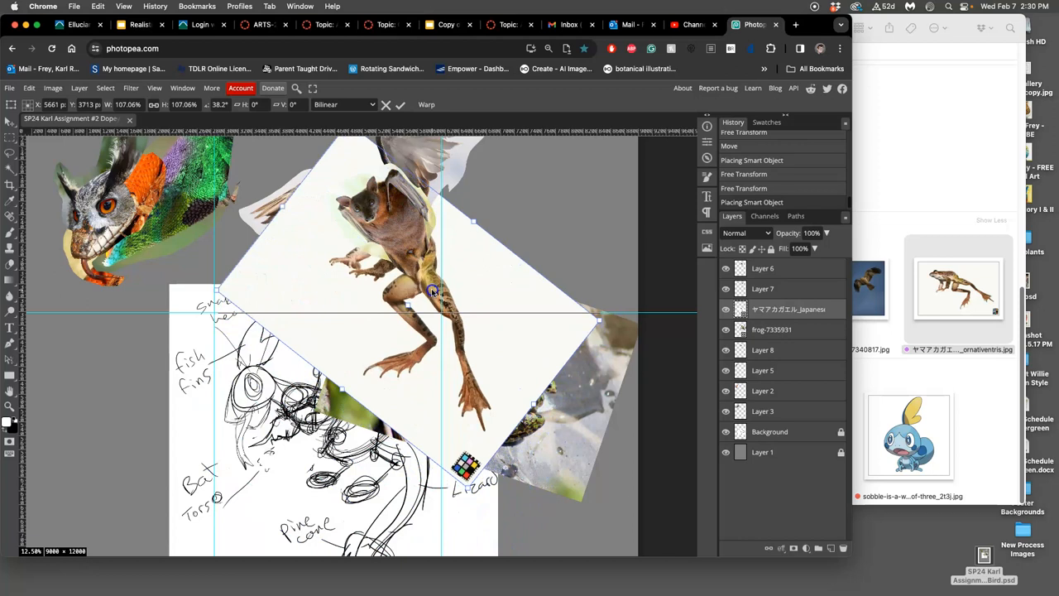
# Position the placed Japanese mountain brown frog photo over the creature and commit its transform
pyautogui.moveTo(434, 291); pyautogui.dragTo(429, 284)
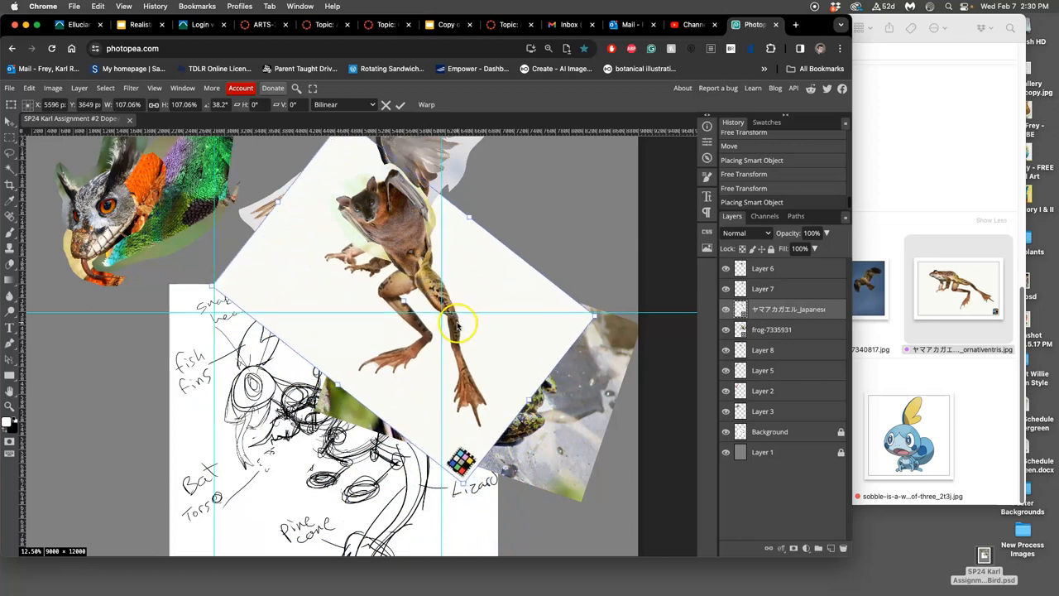
pyautogui.click(401, 104)
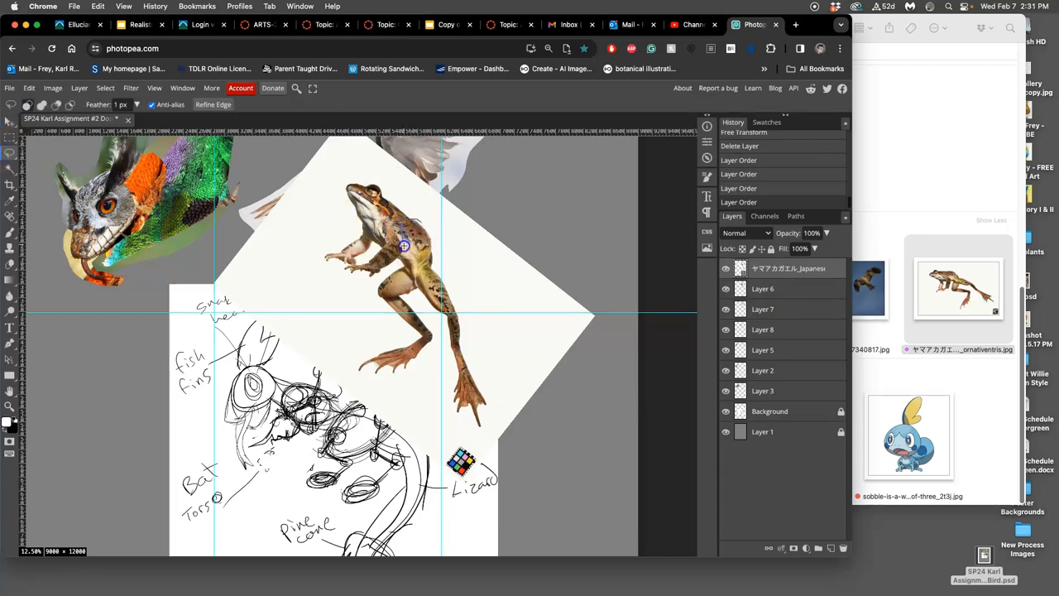
pyautogui.moveTo(349, 323)
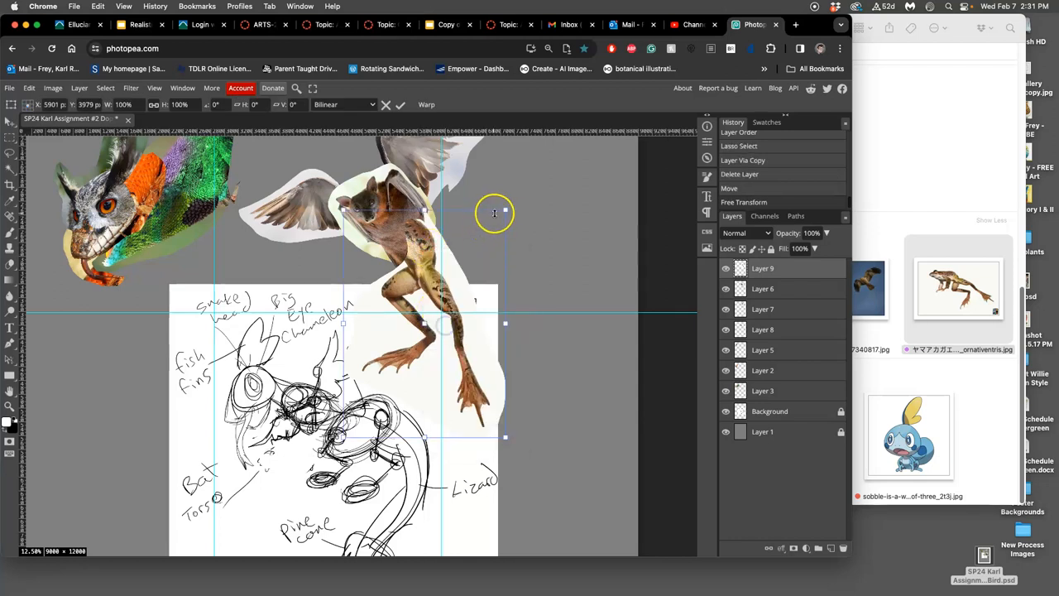
# Scale the cut-out frog body taller and tilt it slightly to sit under the wings
pyautogui.moveTo(505, 210); pyautogui.dragTo(526, 196)
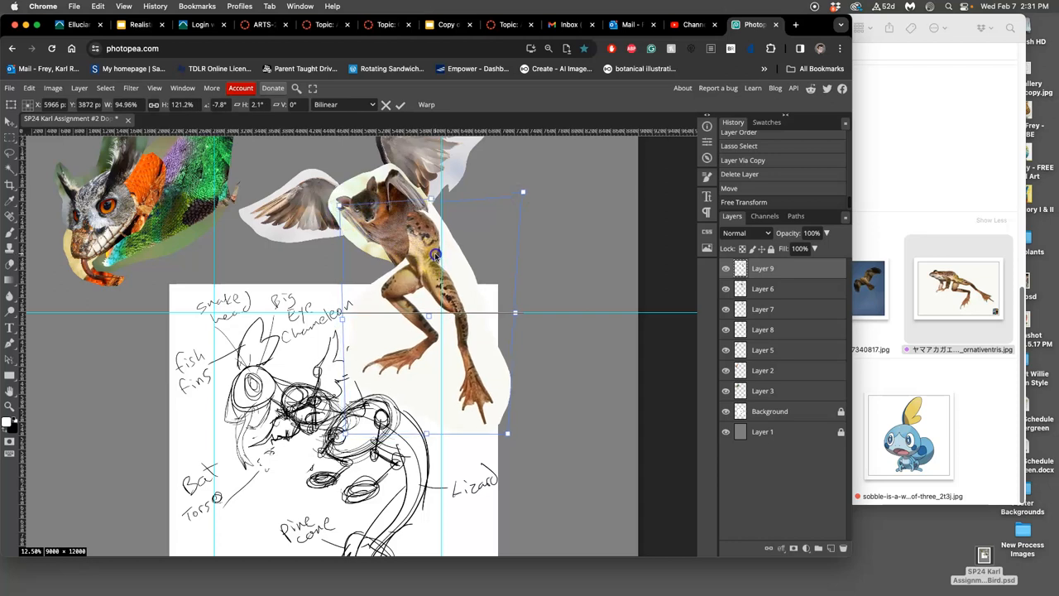
pyautogui.moveTo(434, 255); pyautogui.dragTo(411, 266)
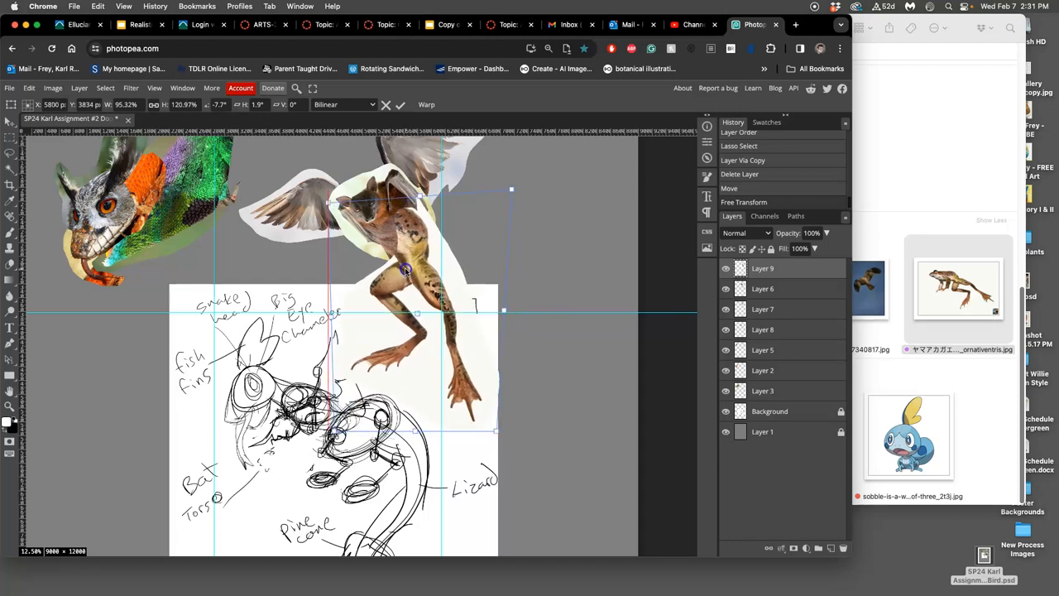
pyautogui.moveTo(405, 268); pyautogui.dragTo(405, 273)
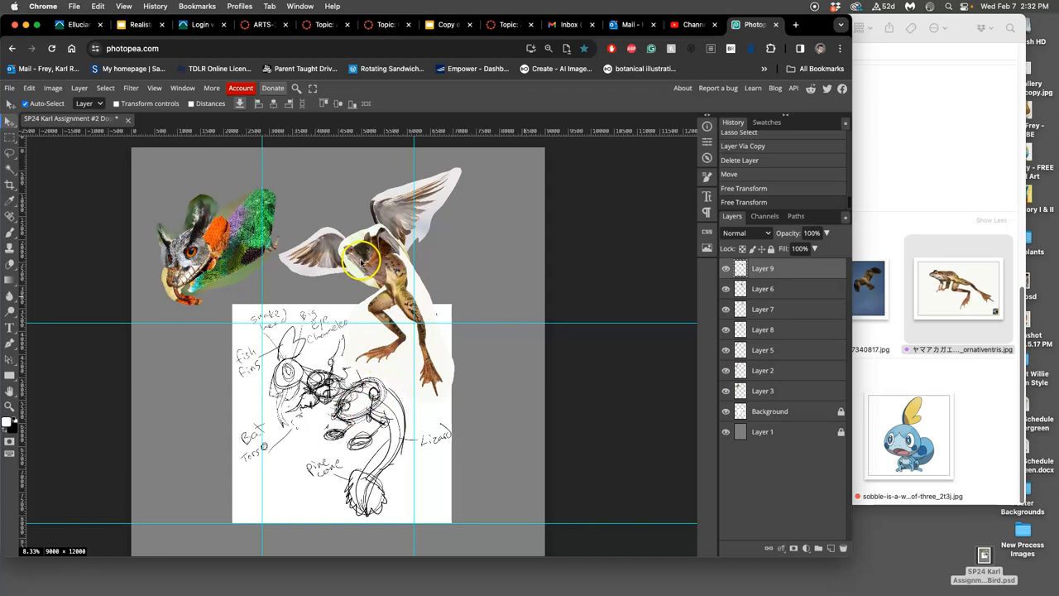
pyautogui.moveTo(937, 379)
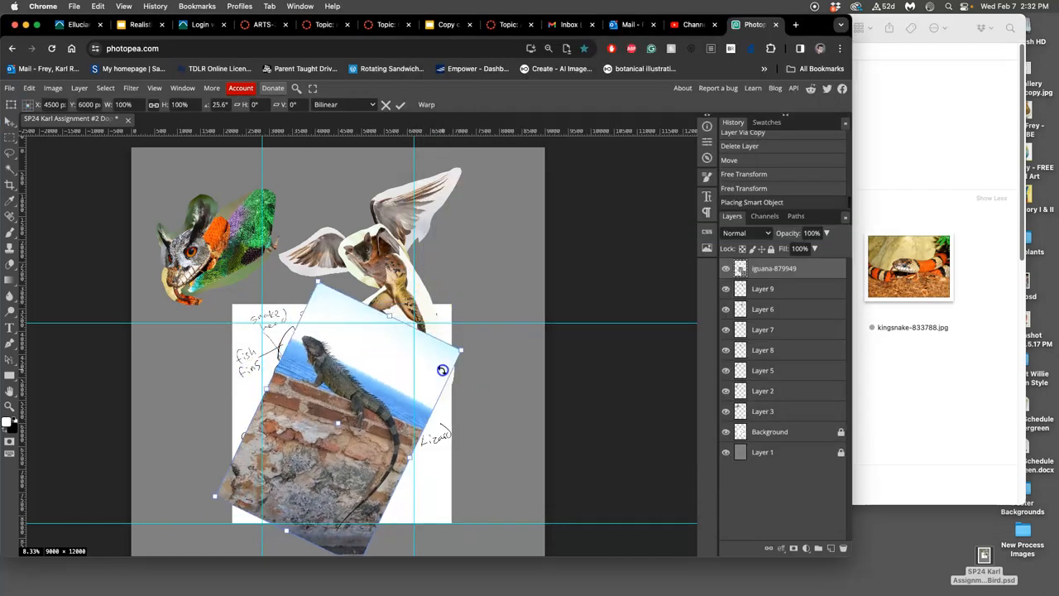
# Position the iguana photo and outline its tail with the freehand lasso
pyautogui.moveTo(443, 371); pyautogui.dragTo(428, 305)
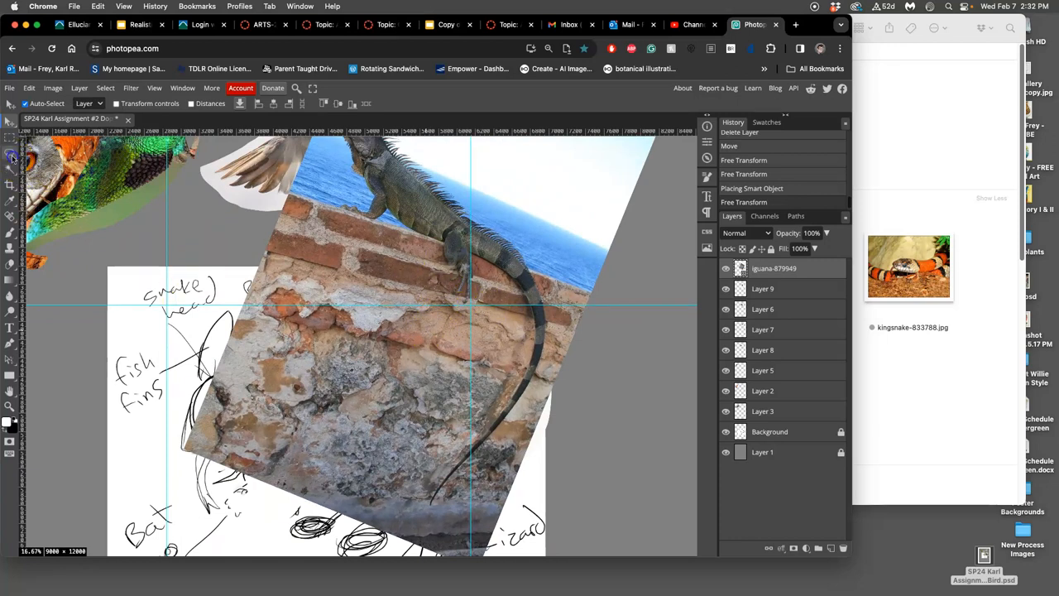
pyautogui.click(11, 157)
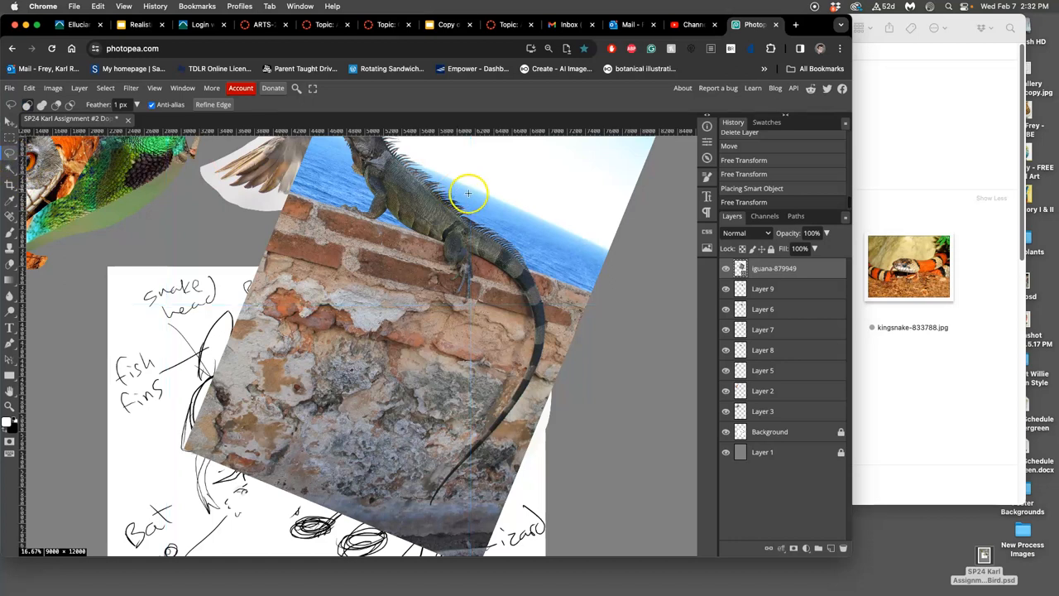
pyautogui.moveTo(460, 252)
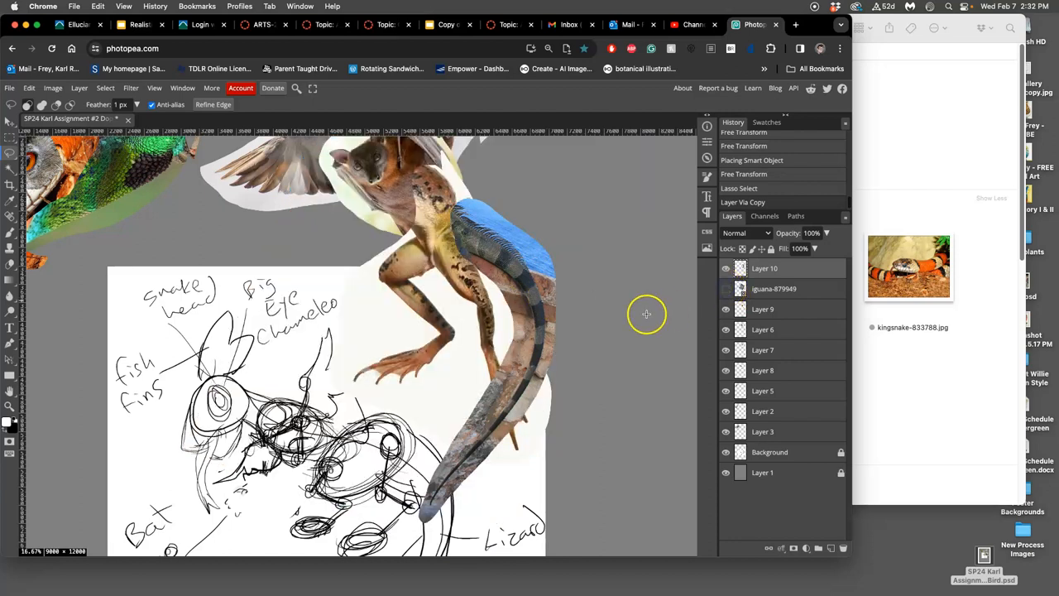
pyautogui.moveTo(646, 314)
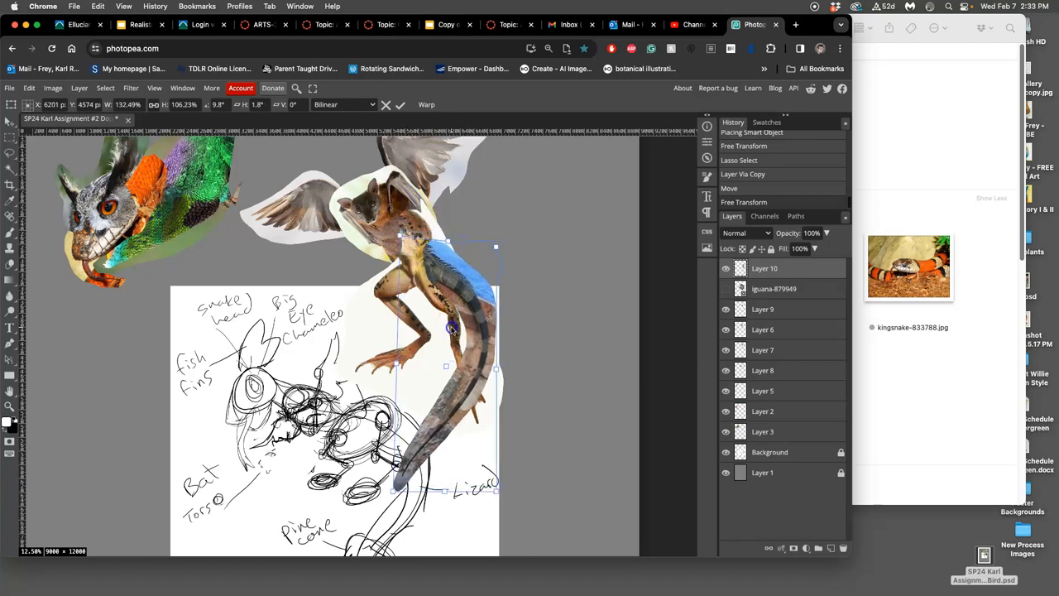
# Warp the iguana tail into a curve toward the frog and apply it
pyautogui.rightClick(450, 311)
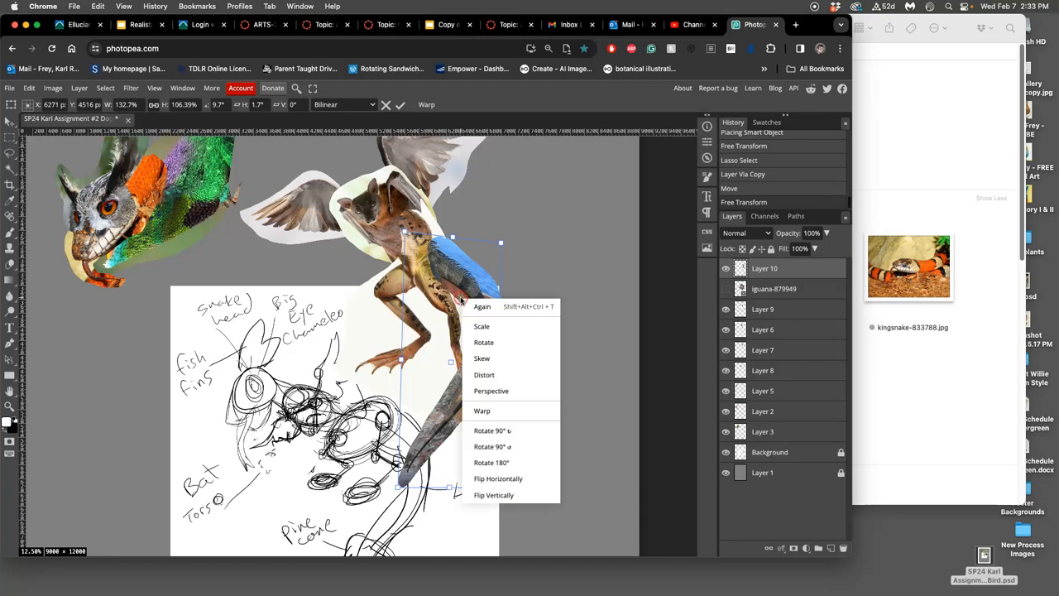
pyautogui.click(481, 410)
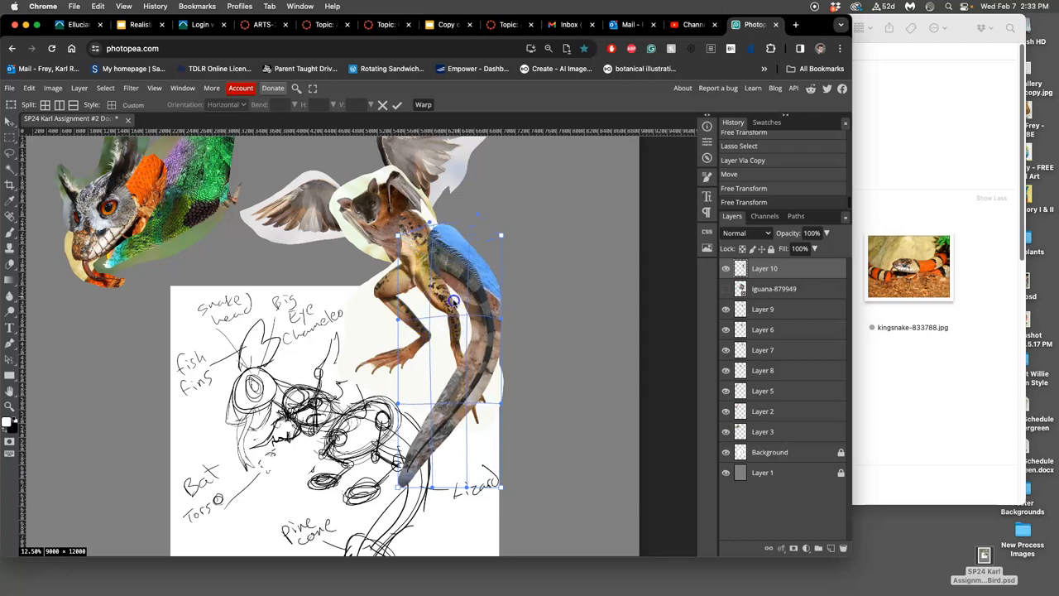
pyautogui.moveTo(454, 301); pyautogui.dragTo(447, 311)
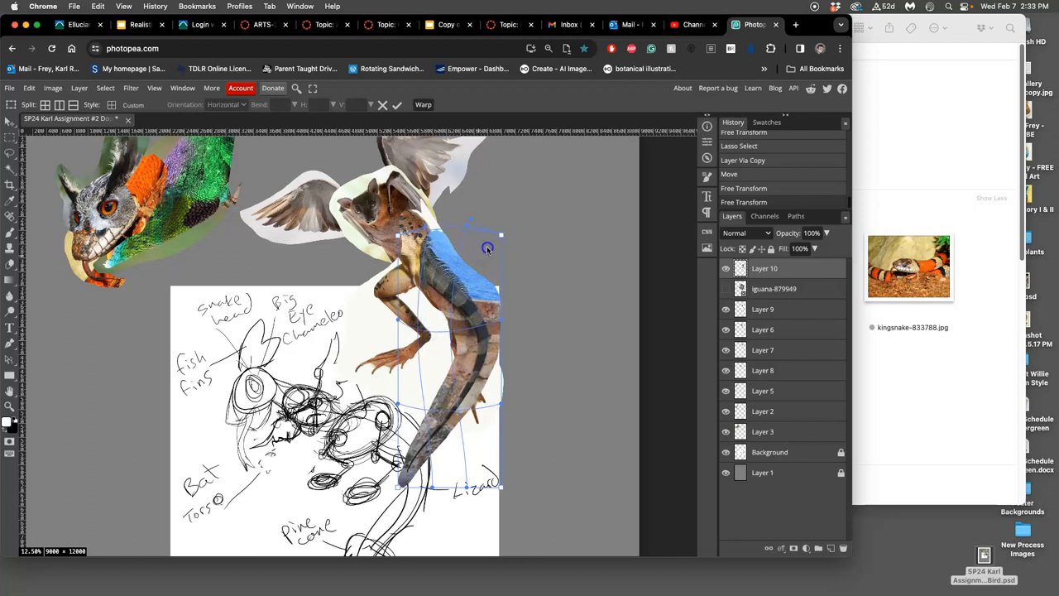
pyautogui.moveTo(487, 249); pyautogui.dragTo(468, 334)
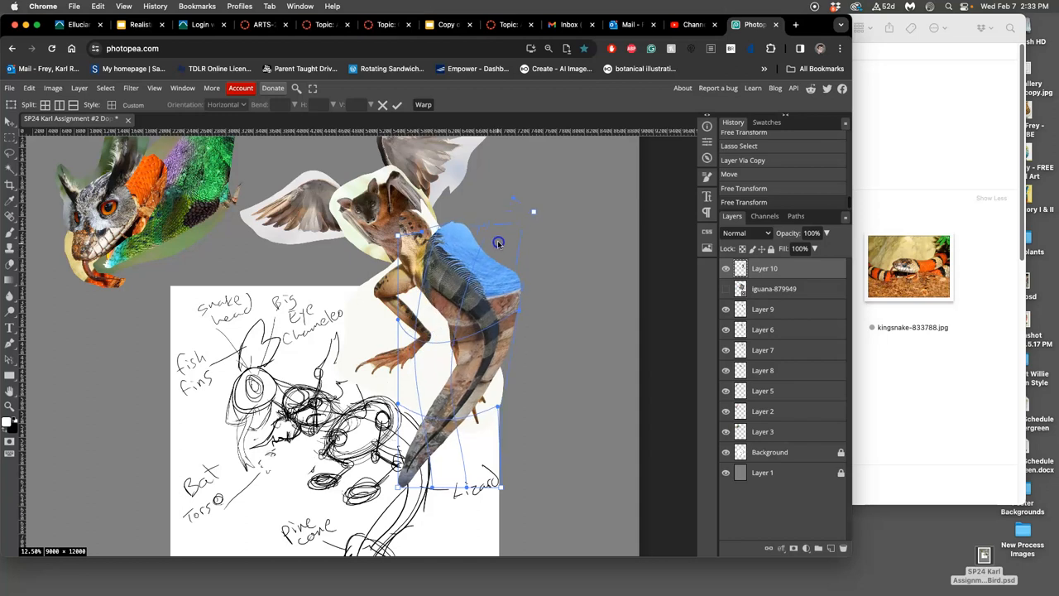
pyautogui.moveTo(498, 242); pyautogui.dragTo(485, 355)
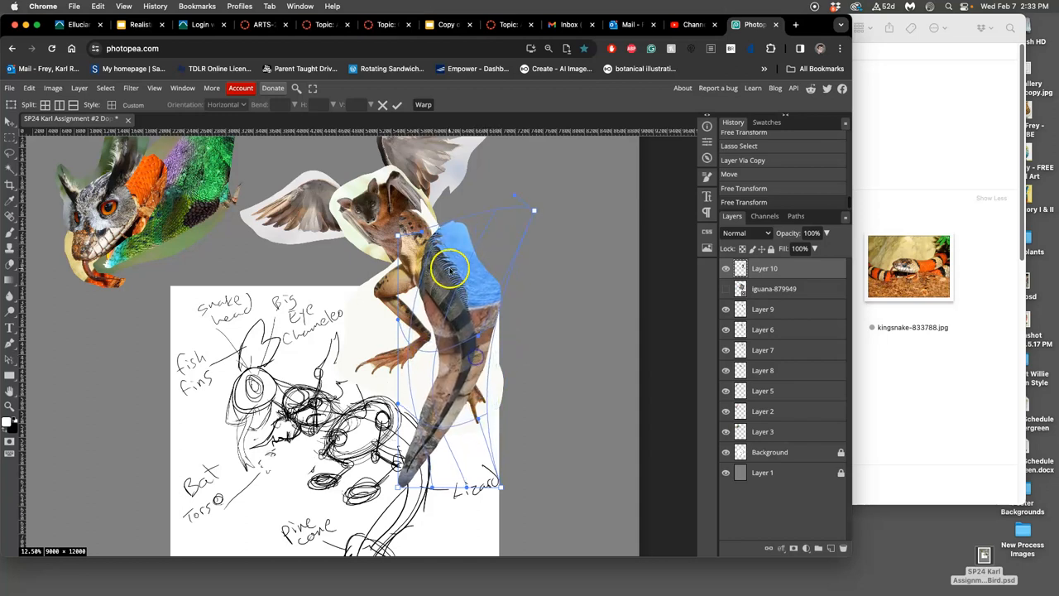
pyautogui.moveTo(450, 268); pyautogui.dragTo(451, 397)
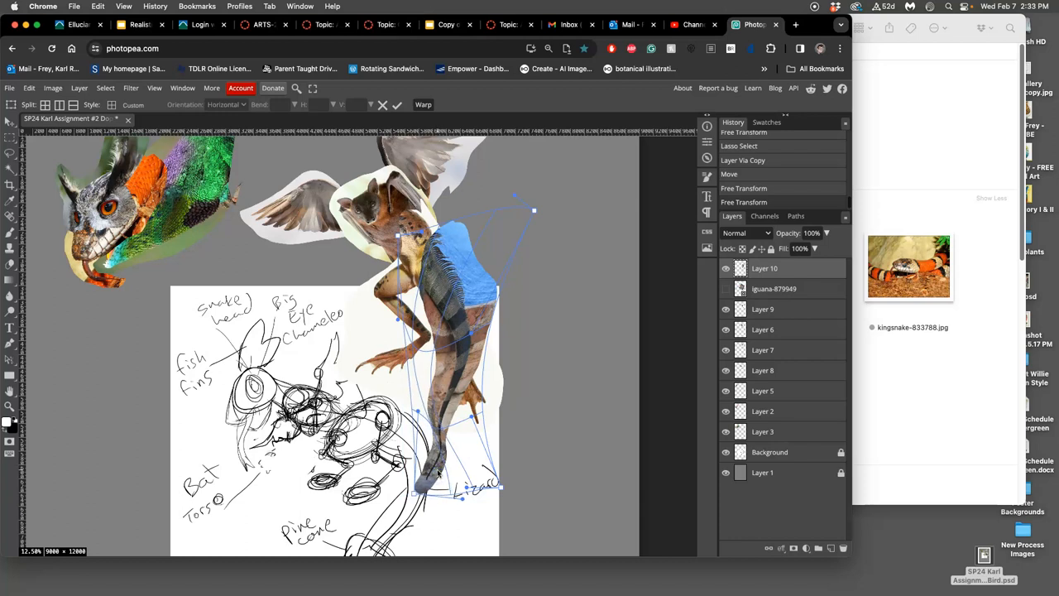
pyautogui.click(398, 104)
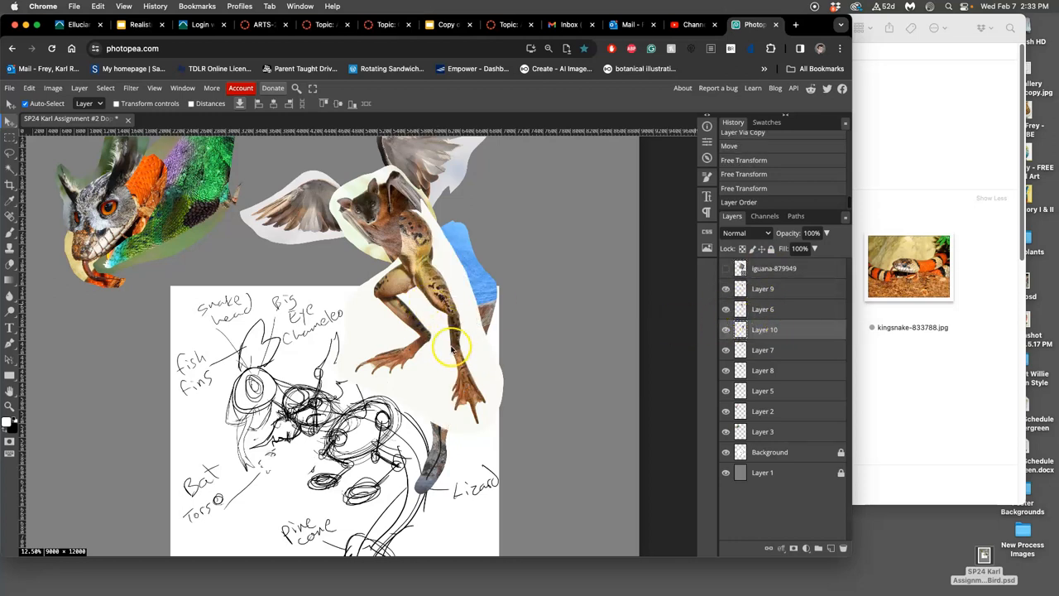
# Save the collage and nudge the tail on Layer 10 slightly into place behind the frog
pyautogui.click(727, 329)
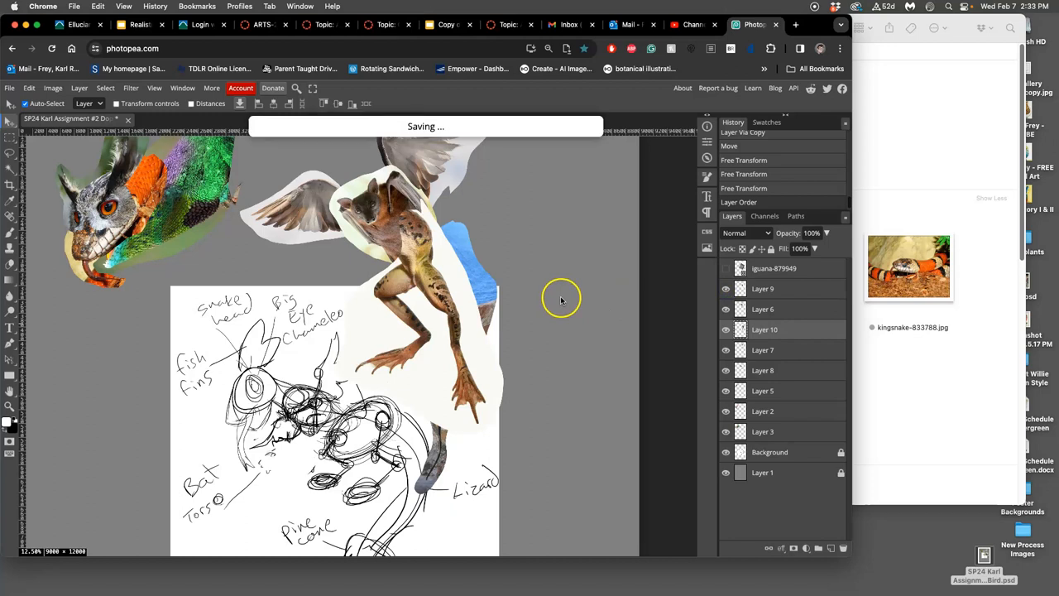
pyautogui.moveTo(506, 306)
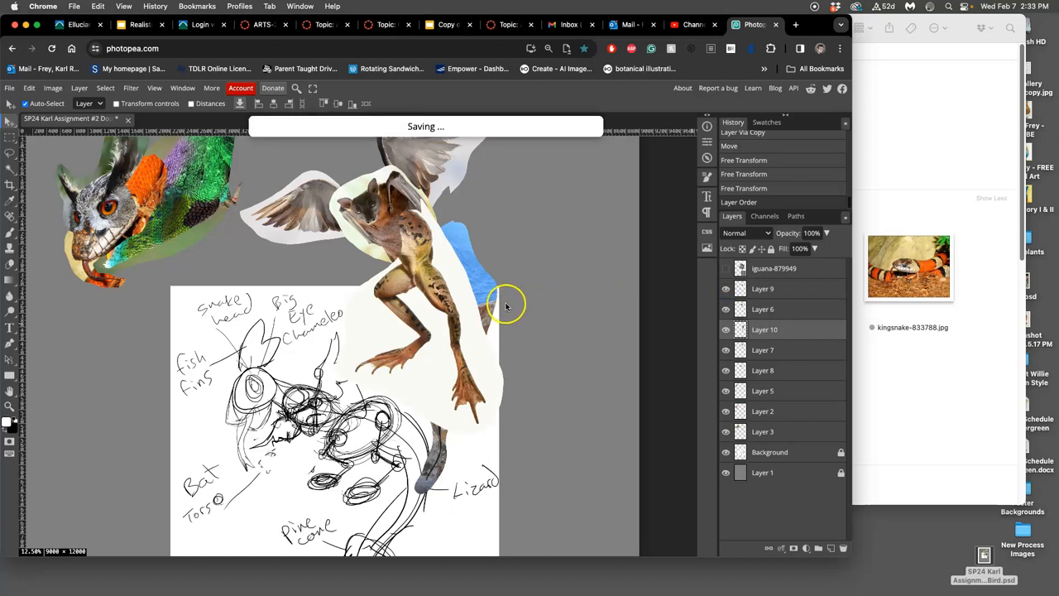
pyautogui.moveTo(406, 351)
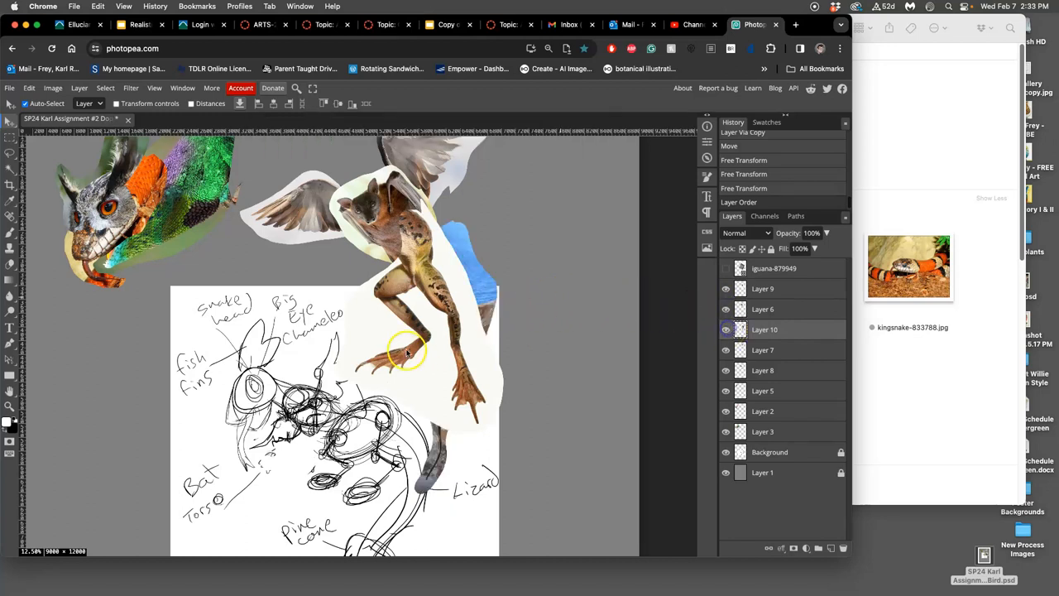
pyautogui.moveTo(406, 347); pyautogui.dragTo(431, 312)
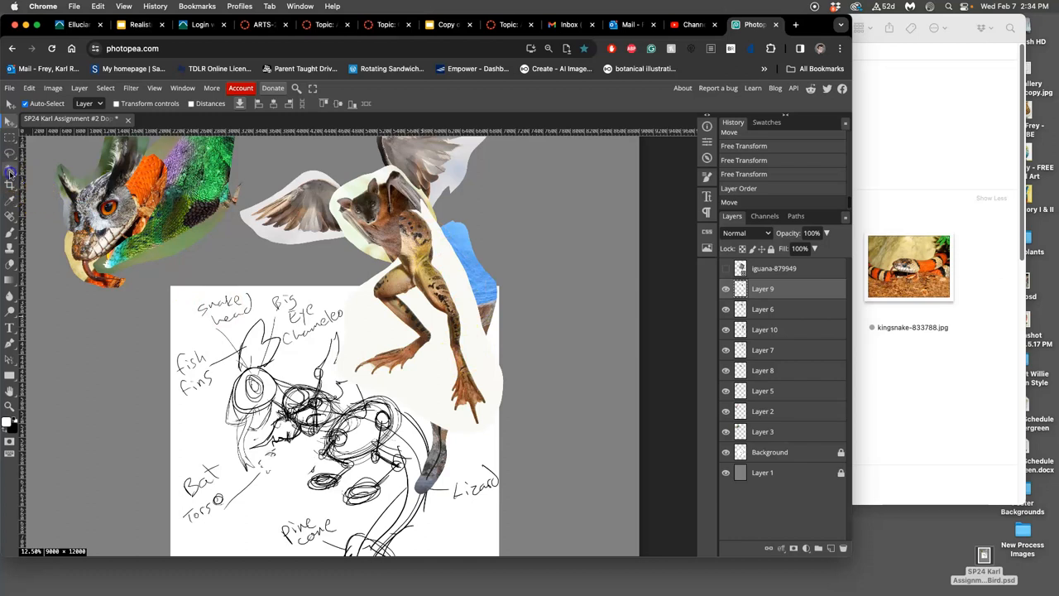
pyautogui.click(10, 172)
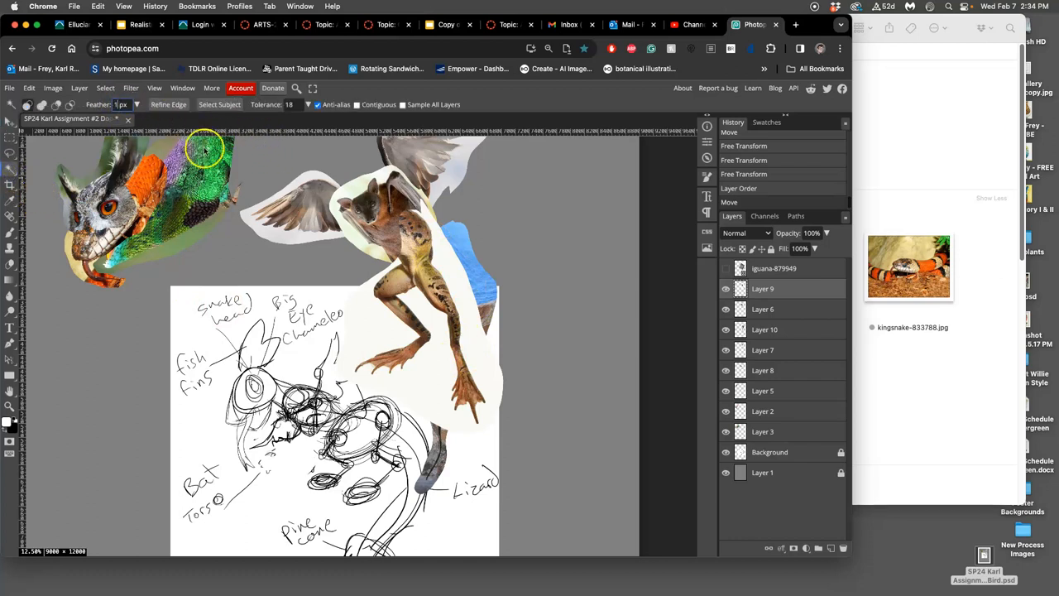
pyautogui.moveTo(356, 104)
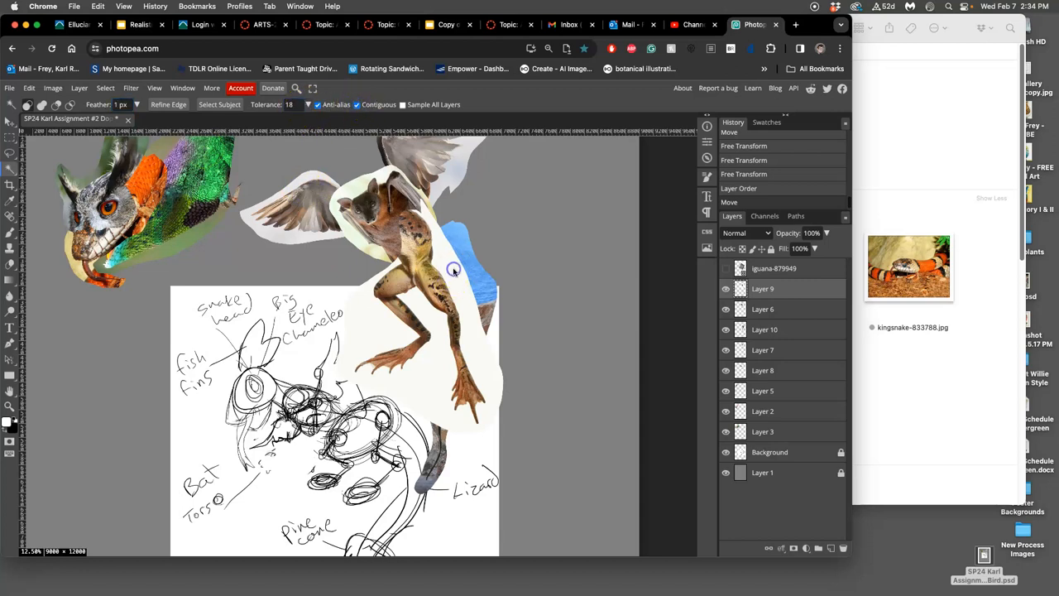
# Magic Wand the pale background and white fringes around the frog legs and clear them
pyautogui.click(447, 271)
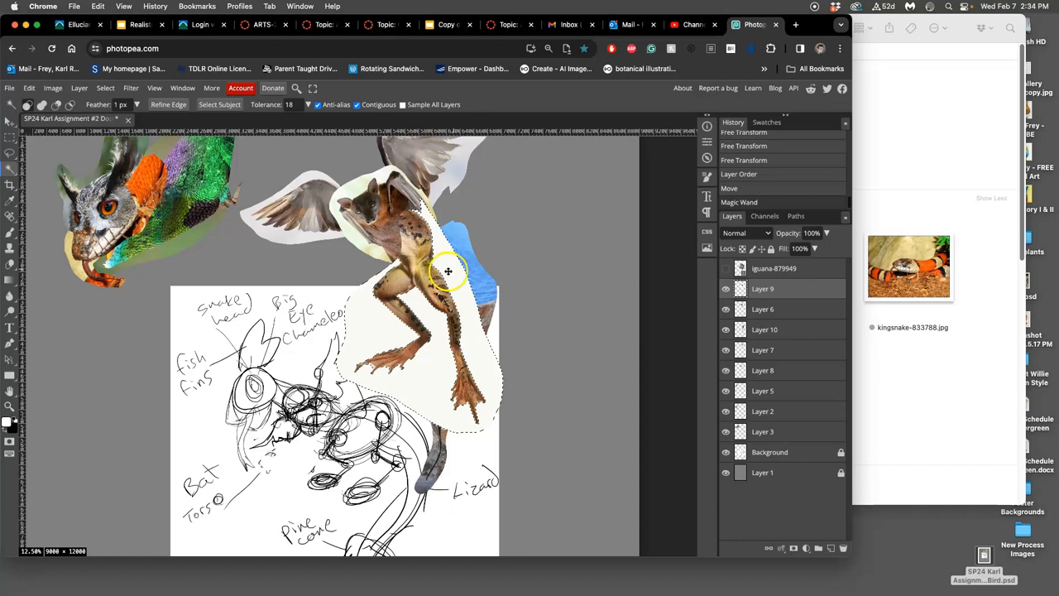
pyautogui.moveTo(453, 274)
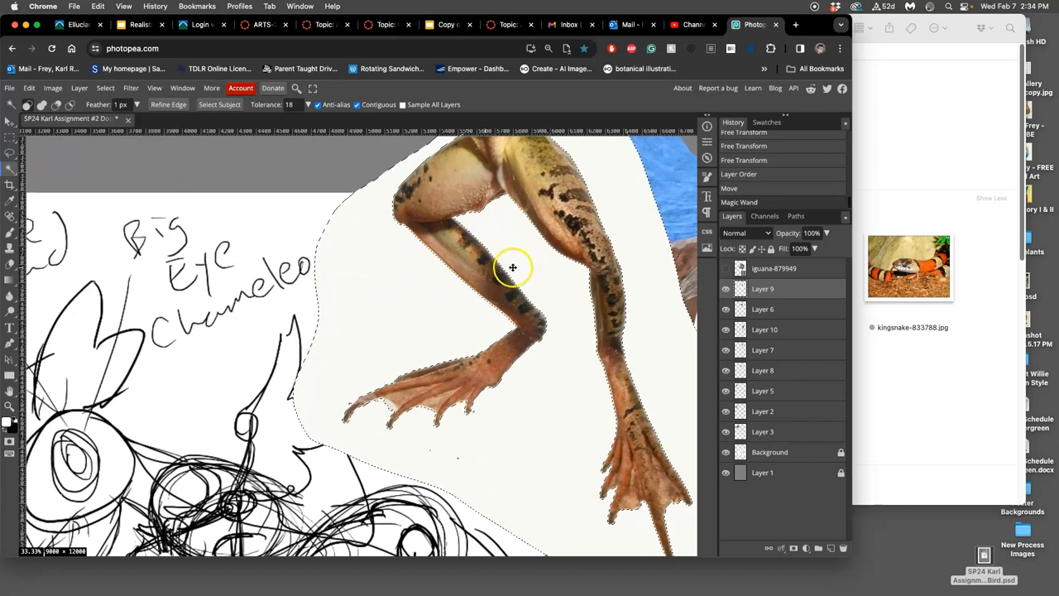
pyautogui.moveTo(513, 266)
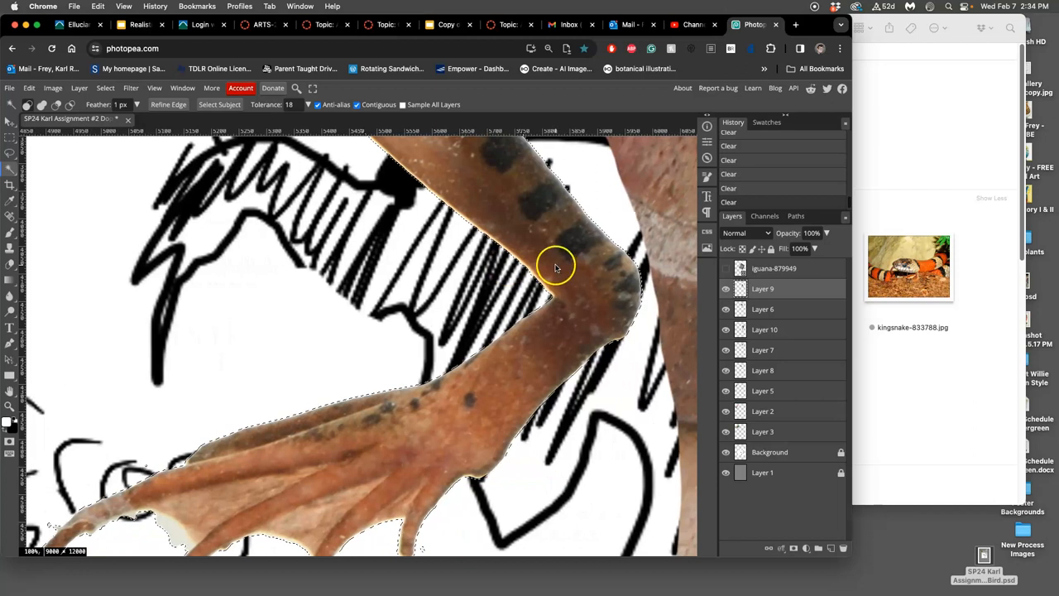
pyautogui.moveTo(537, 281)
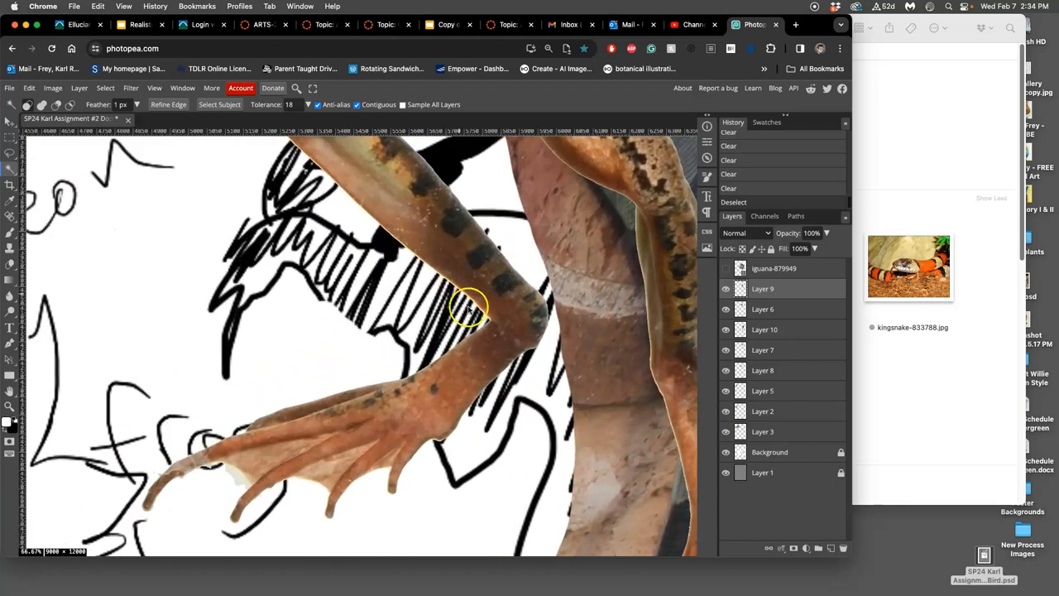
pyautogui.moveTo(129, 168)
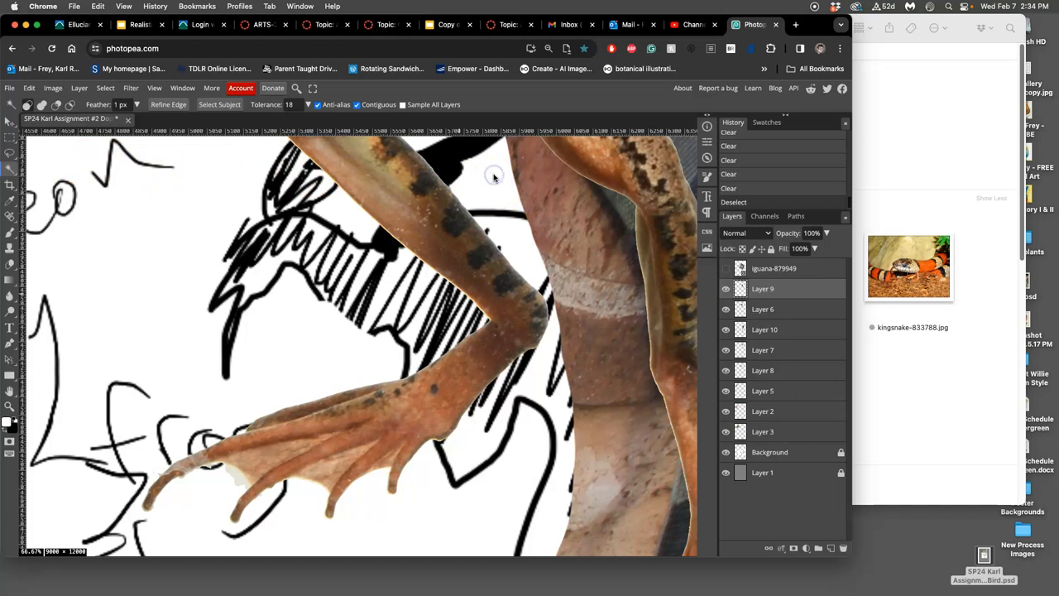
pyautogui.moveTo(493, 175)
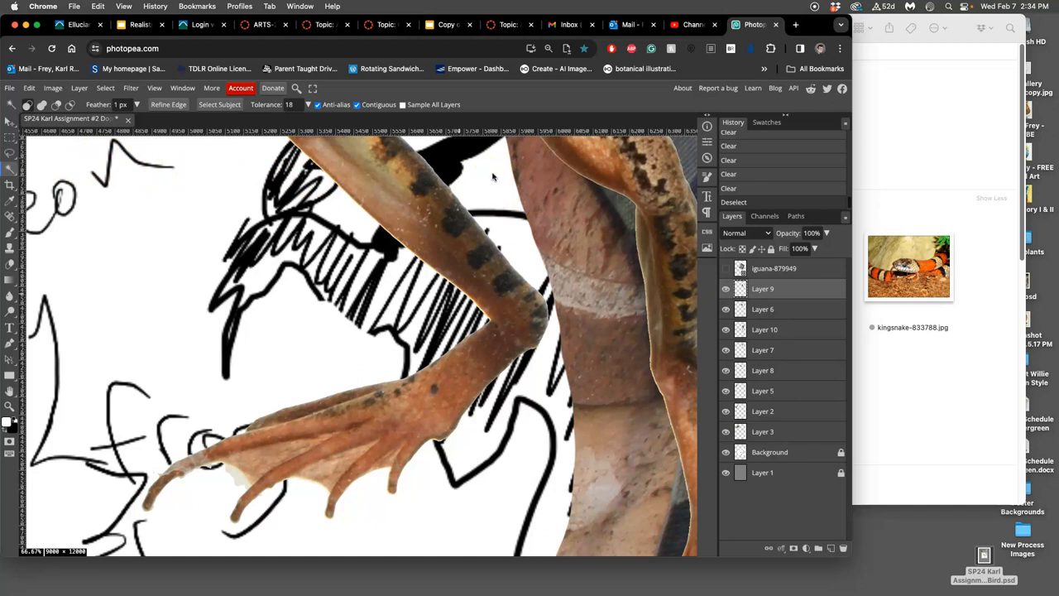
pyautogui.click(334, 205)
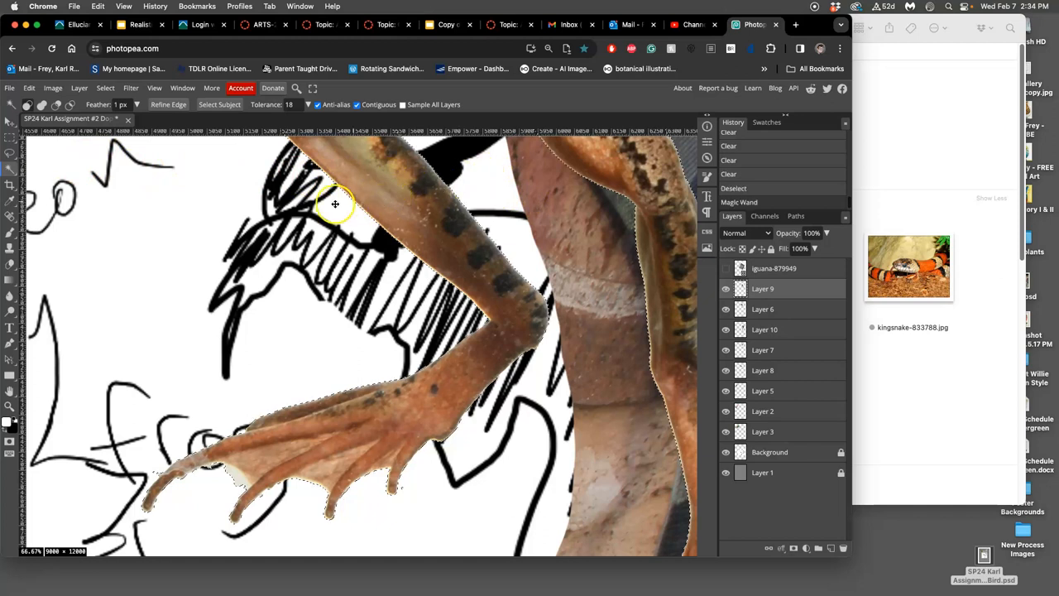
pyautogui.moveTo(400, 212)
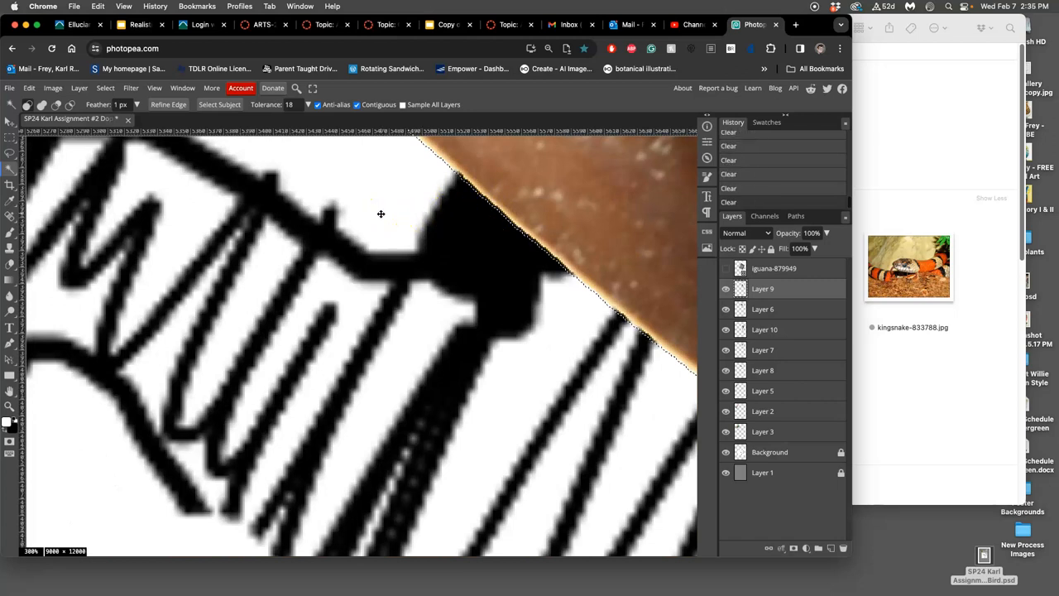
pyautogui.click(401, 202)
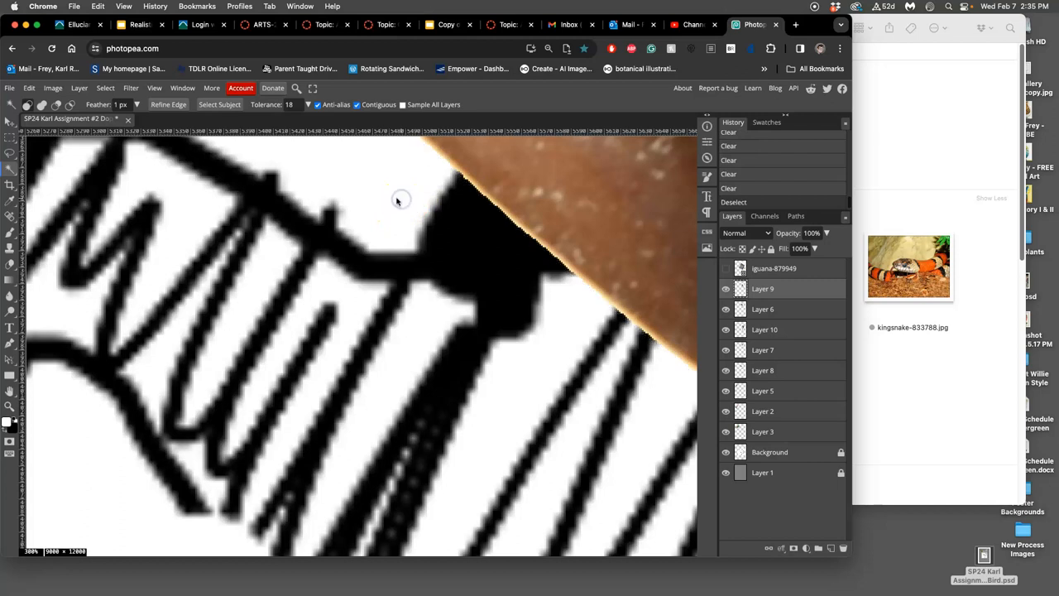
pyautogui.moveTo(397, 198)
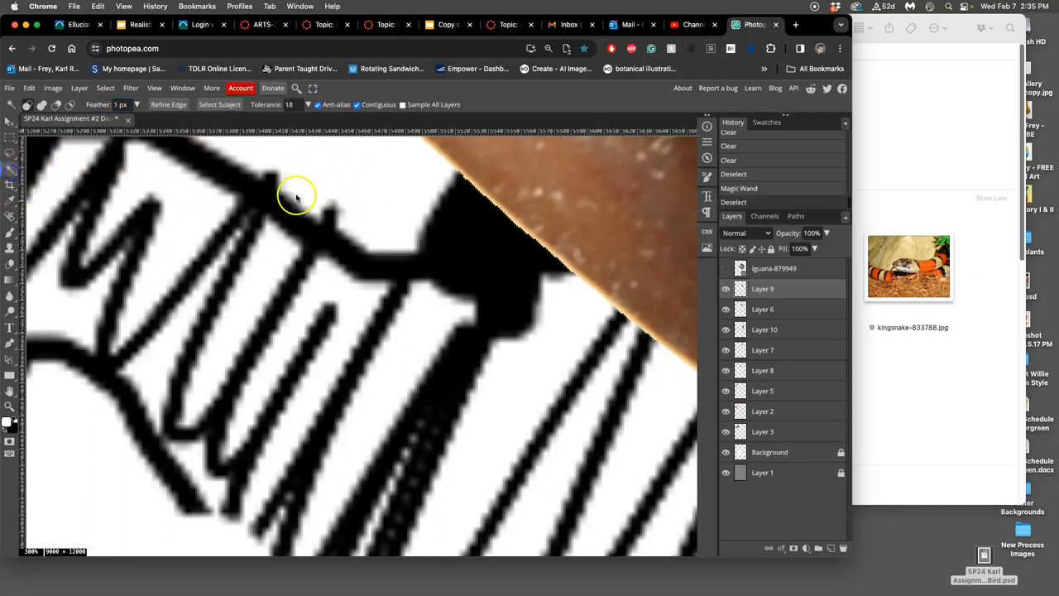
pyautogui.moveTo(396, 178)
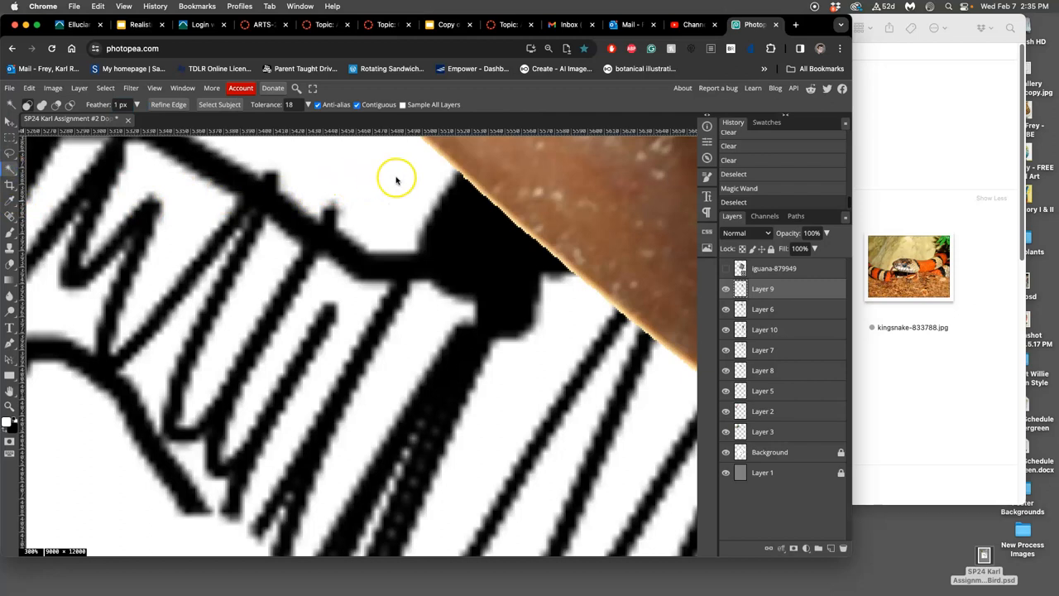
pyautogui.moveTo(455, 175)
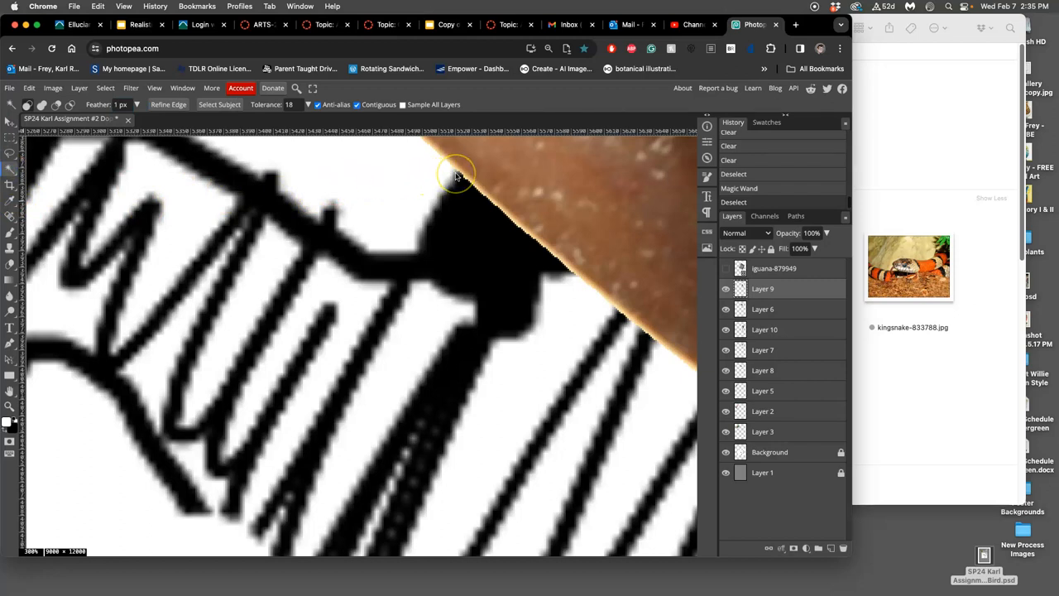
pyautogui.moveTo(455, 174)
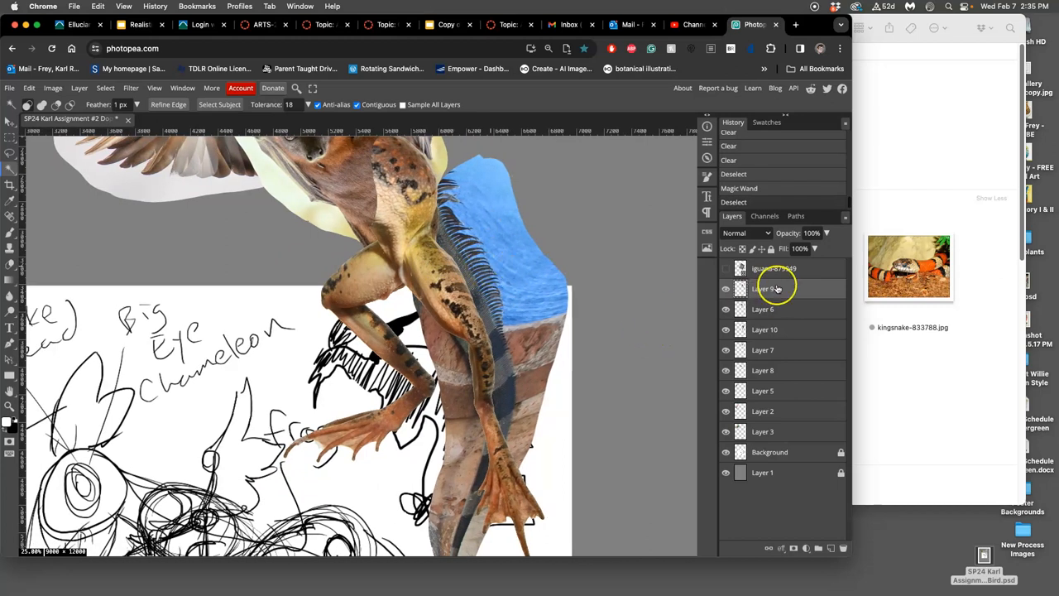
# Delete the leftover iguana photo layer from the stack
pyautogui.click(760, 269)
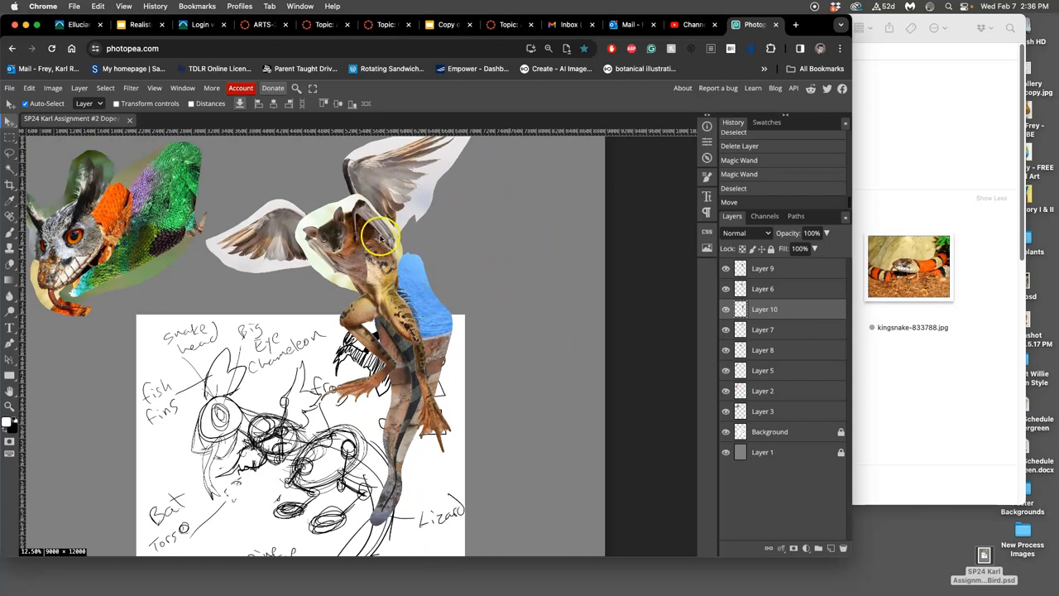
pyautogui.moveTo(424, 335)
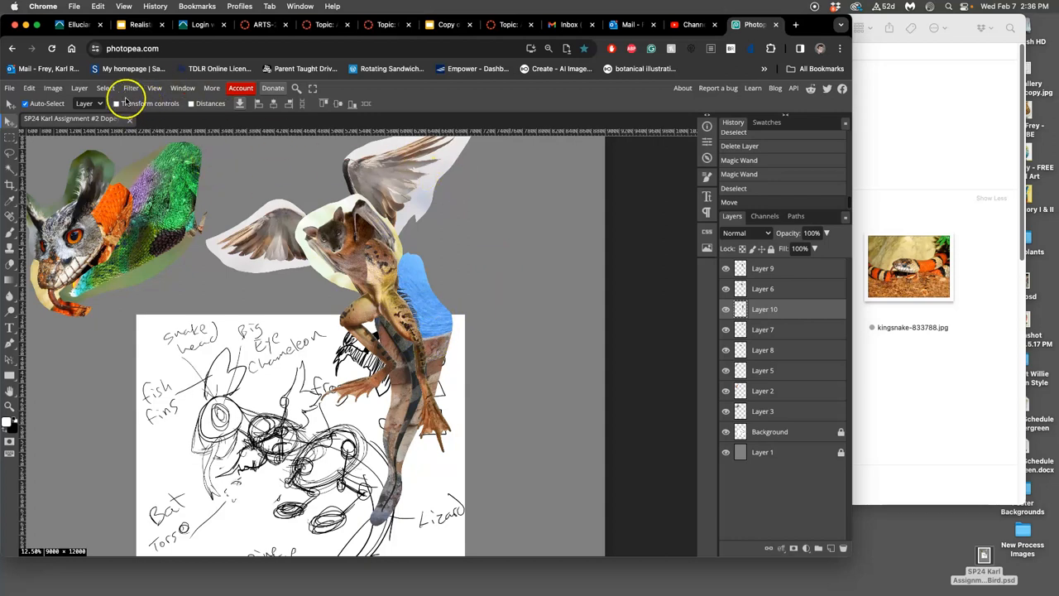
pyautogui.click(51, 88)
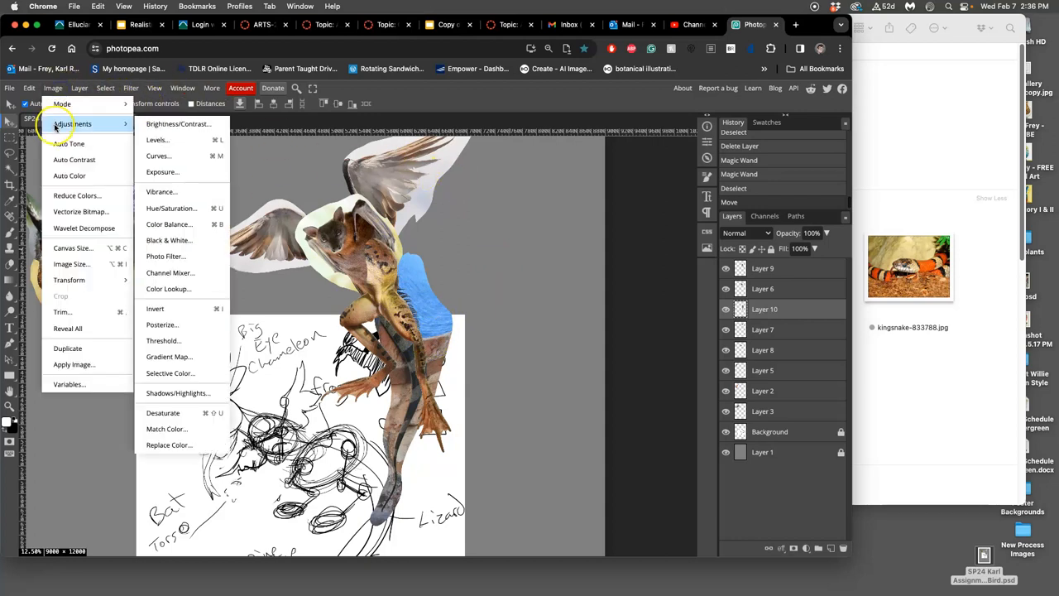
pyautogui.moveTo(162, 172)
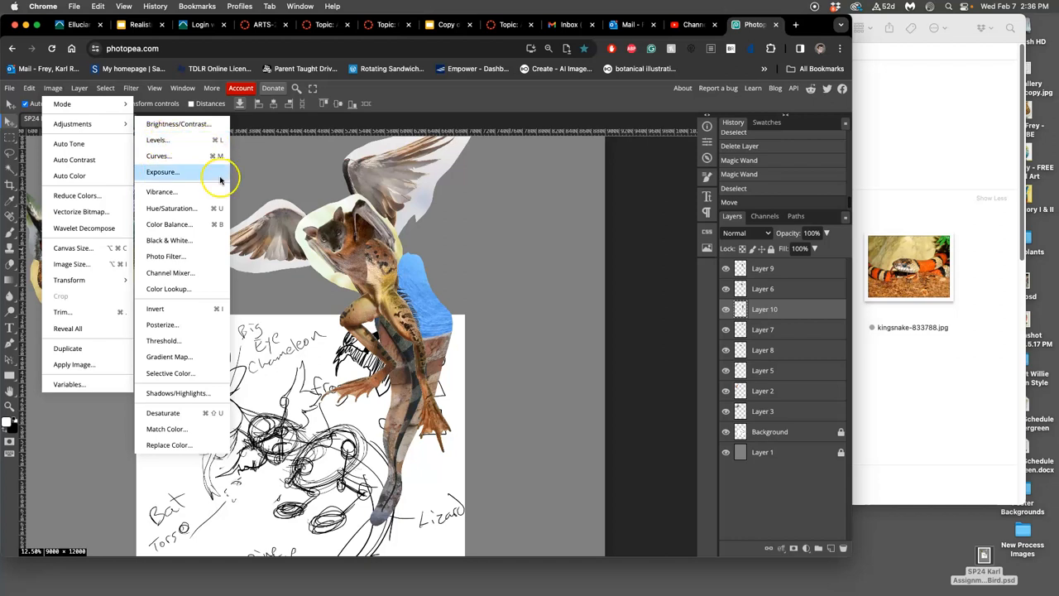
pyautogui.moveTo(70, 143)
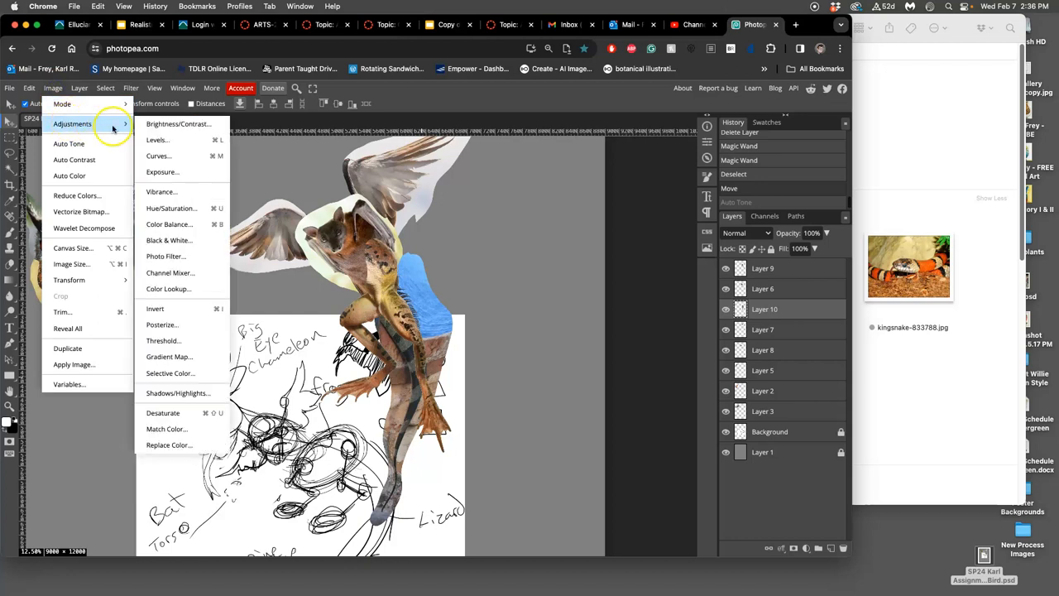
pyautogui.moveTo(158, 139)
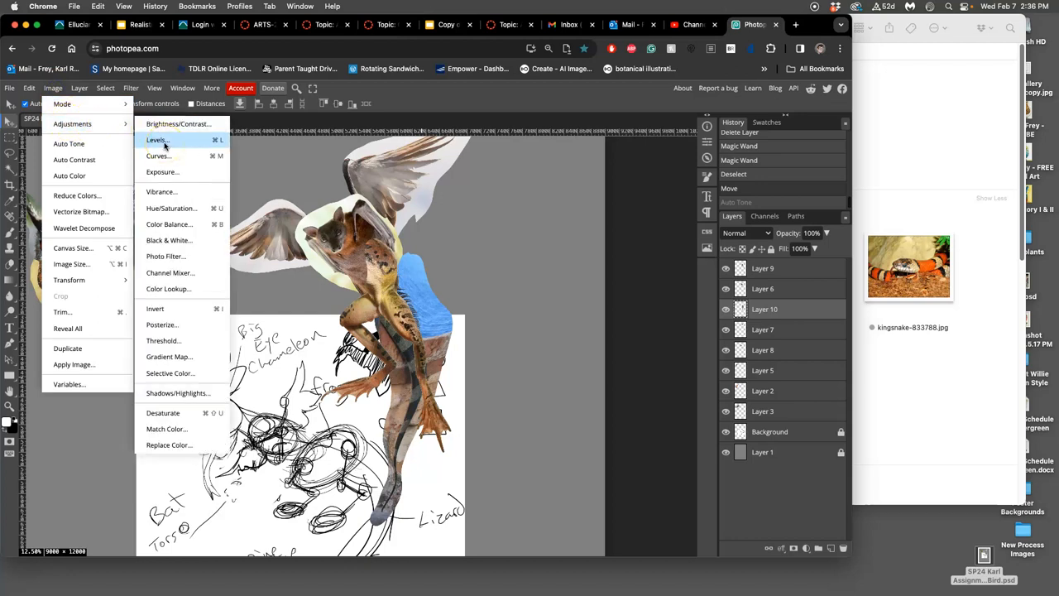
# Apply Levels to the tail, raising the black input and setting midtones to 1.24
pyautogui.click(155, 139)
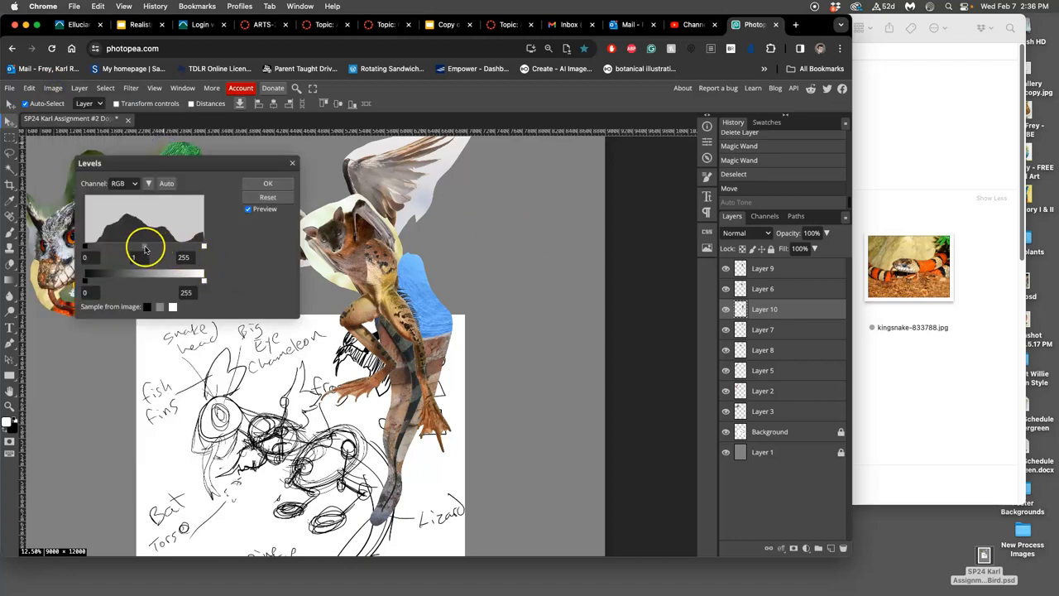
pyautogui.moveTo(145, 246); pyautogui.dragTo(139, 247)
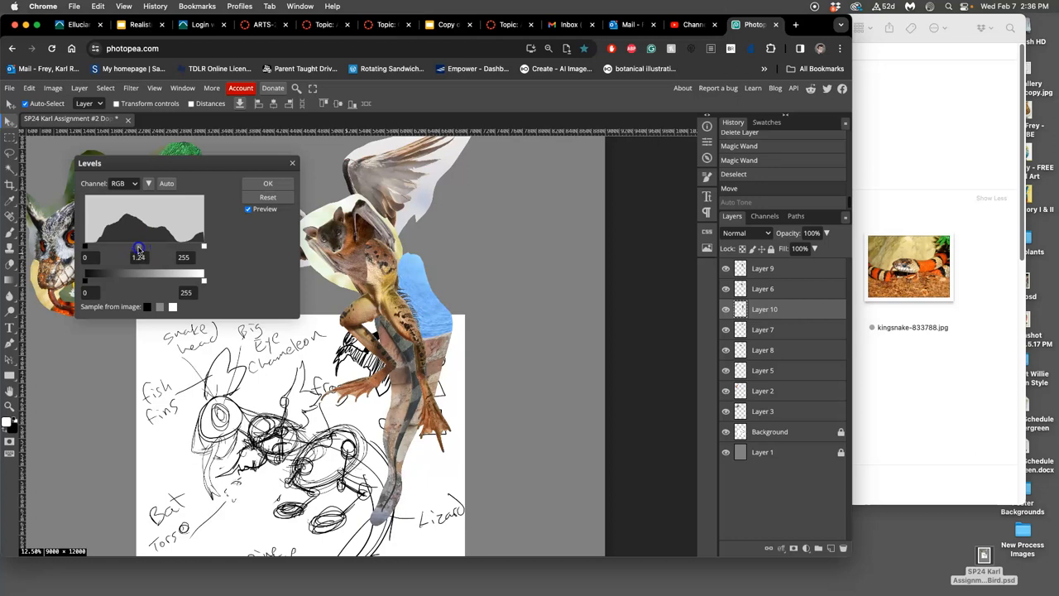
pyautogui.moveTo(86, 246); pyautogui.dragTo(93, 247)
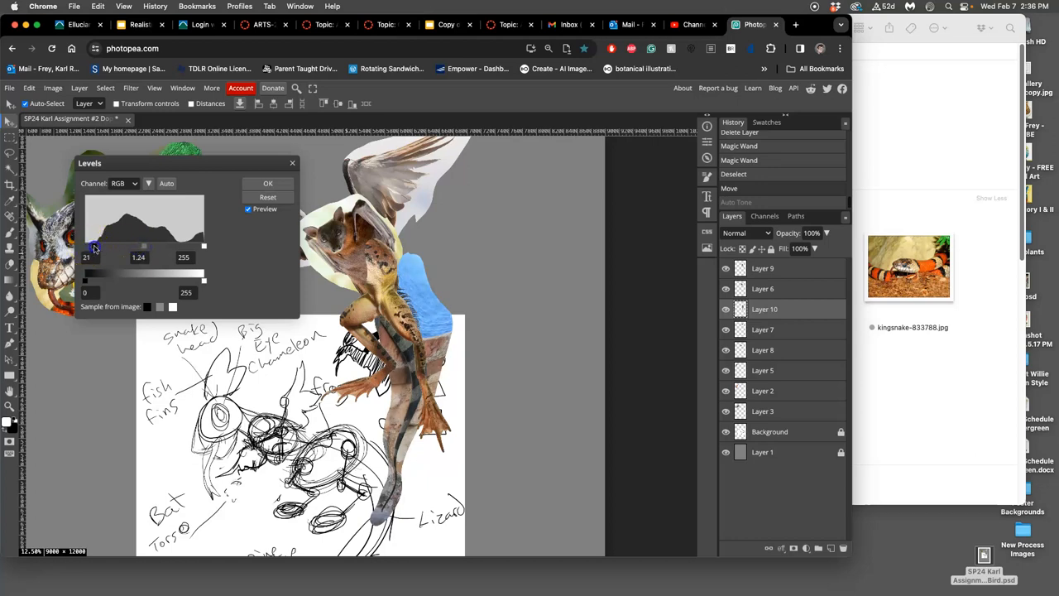
pyautogui.click(268, 182)
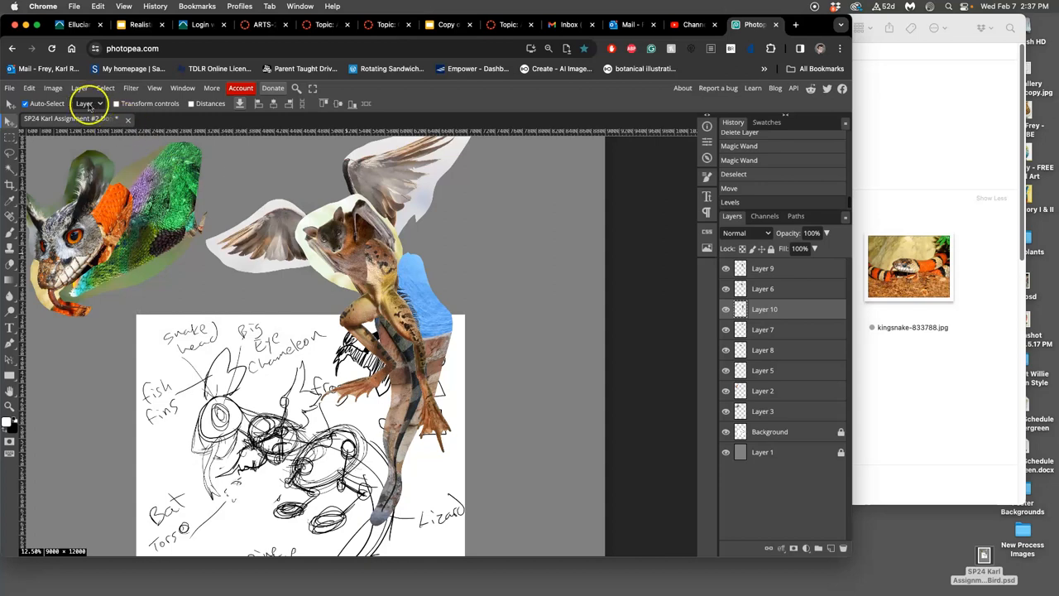
# In Color Balance, shift the tail's midtones toward red and yellow
pyautogui.click(53, 88)
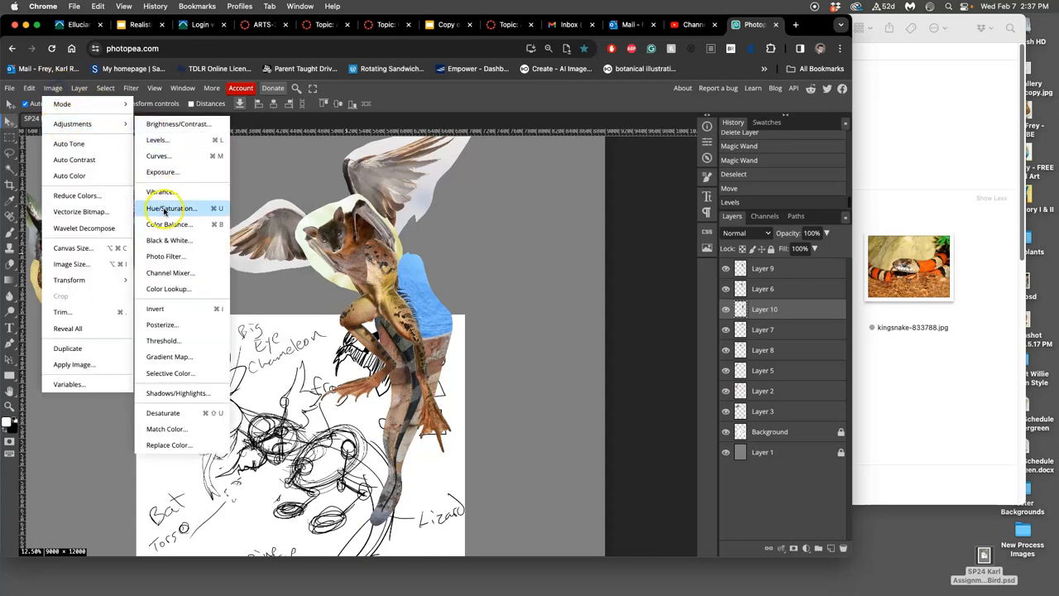
pyautogui.click(169, 224)
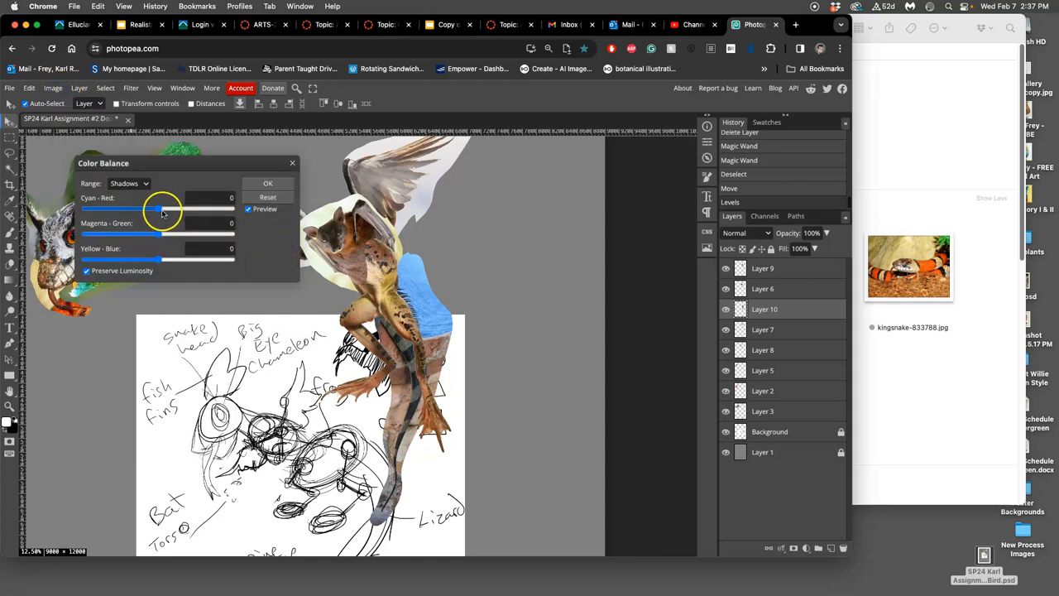
pyautogui.click(129, 182)
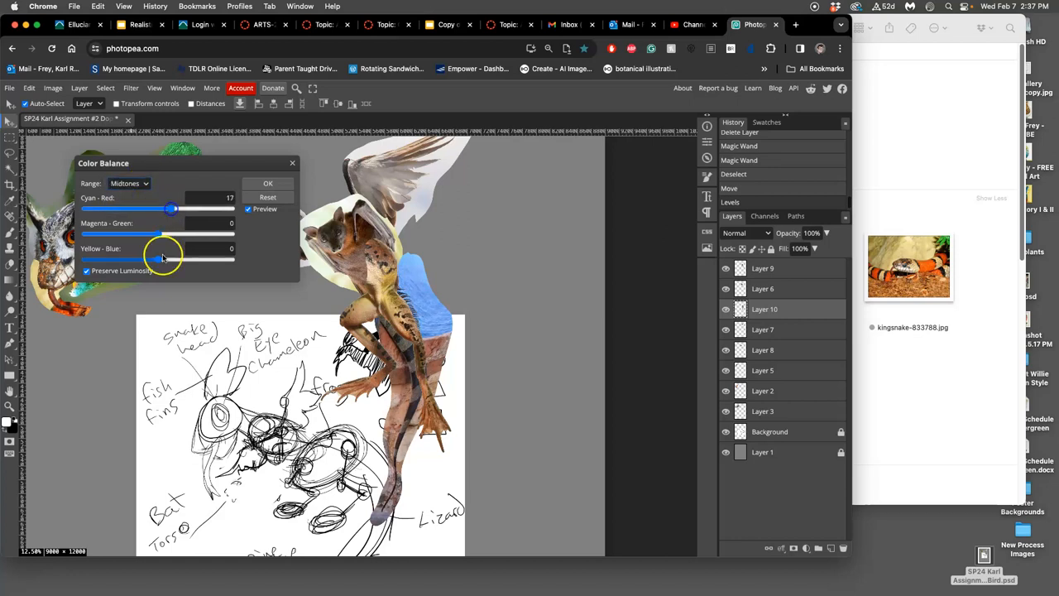
pyautogui.moveTo(162, 258); pyautogui.dragTo(139, 258)
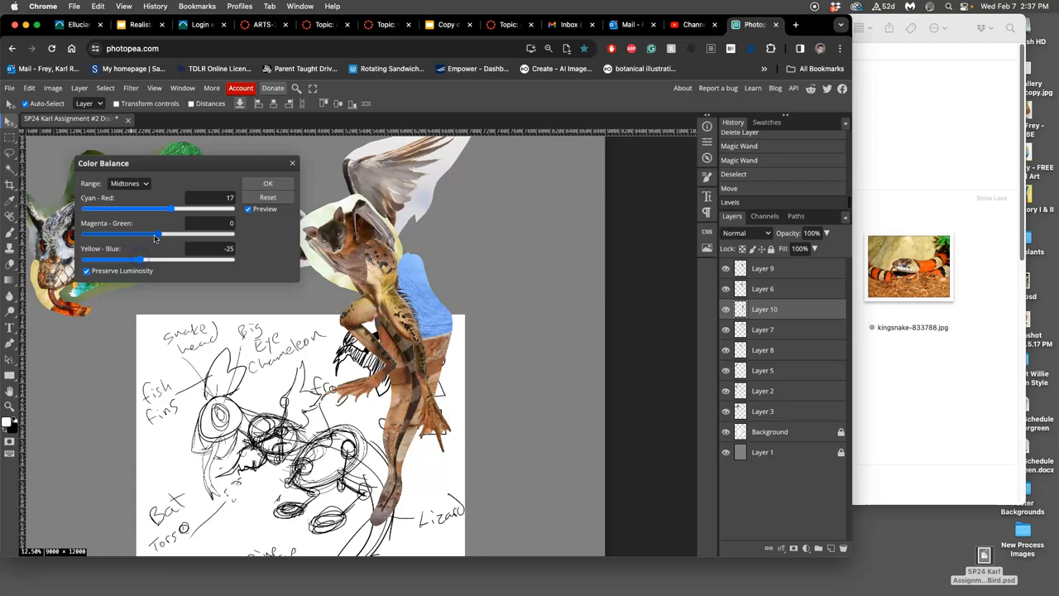
pyautogui.moveTo(165, 208); pyautogui.dragTo(174, 209)
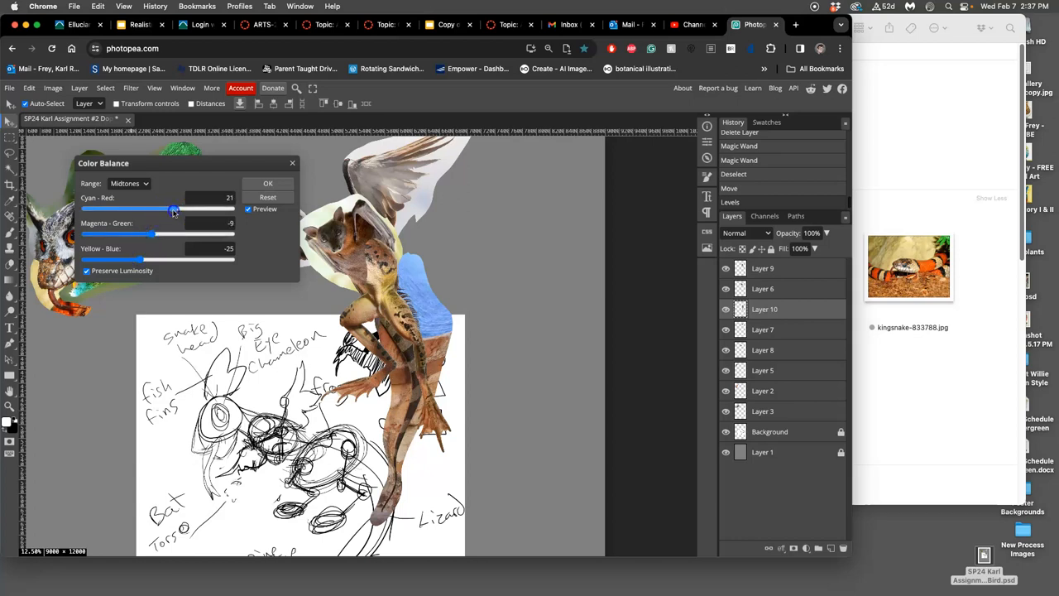
# Shift the tail's highlights toward yellow and fine-tune the amount
pyautogui.click(129, 182)
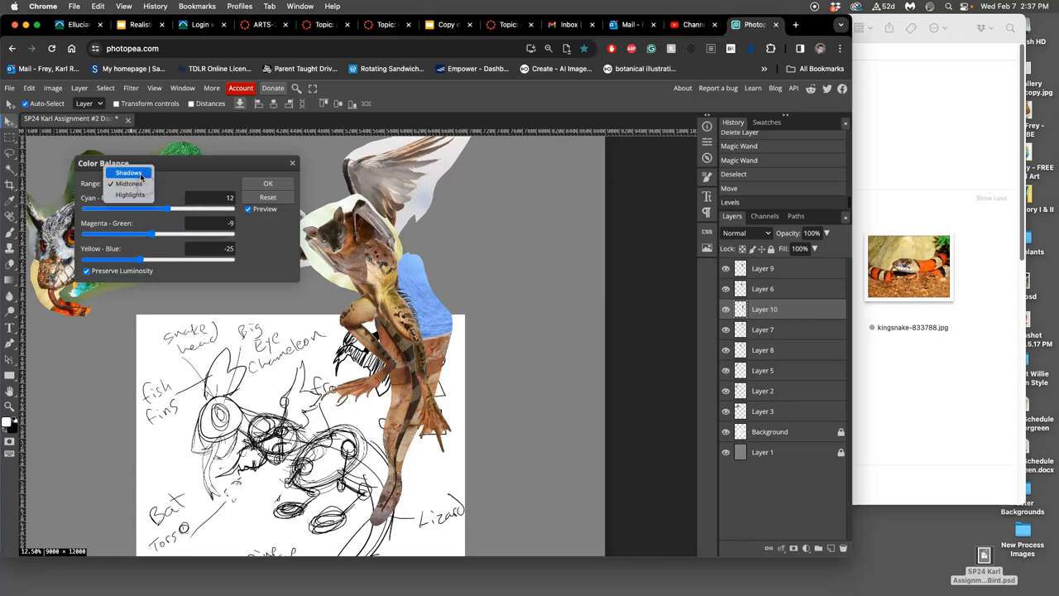
pyautogui.click(129, 182)
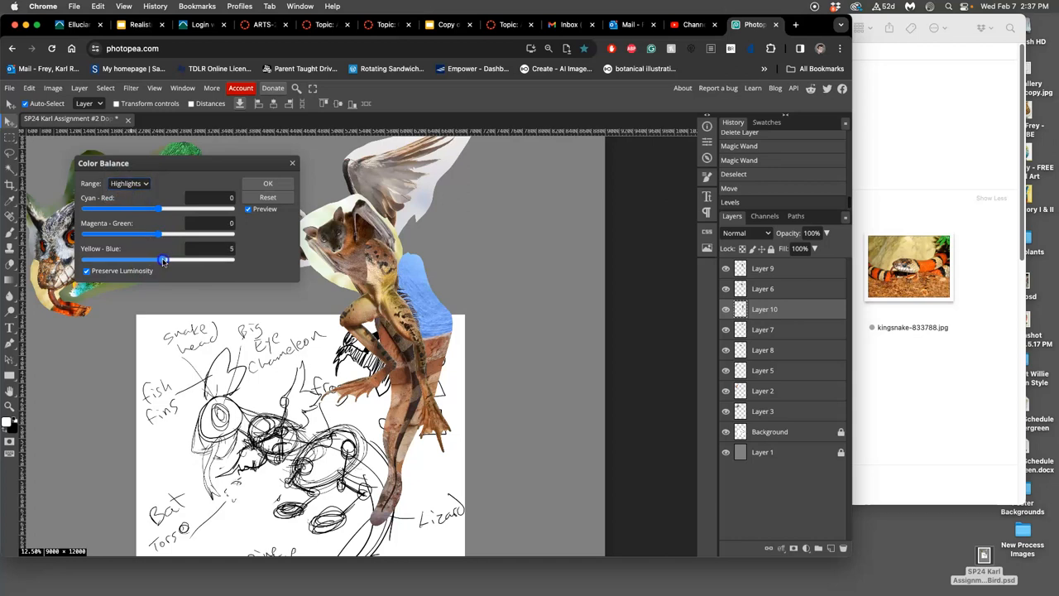
pyautogui.moveTo(162, 258); pyautogui.dragTo(131, 259)
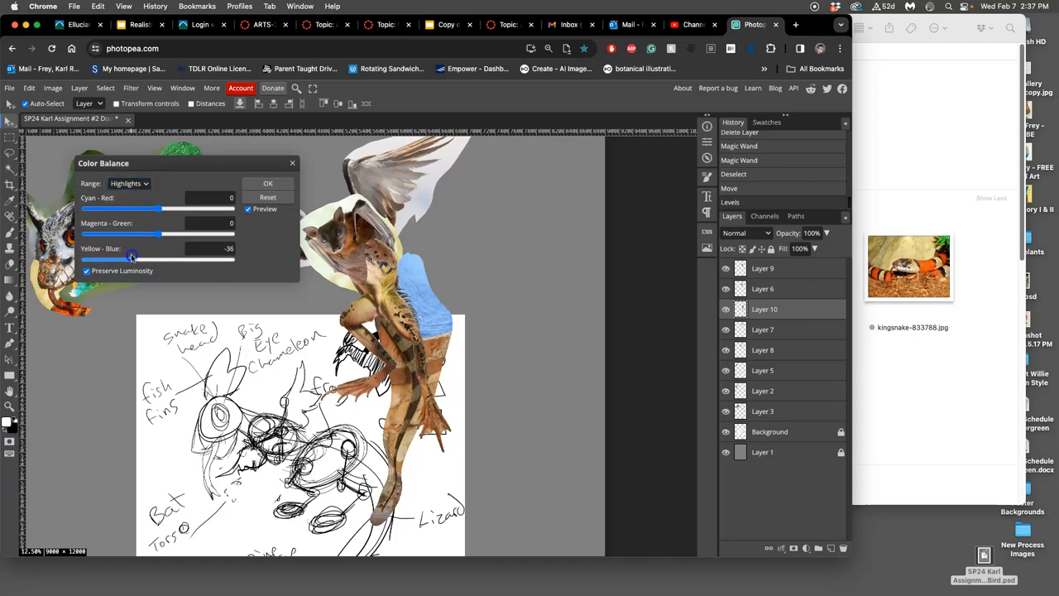
pyautogui.moveTo(132, 256); pyautogui.dragTo(152, 256)
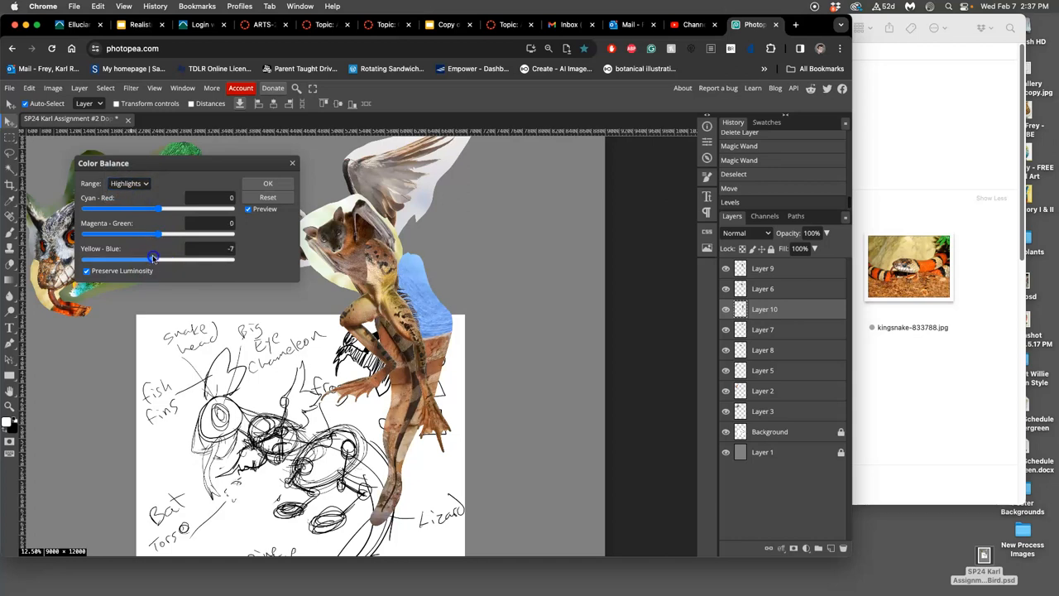